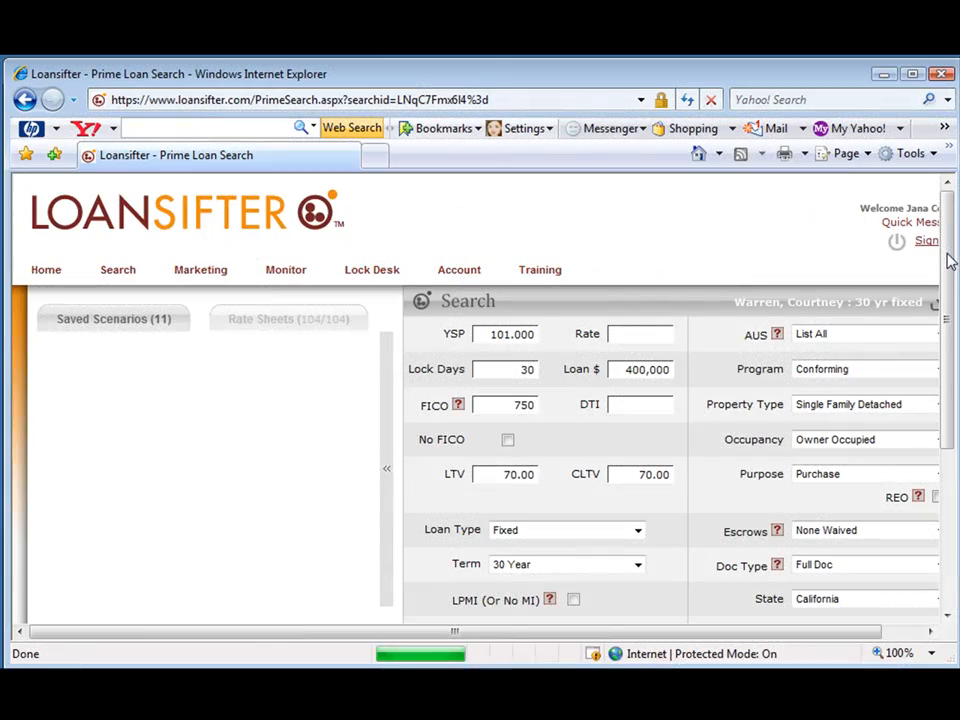
Run the $400,000 conforming 30-year fixed search and scroll to the 4.750% lender results
click(113, 318)
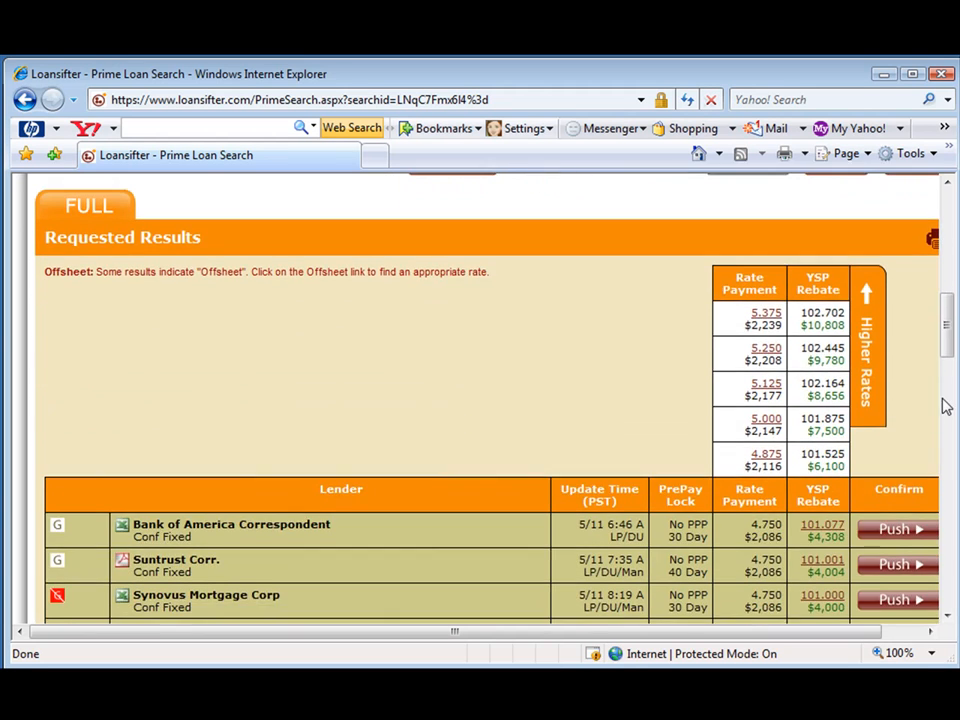
scroll(down, 3)
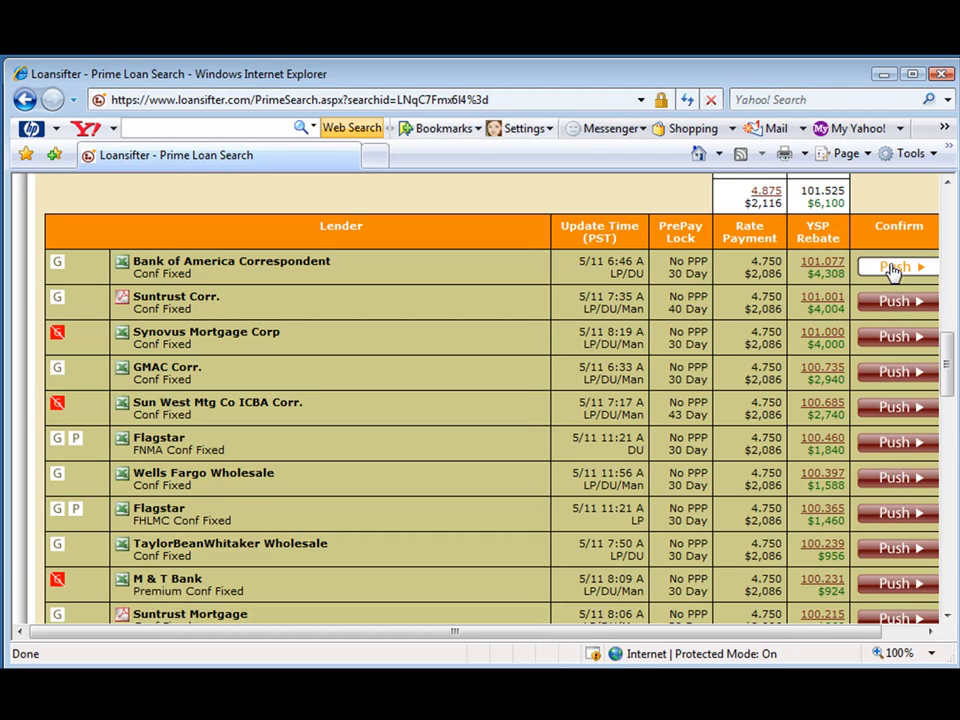
Reopen push options on Bank of America Correspondent's 4.750% rate and start a lock request
click(895, 267)
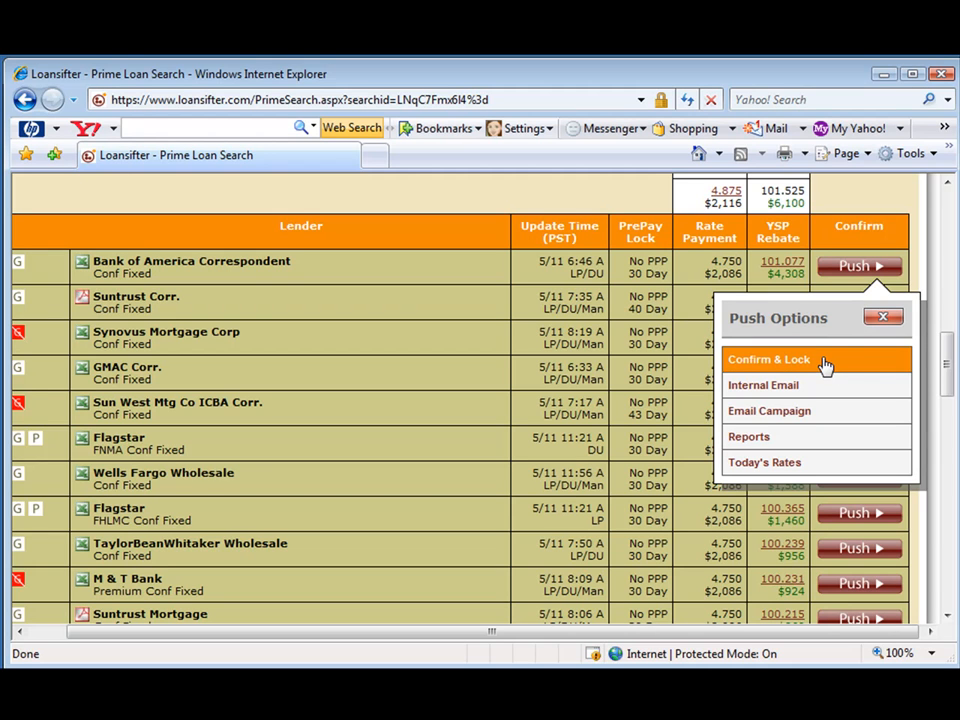
mouse_move(820, 365)
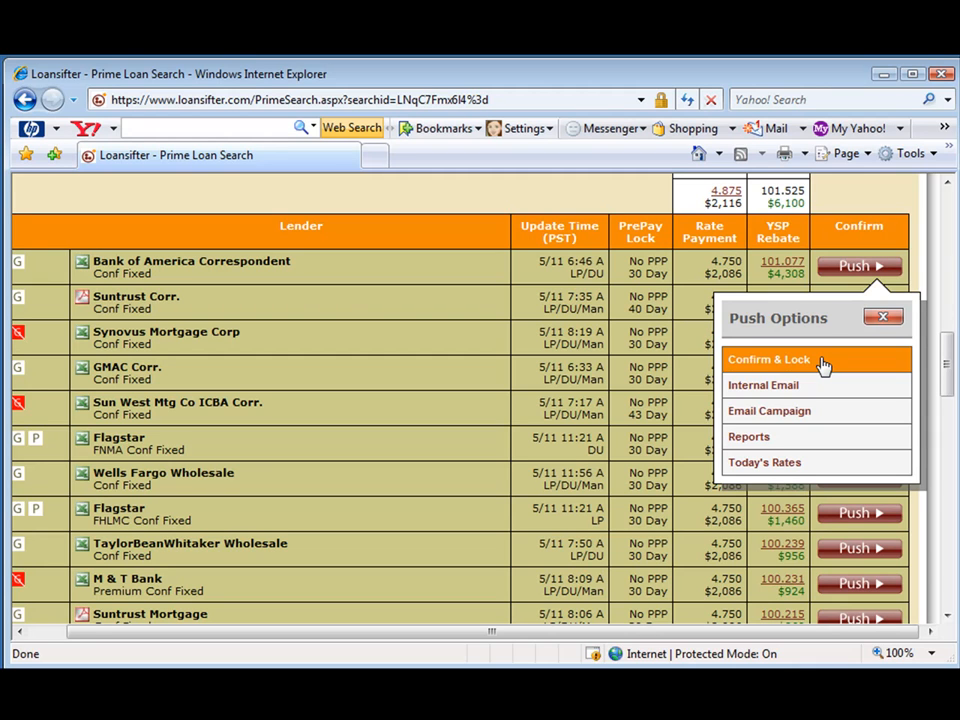
mouse_move(855, 372)
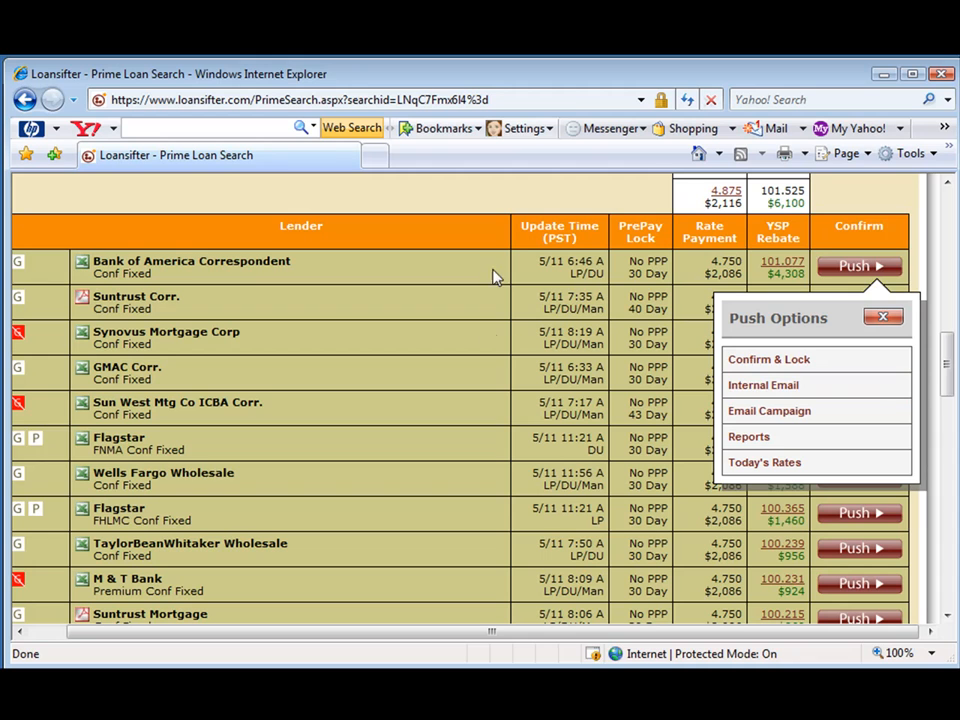
click(769, 359)
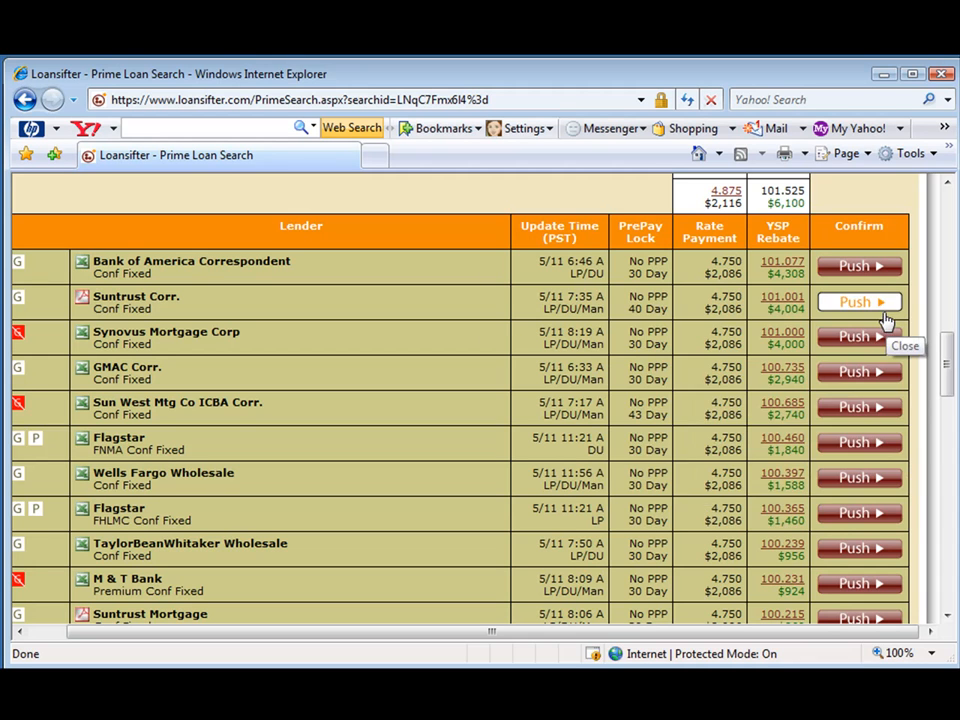
mouse_move(860, 266)
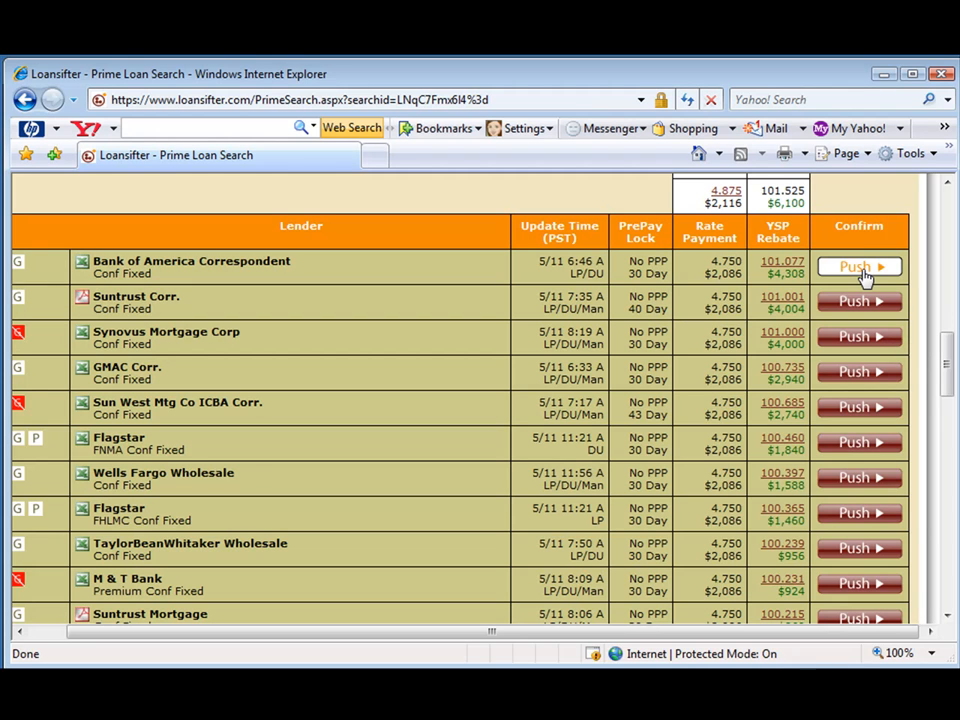
click(858, 266)
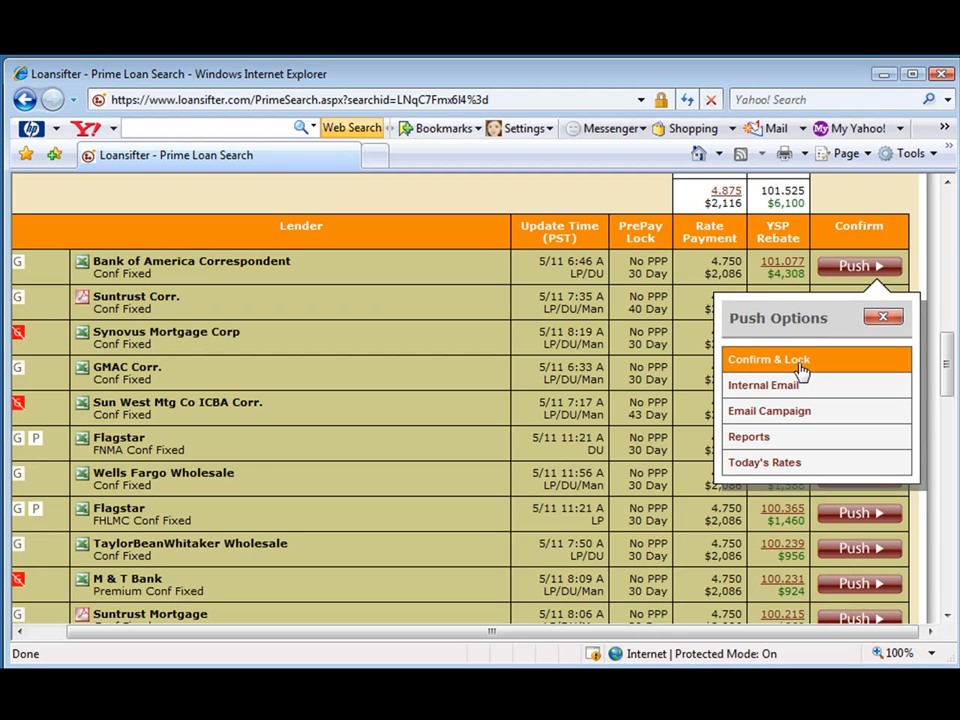
mouse_move(828, 370)
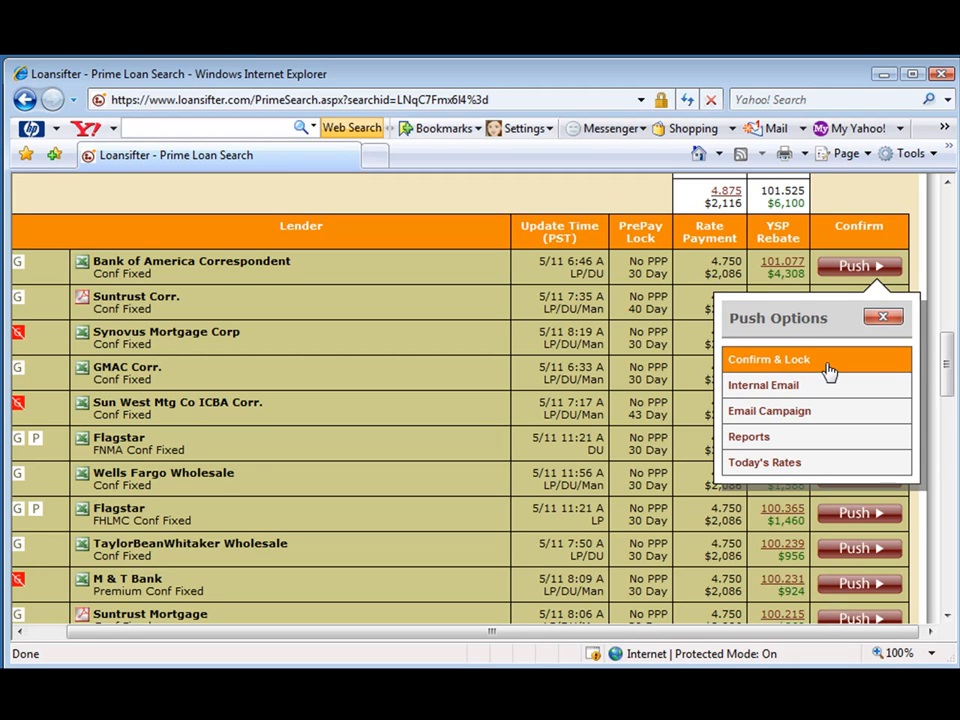
click(769, 359)
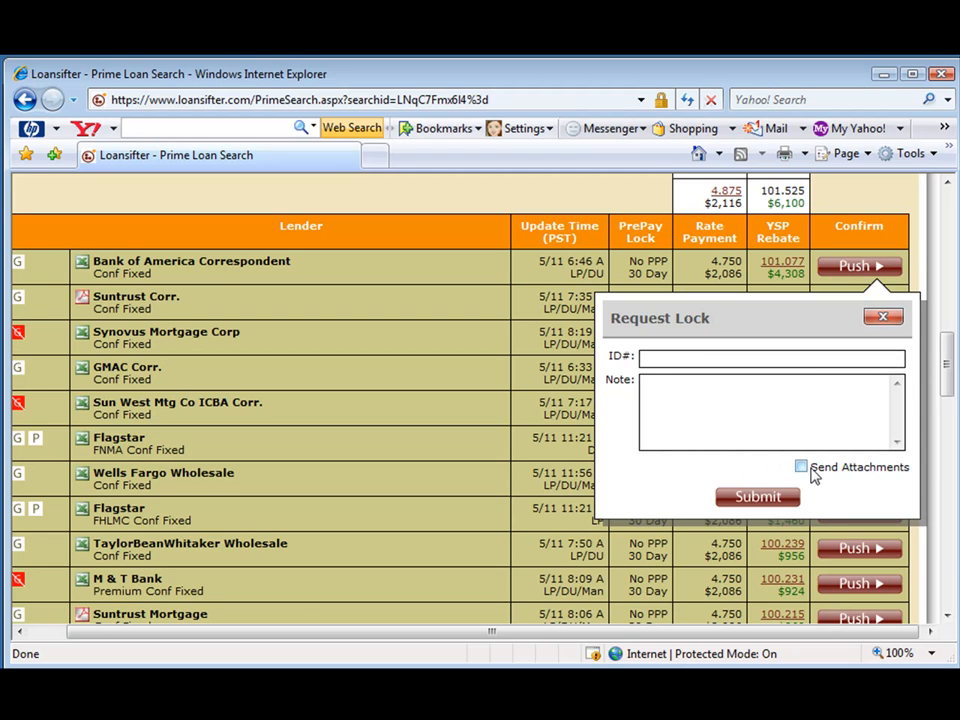
Tick Send Attachments, close the lock request unsubmitted, and reopen Bank of America's push options
click(801, 466)
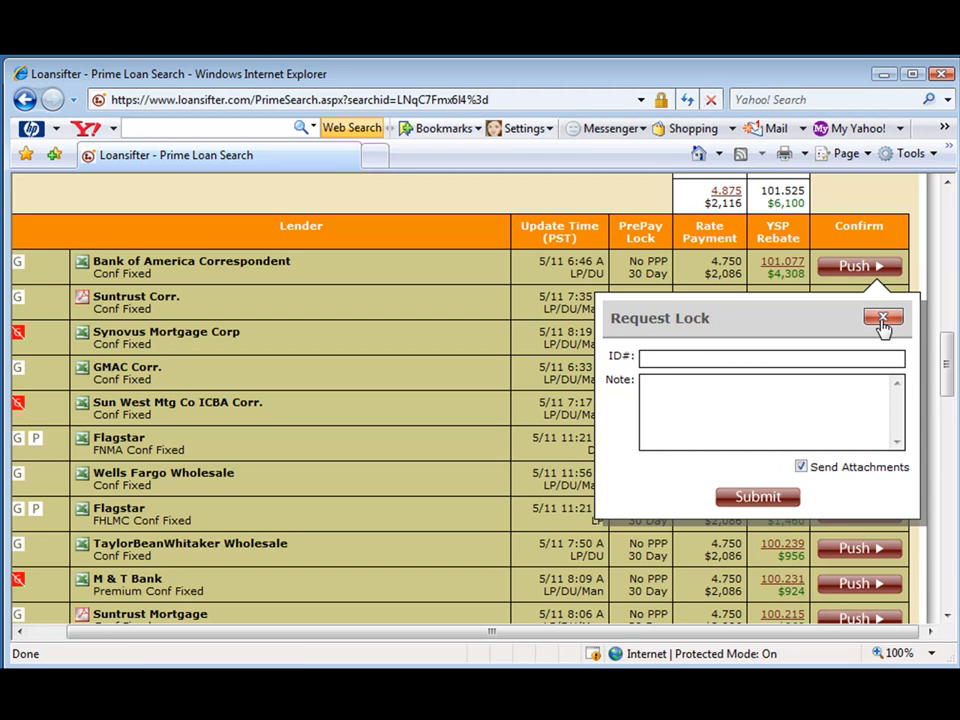
click(883, 318)
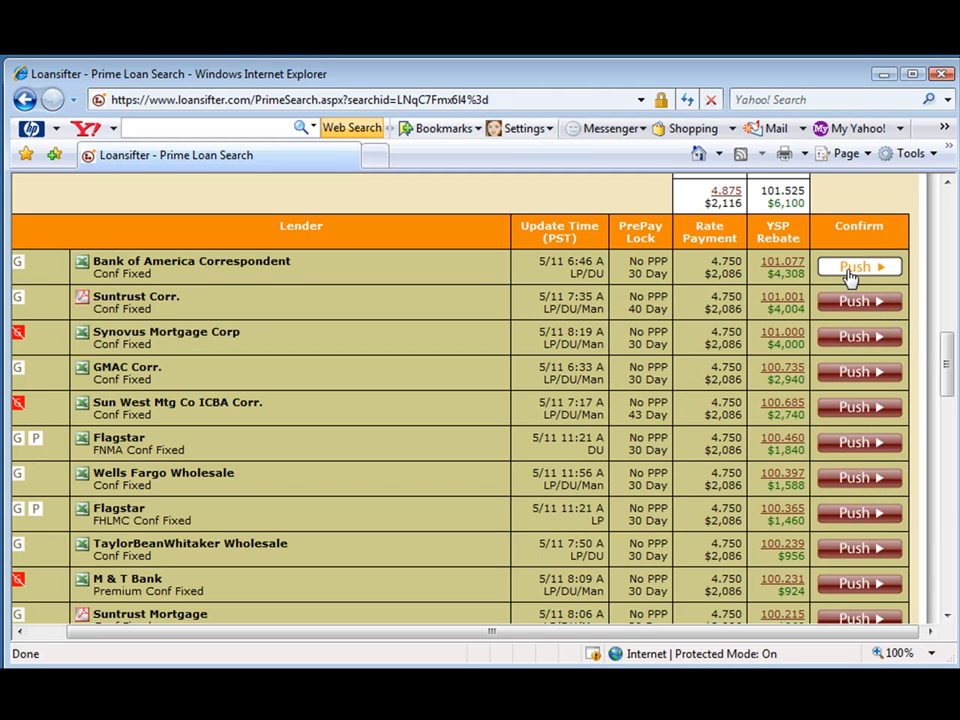
click(856, 266)
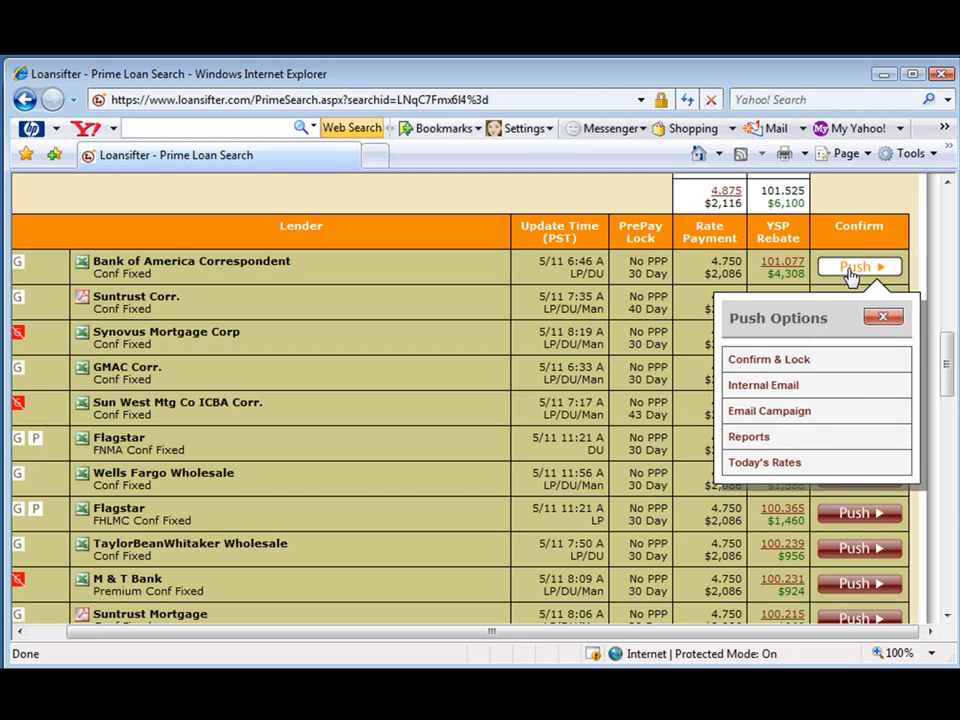
mouse_move(795, 365)
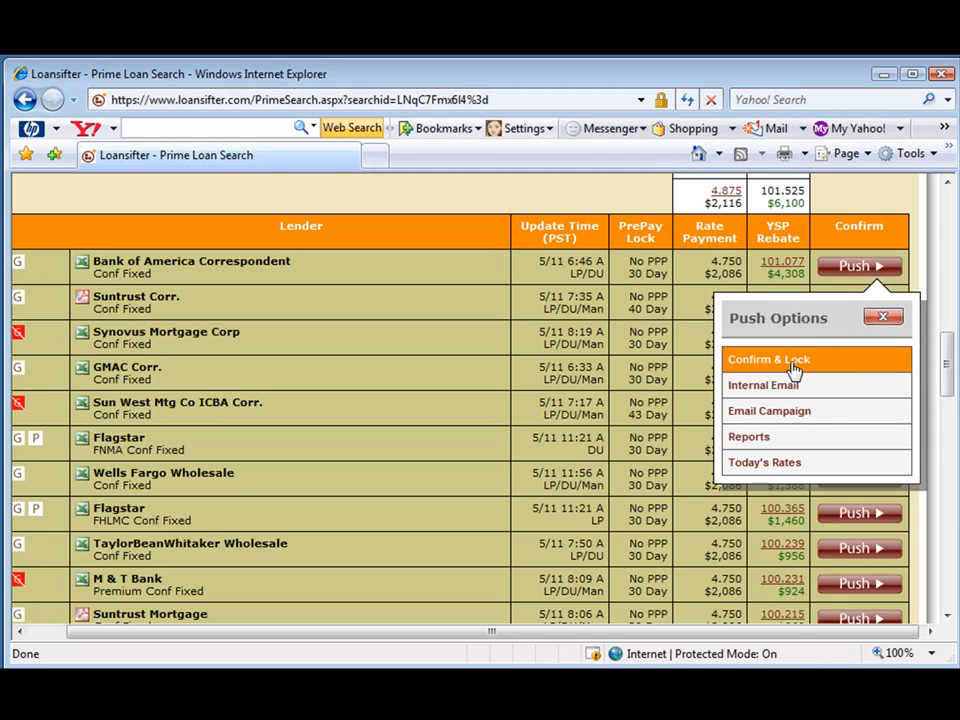
mouse_move(790, 360)
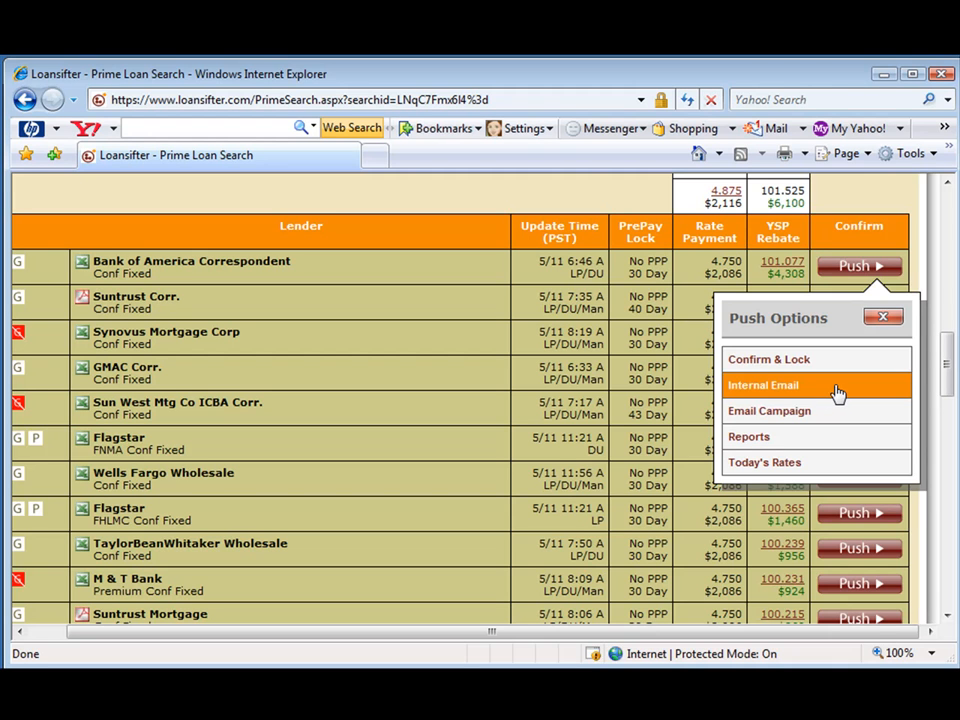
Open the internal email form, send it to yourself, and highlight the lender name/YSP warning
click(763, 385)
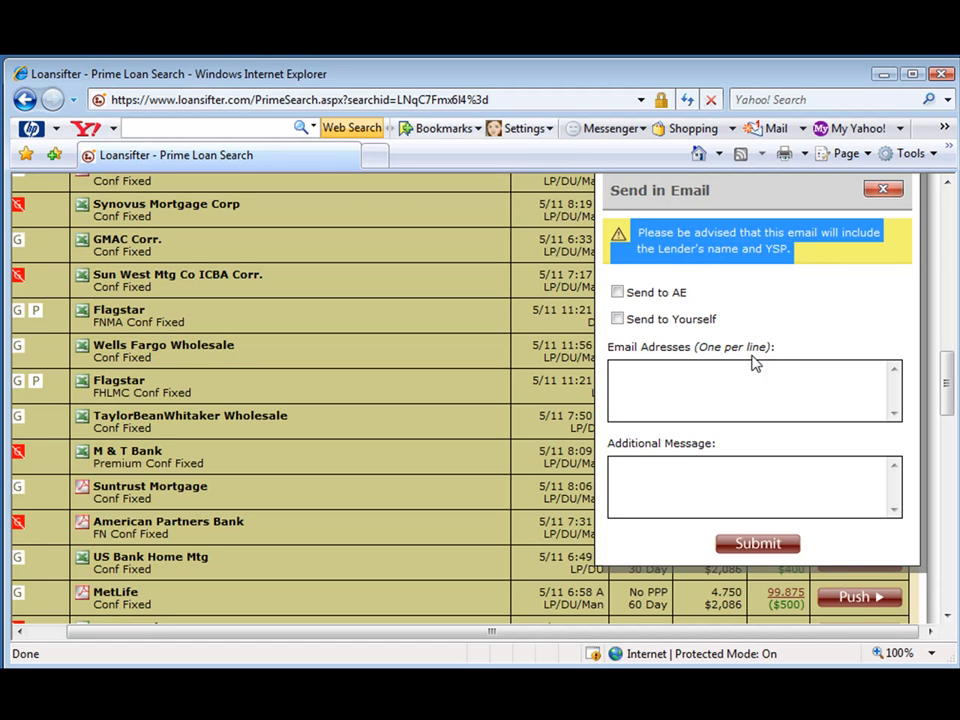
mouse_move(519, 350)
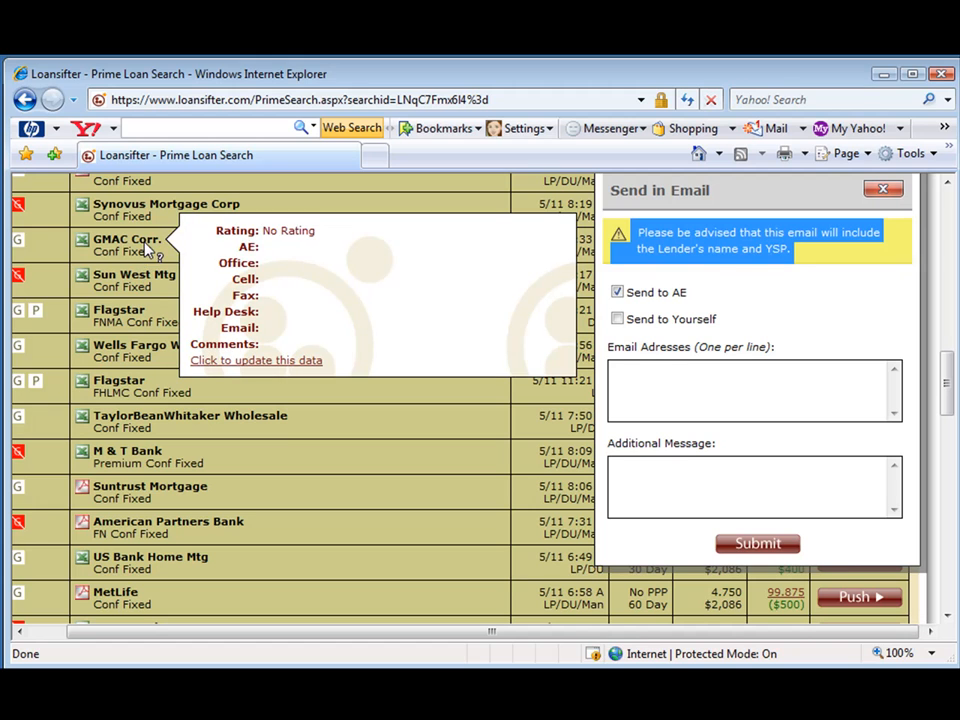
mouse_move(272, 312)
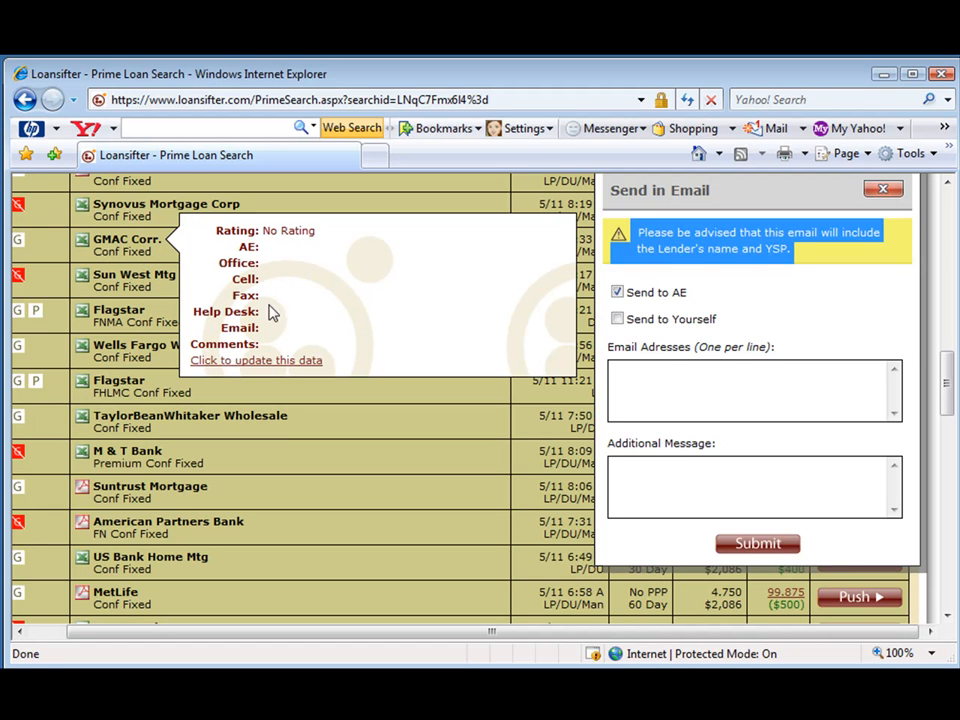
mouse_move(244, 364)
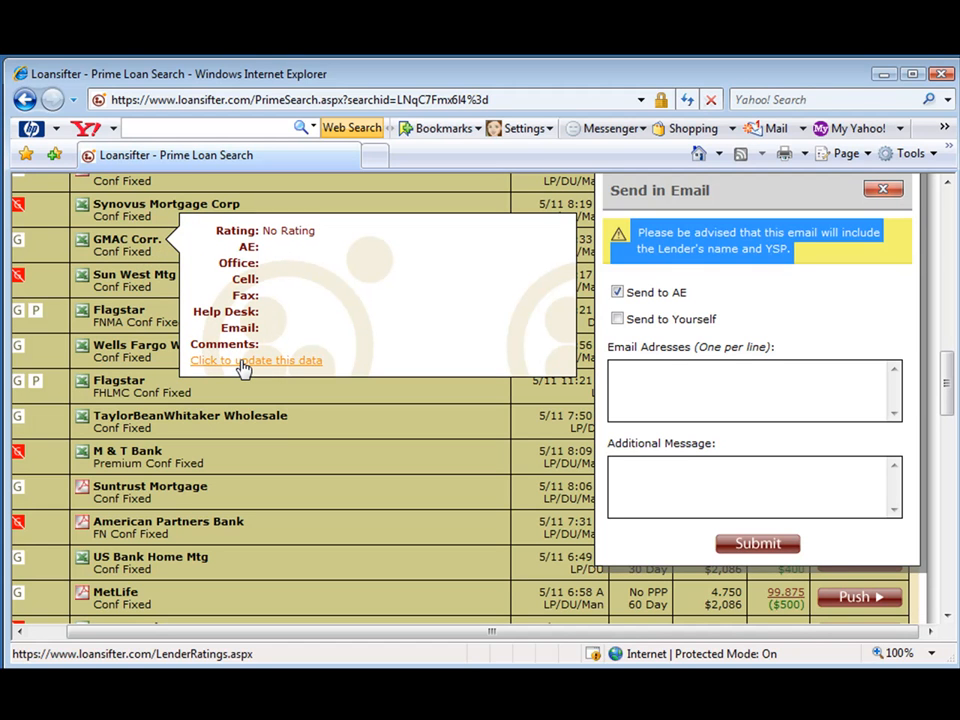
mouse_move(275, 253)
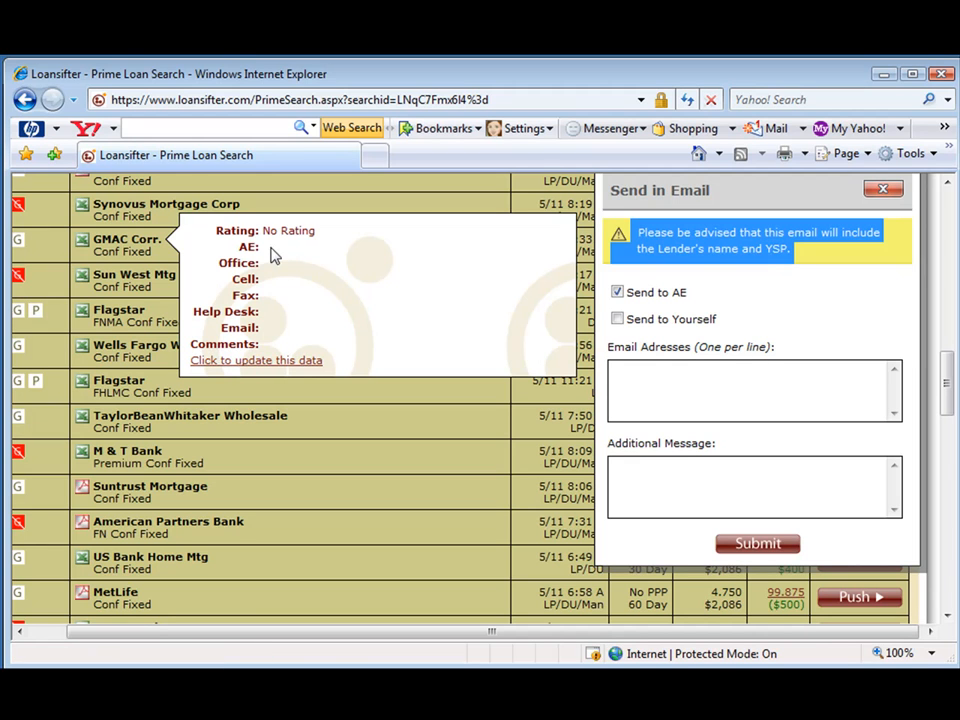
mouse_move(363, 338)
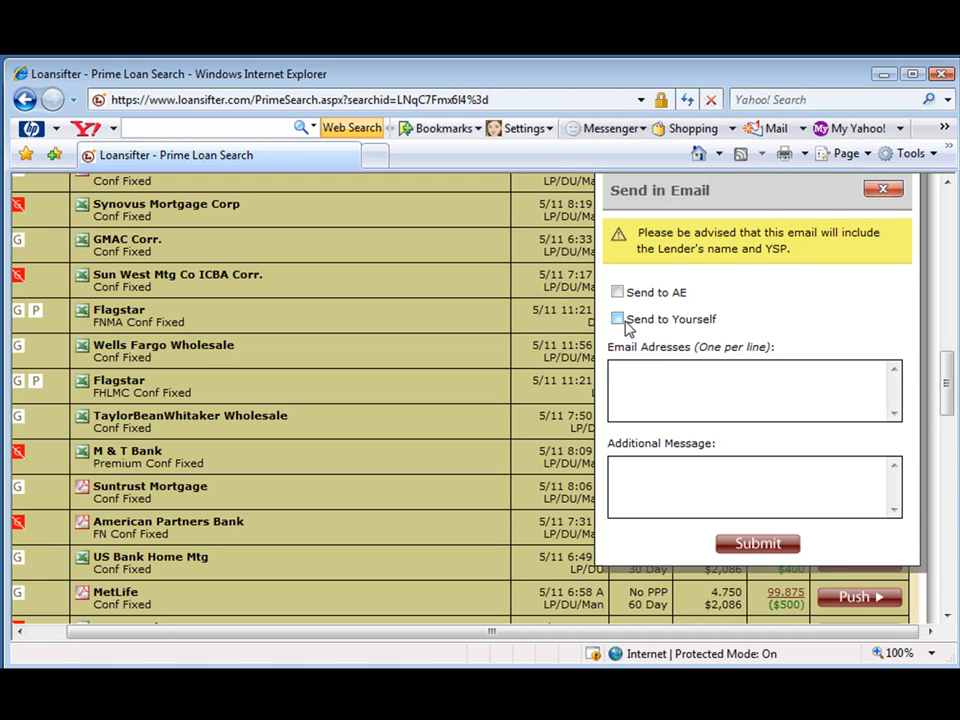
click(617, 318)
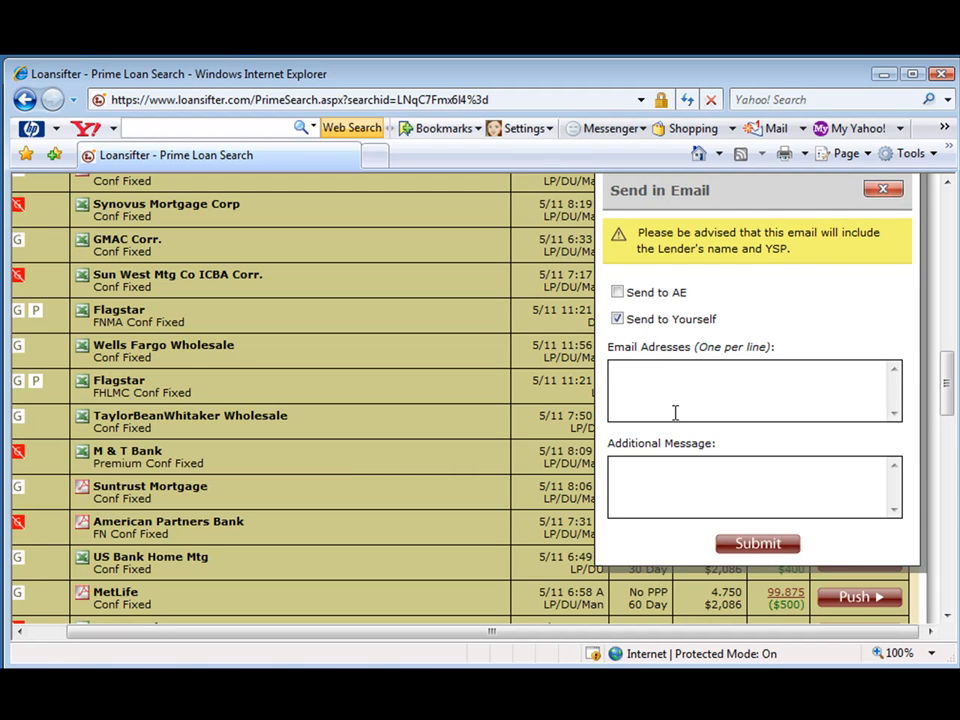
mouse_move(652, 471)
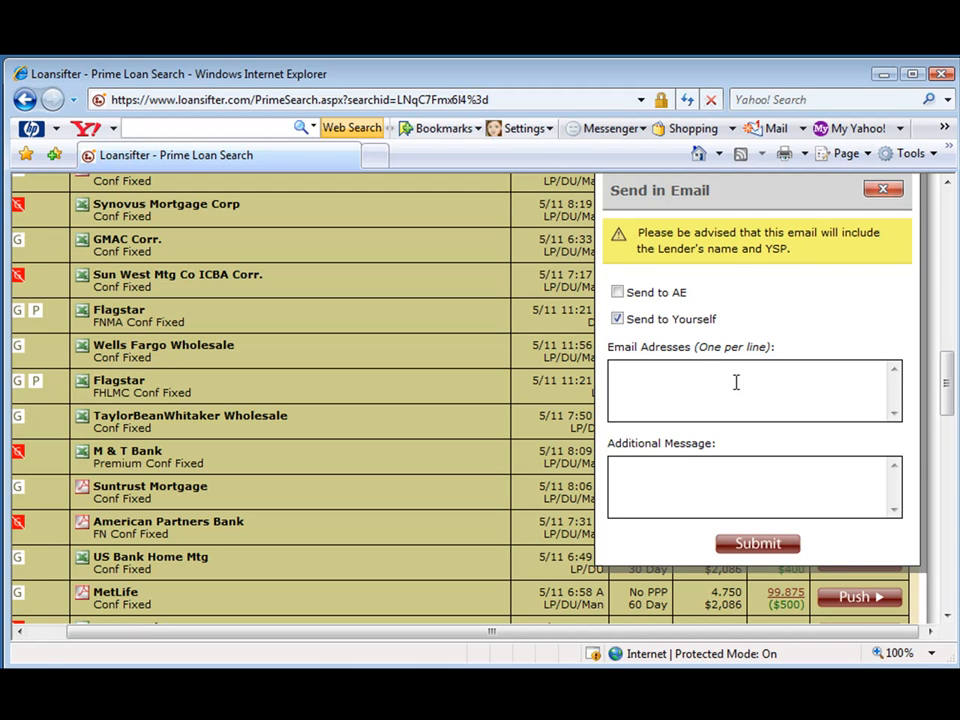
mouse_move(610, 210)
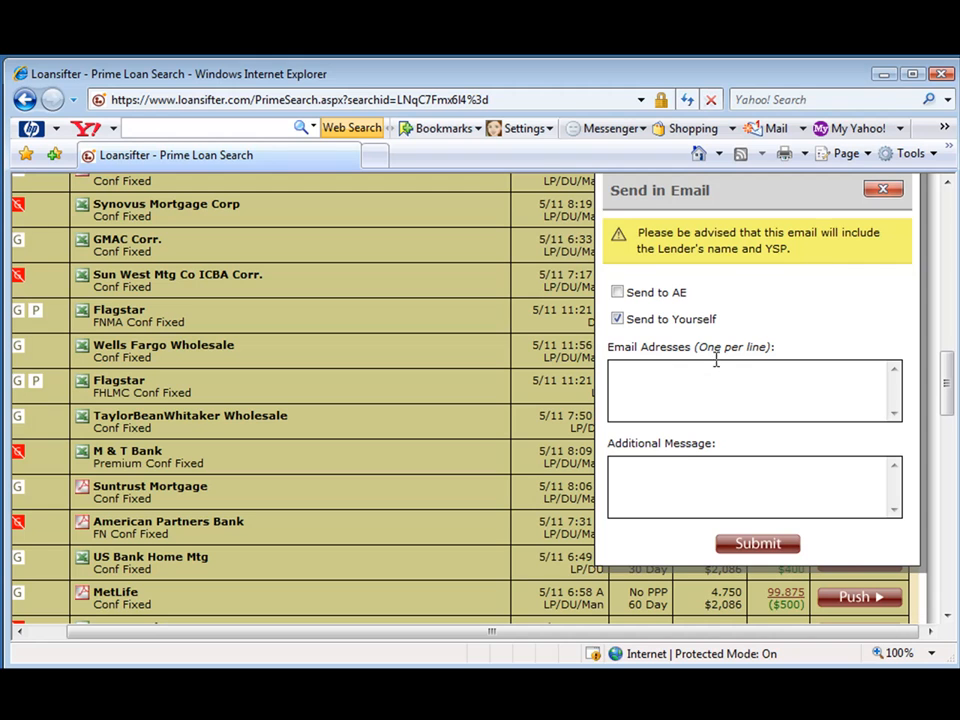
drag(625, 232, 790, 249)
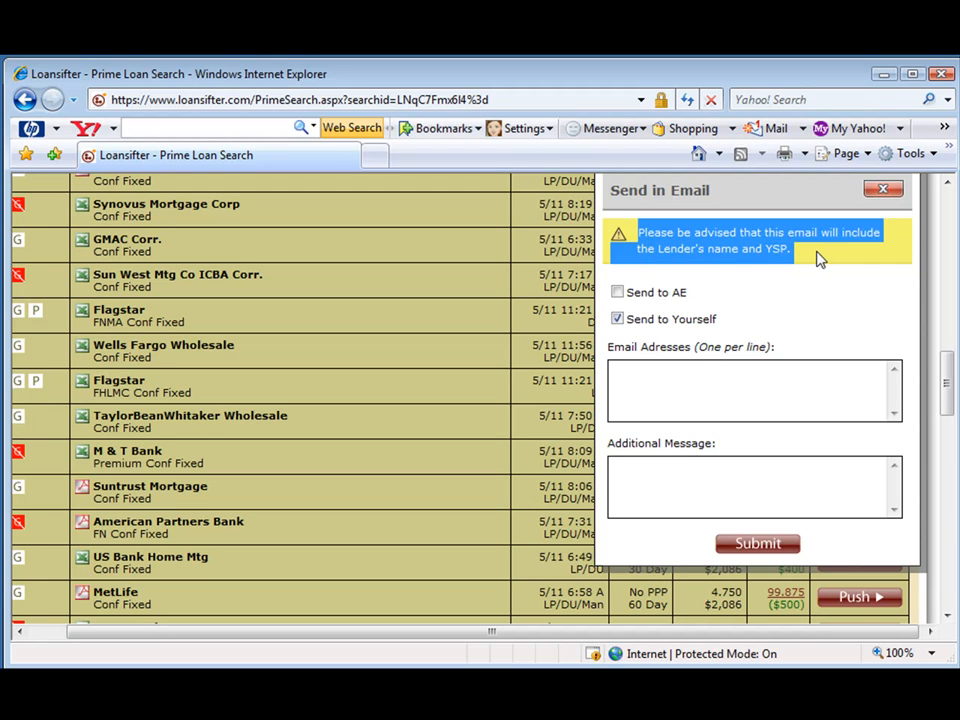
mouse_move(768, 258)
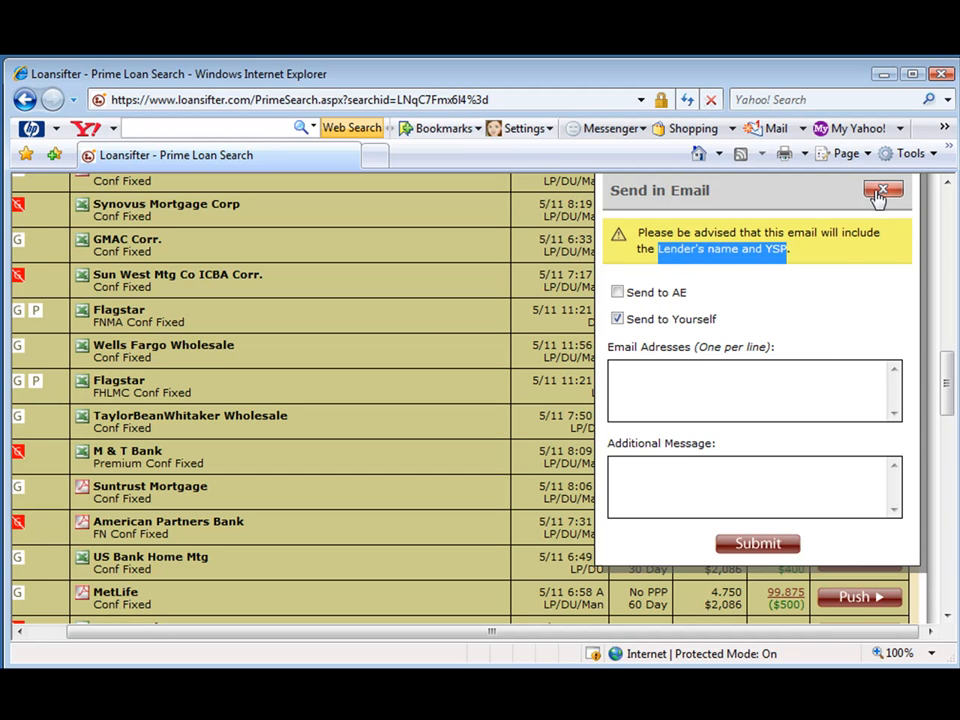
mouse_move(883, 190)
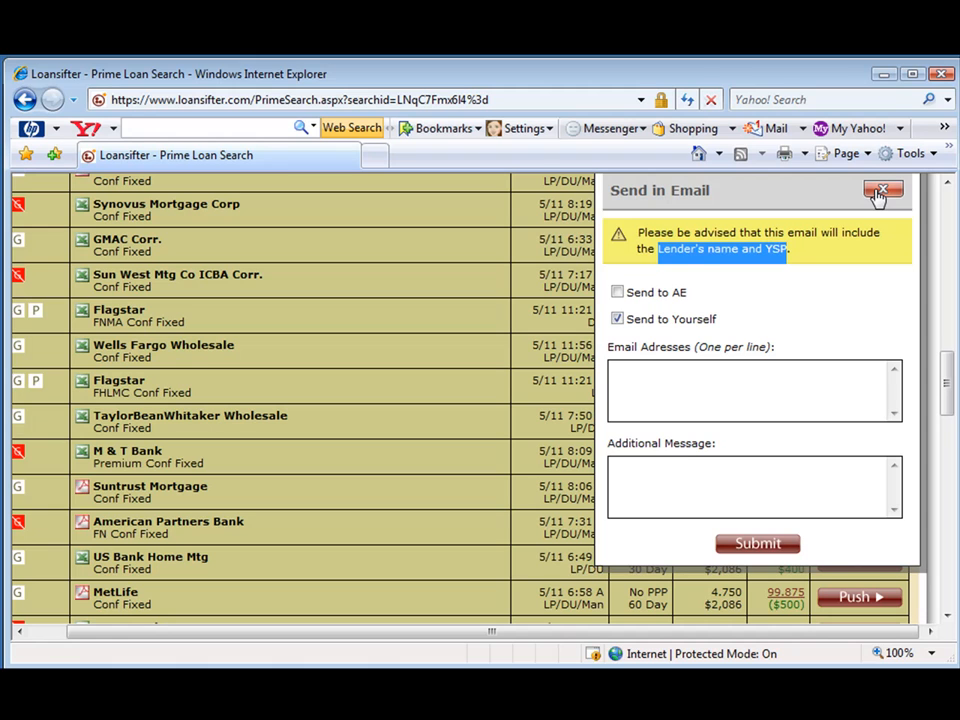
mouse_move(735, 283)
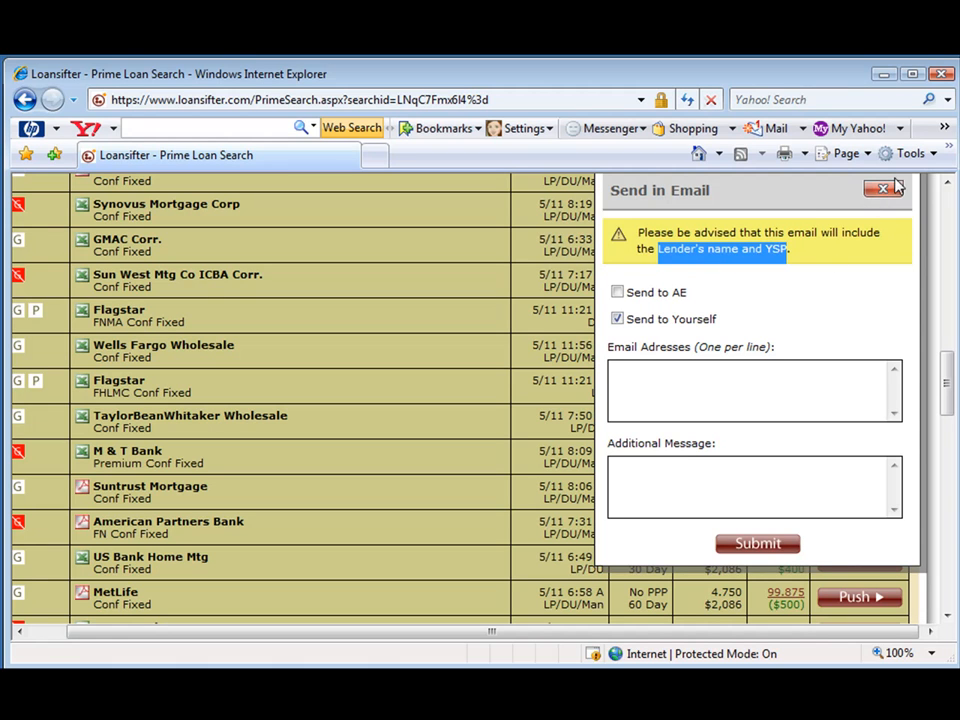
Close the email form, cancel the GMAC email campaign, and show Flagstar FNMA push options
click(860, 245)
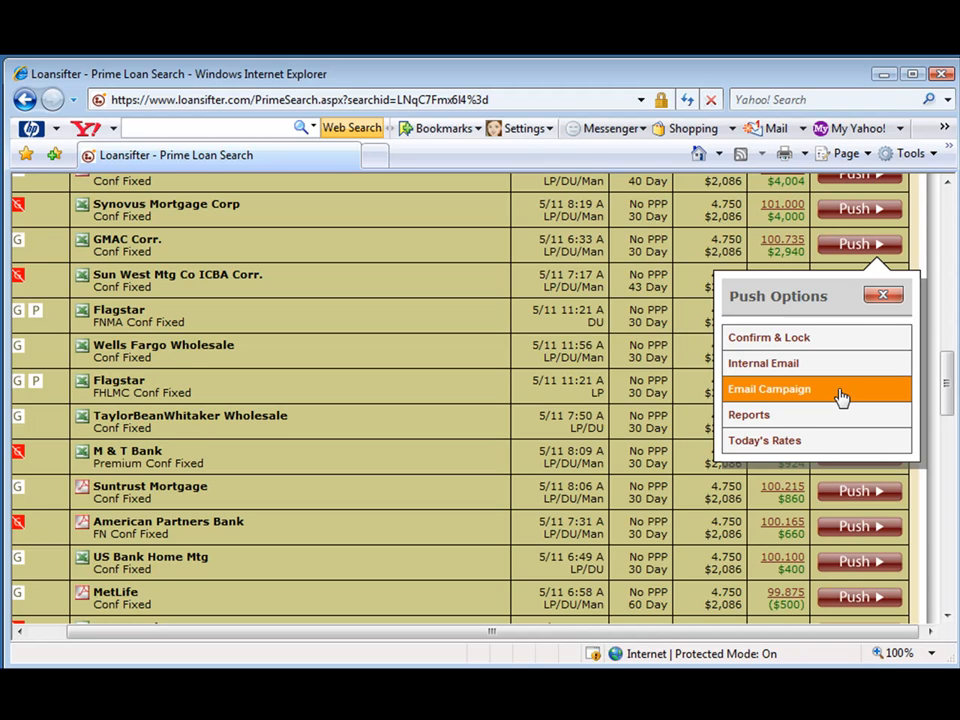
click(769, 389)
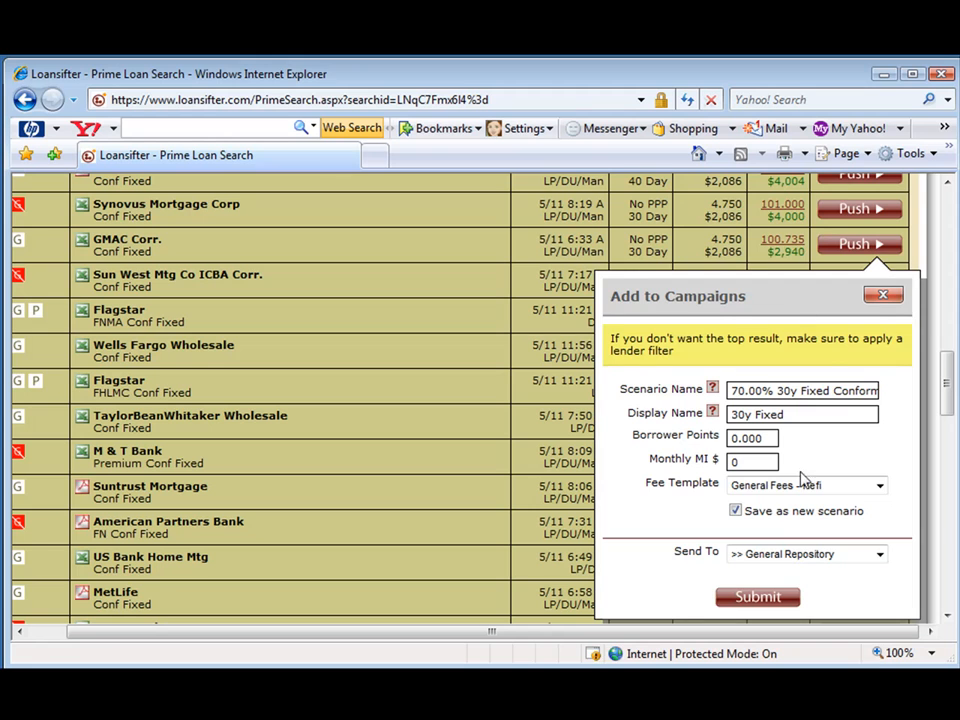
click(858, 245)
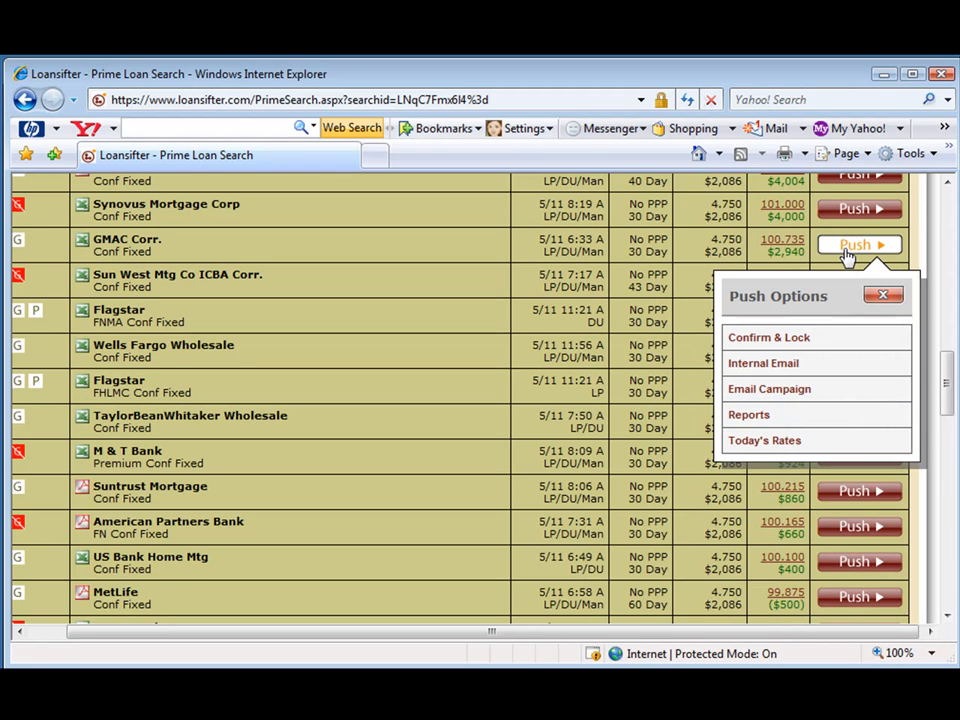
mouse_move(800, 414)
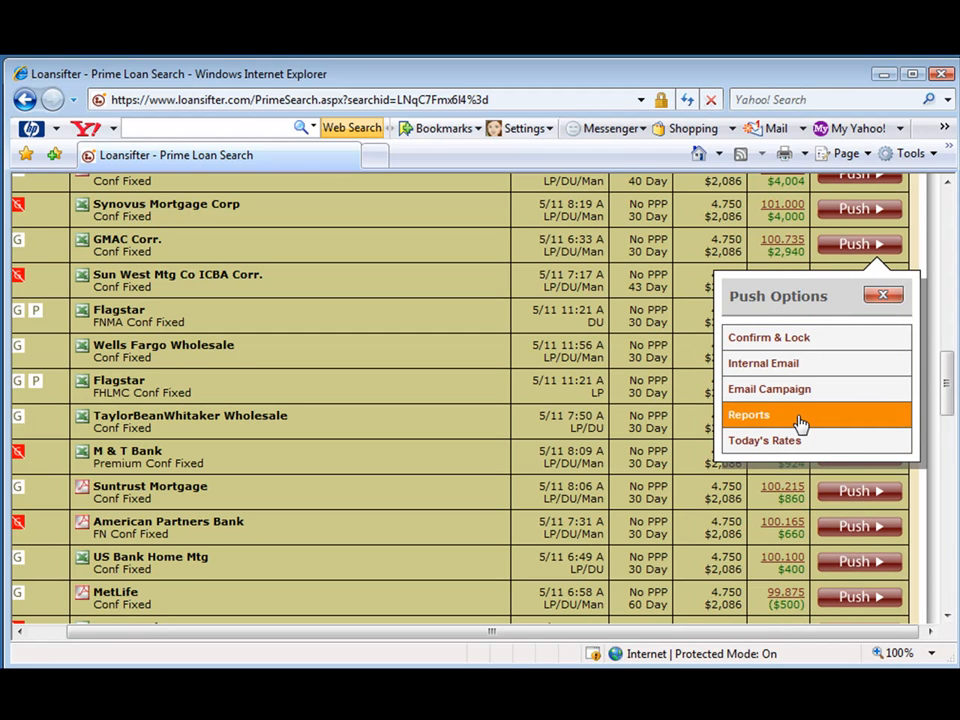
click(748, 414)
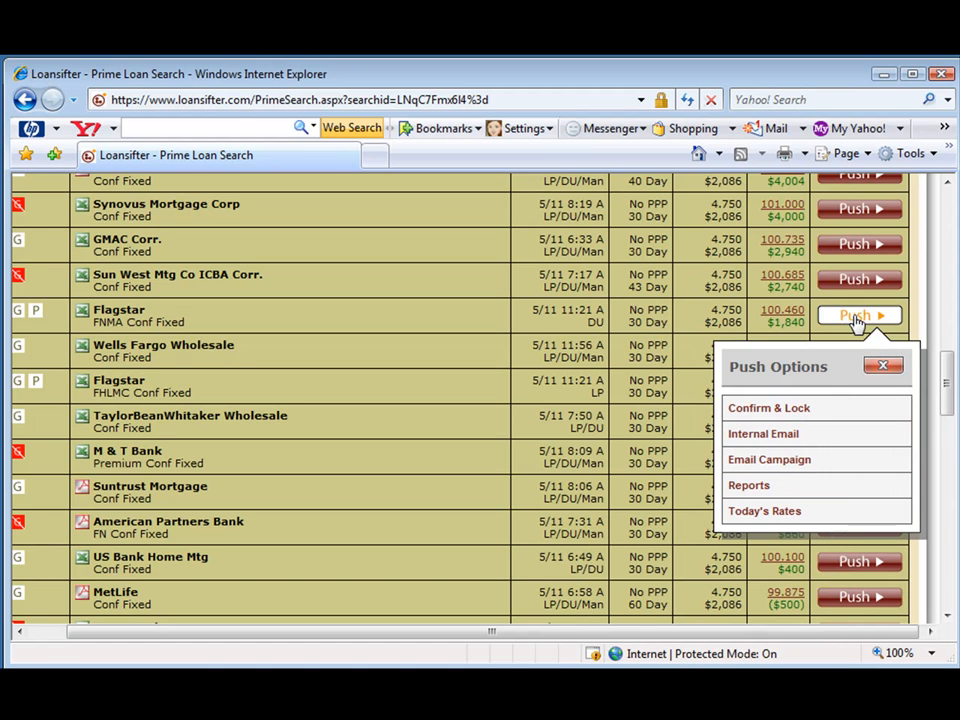
mouse_move(764, 511)
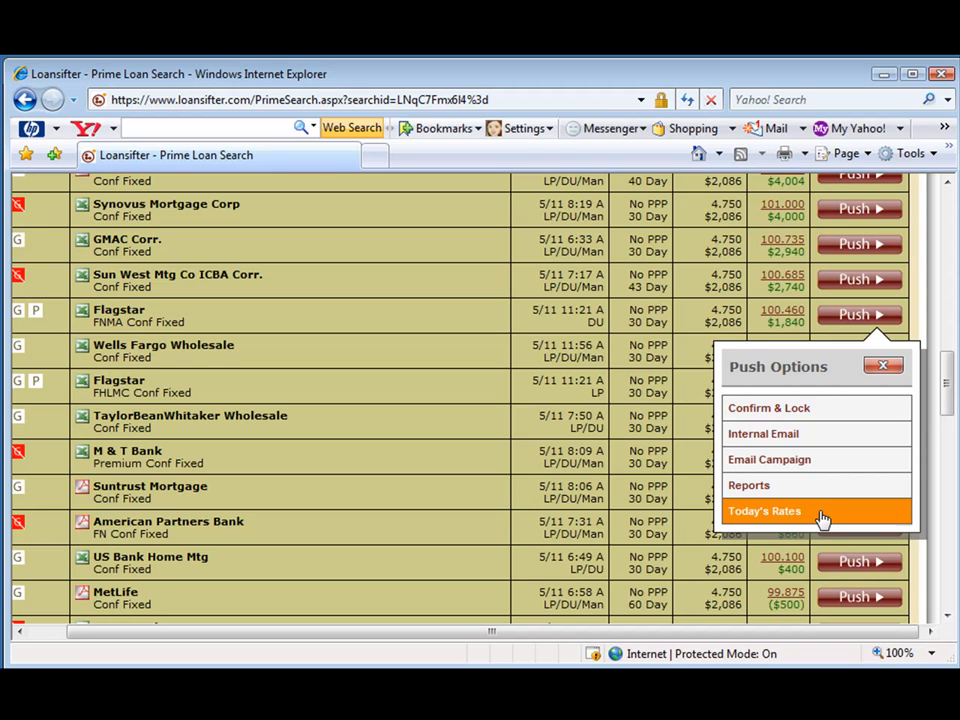
Close Flagstar's Add to Today's Rates form unsubmitted and return to the 30-year fixed search criteria
click(764, 511)
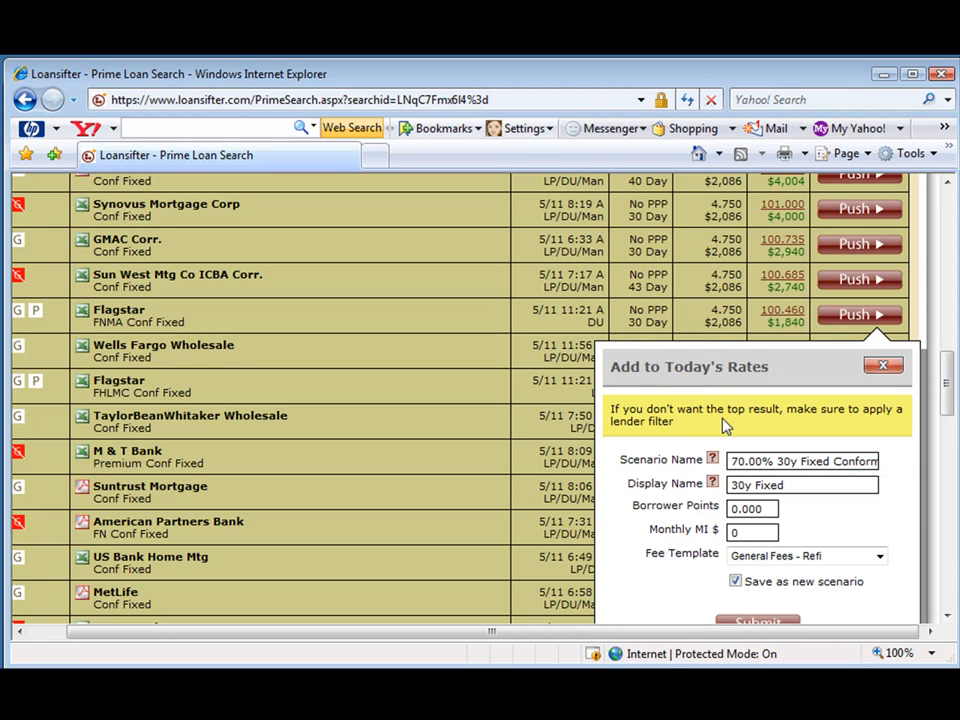
mouse_move(884, 374)
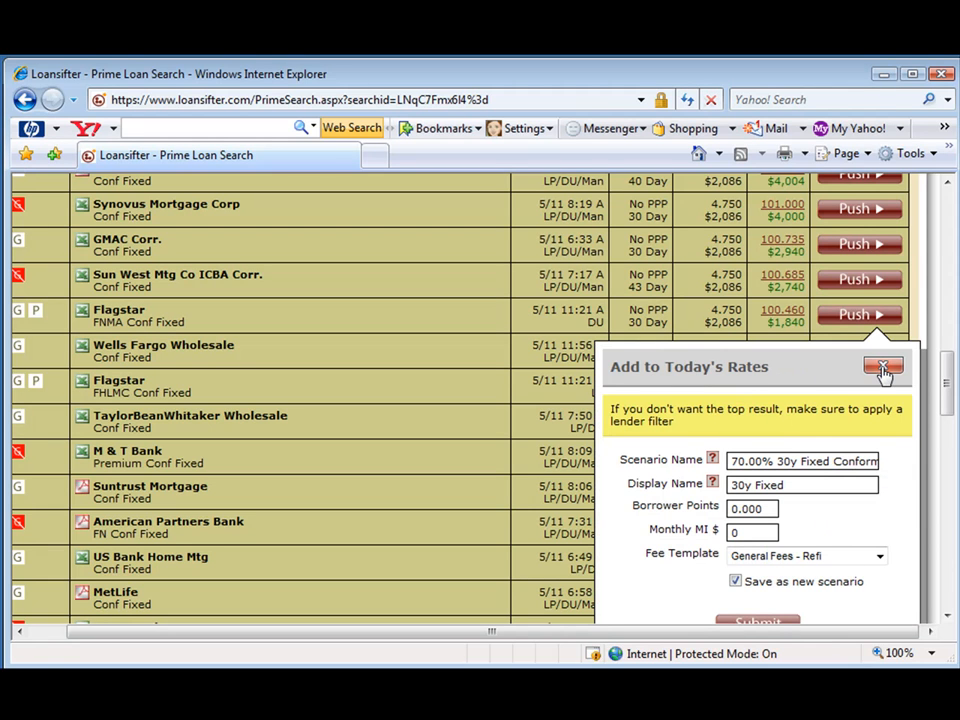
mouse_move(882, 367)
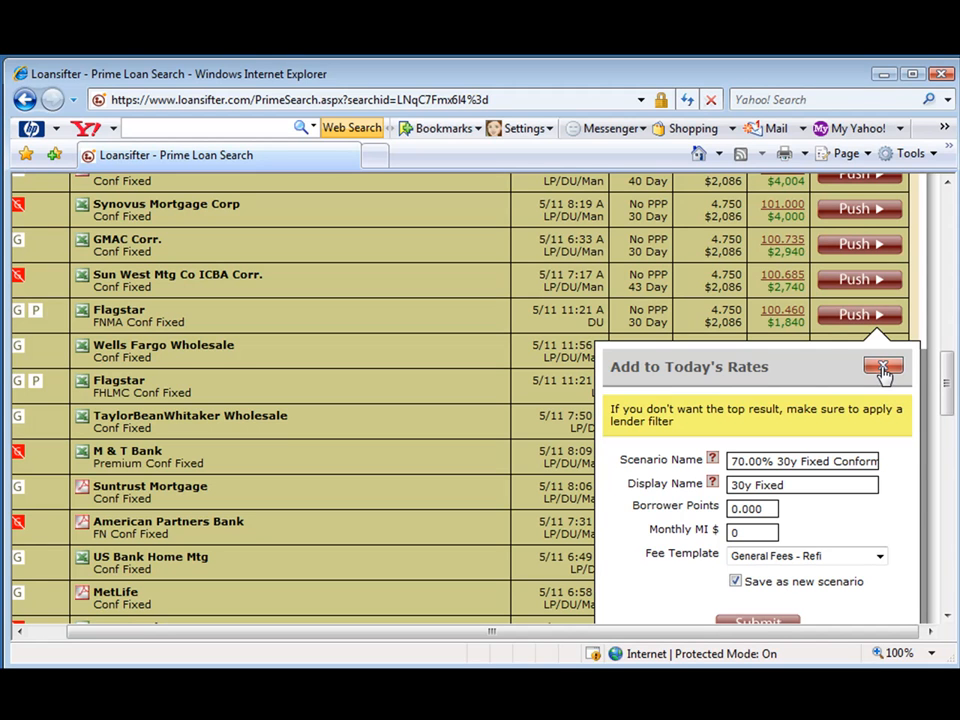
click(883, 367)
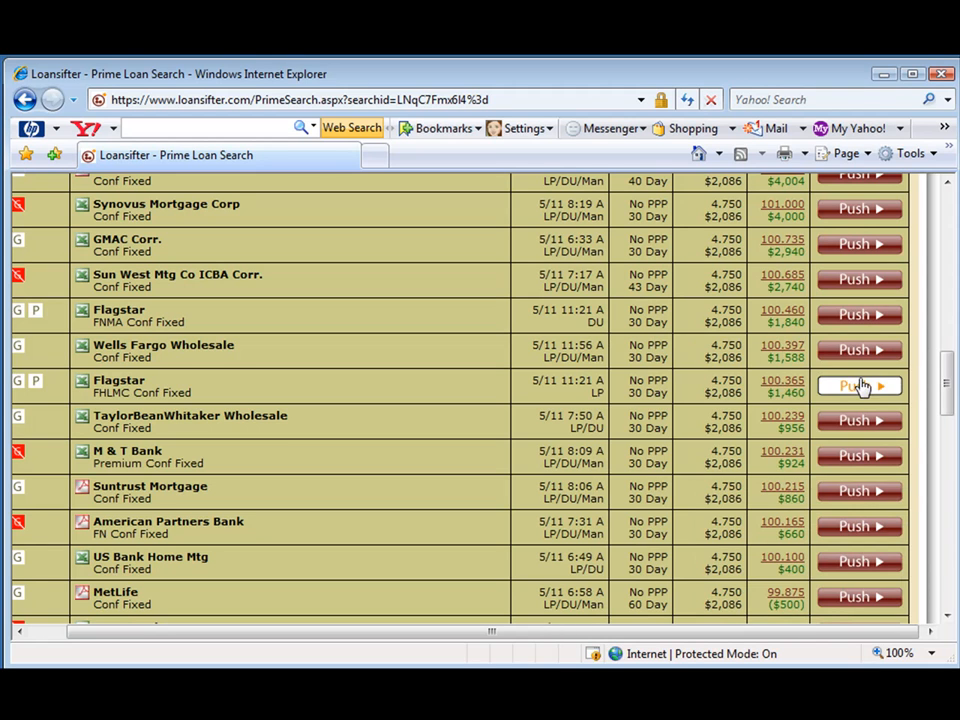
click(857, 385)
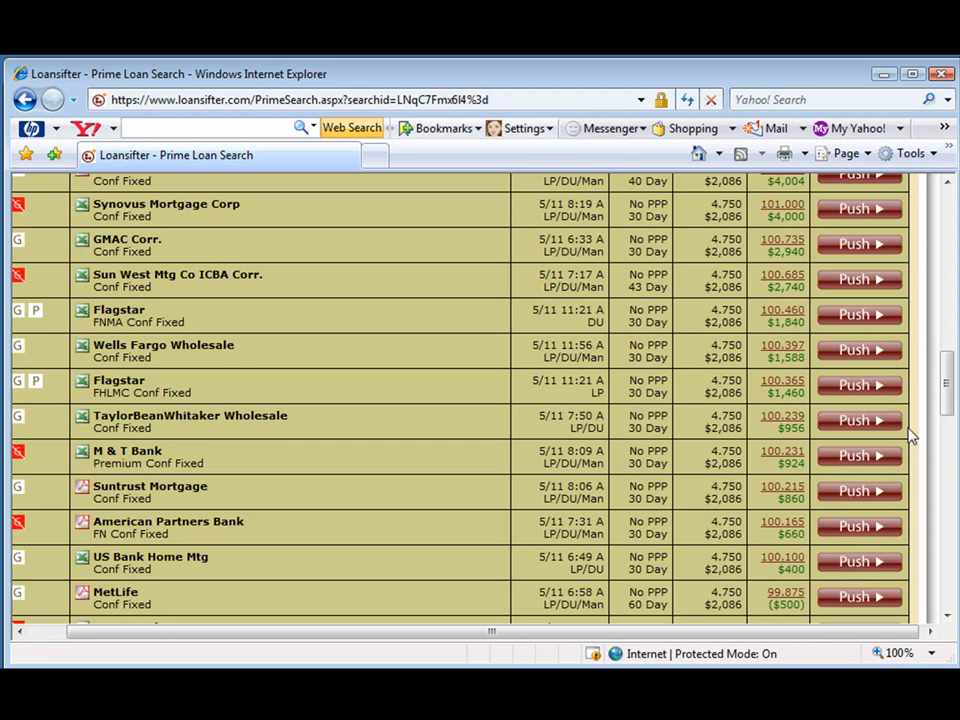
scroll(up, 3)
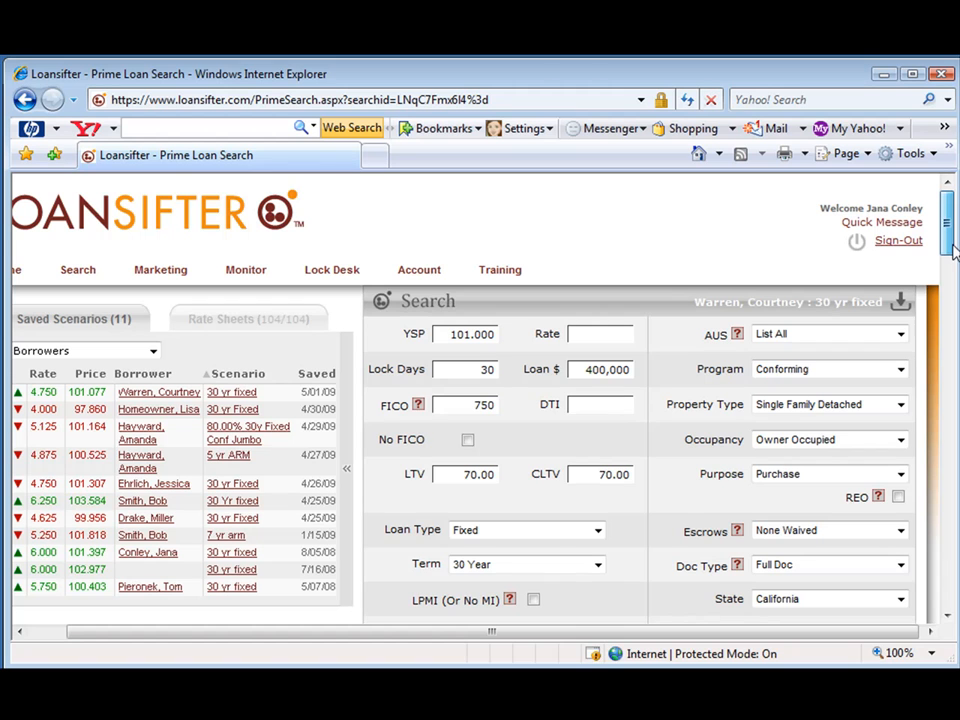
scroll(down, 3)
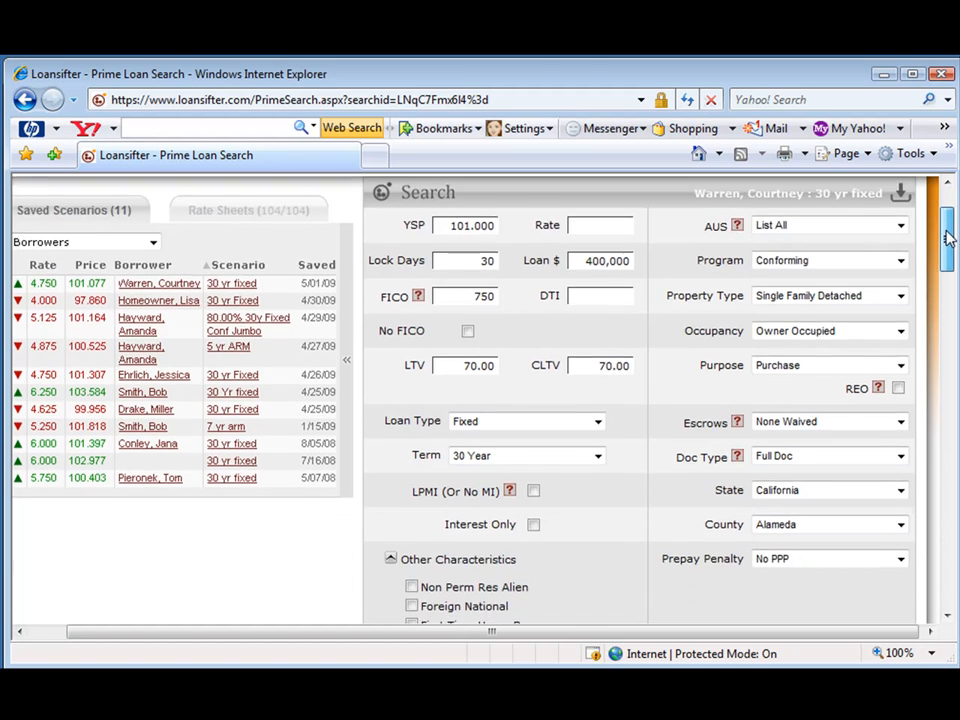
scroll(down, 3)
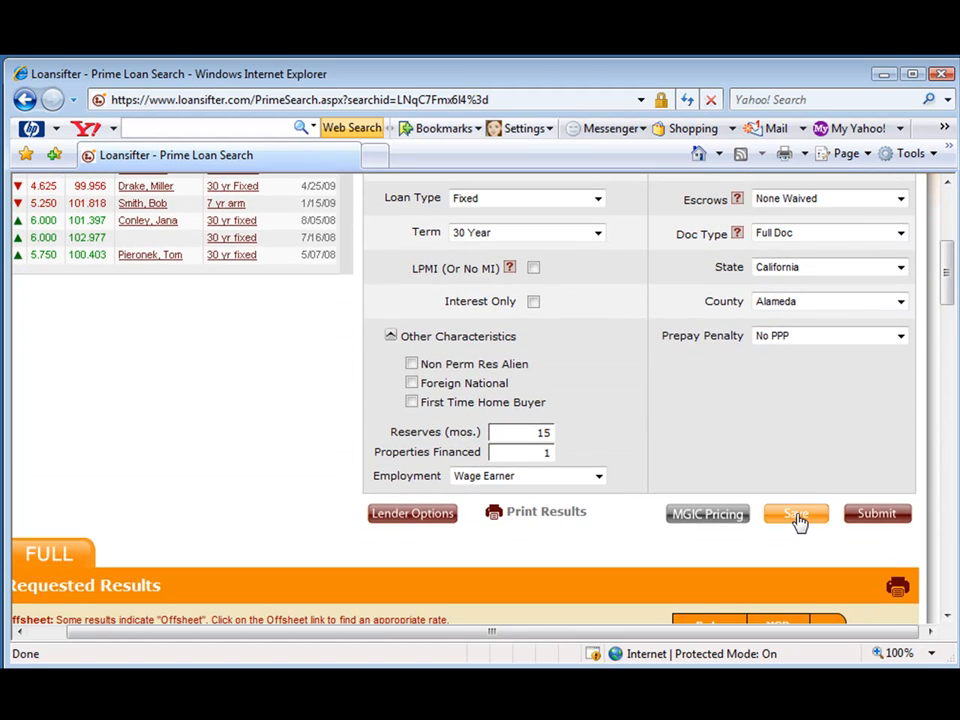
Open Save Options for the 30 yr fixed scenario and clear its contact selection
click(795, 513)
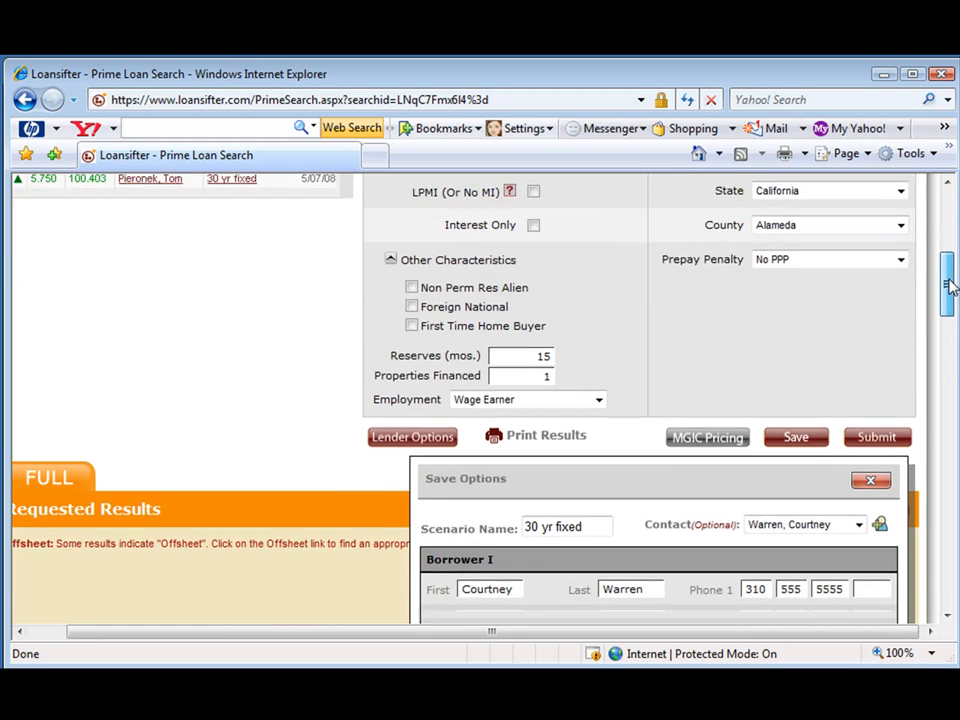
scroll(down, 3)
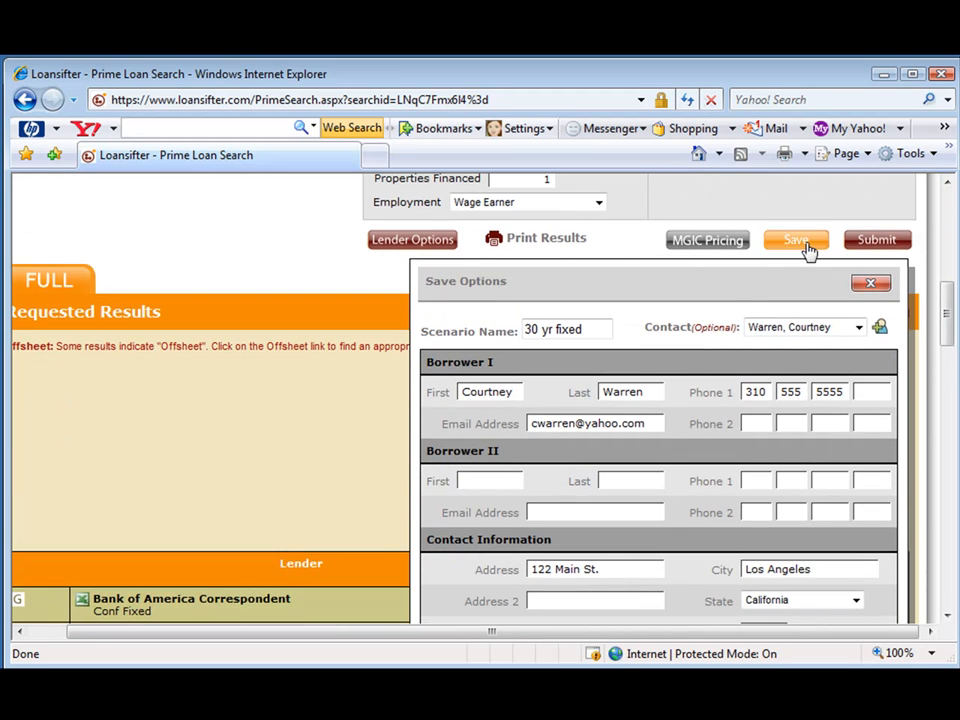
mouse_move(728, 372)
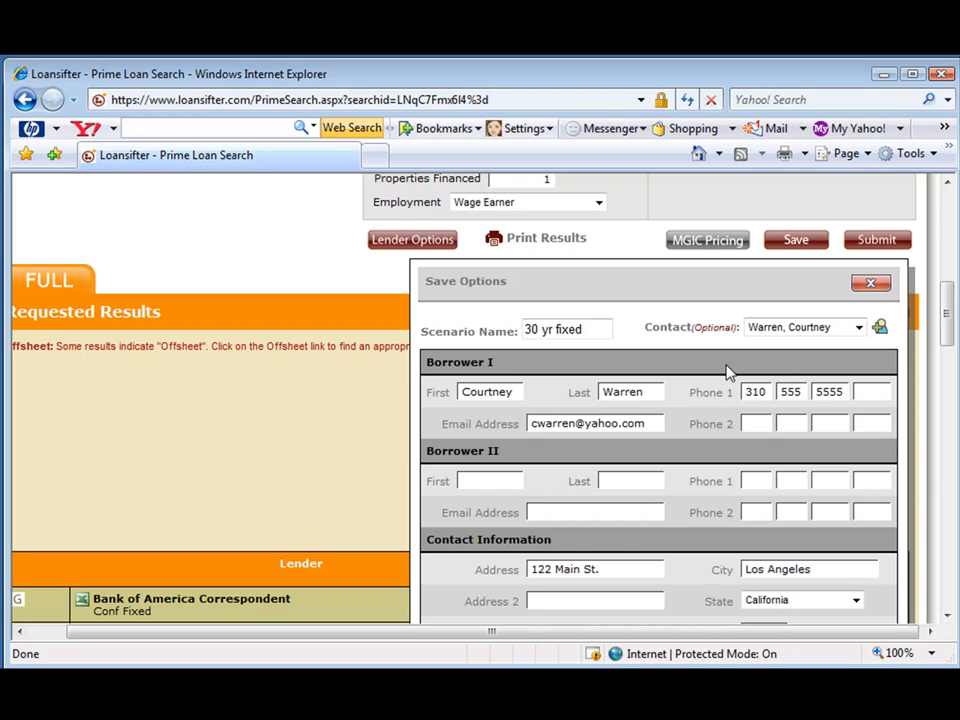
mouse_move(618, 340)
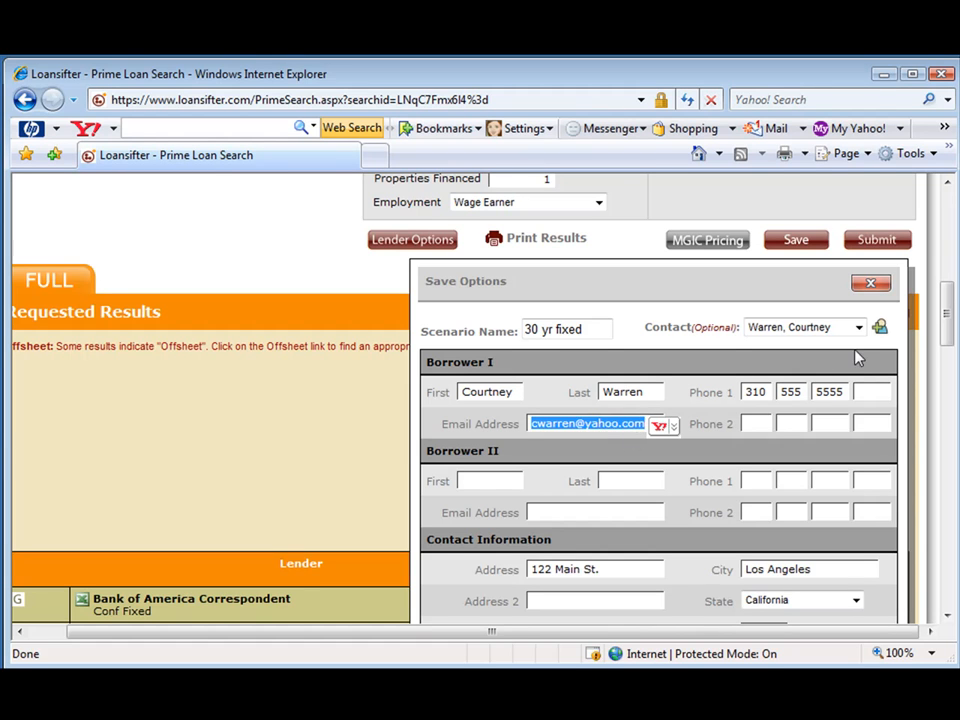
mouse_move(860, 350)
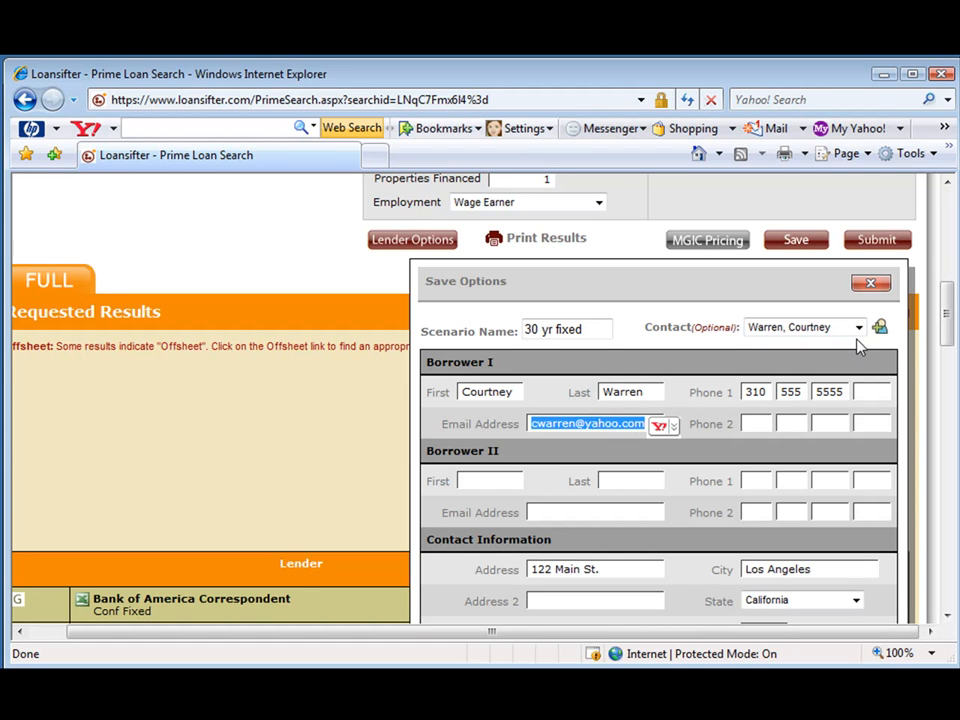
click(856, 327)
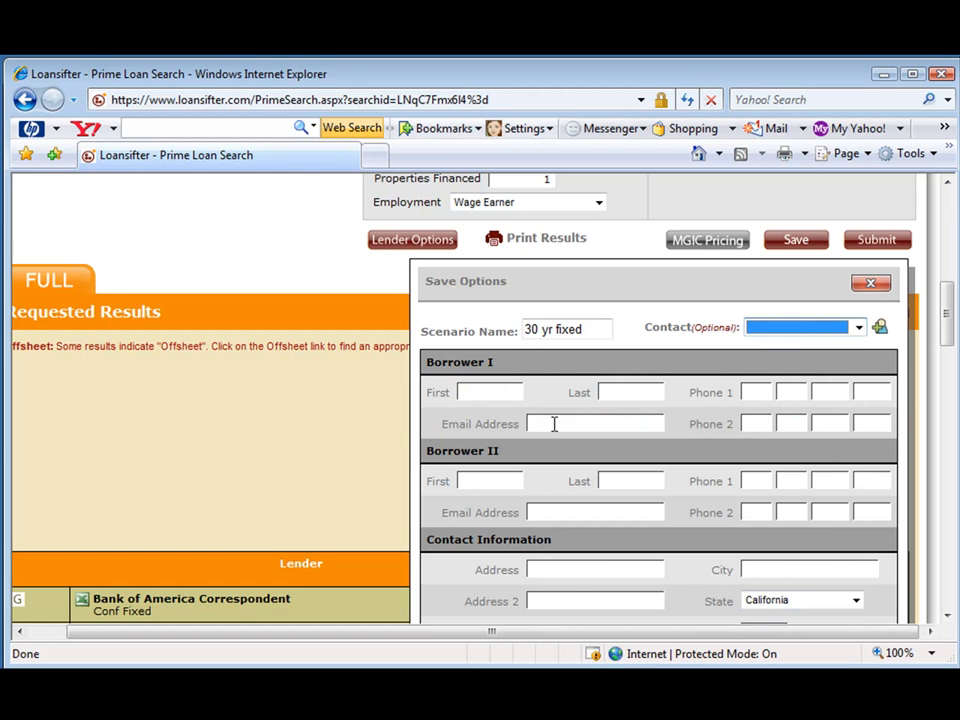
click(800, 327)
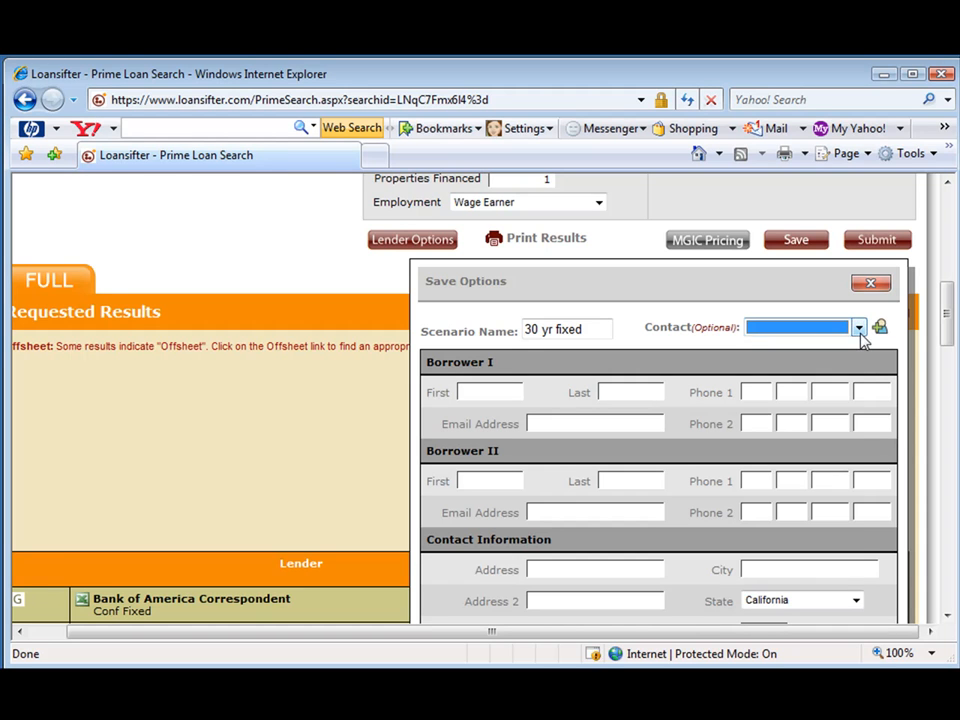
click(858, 328)
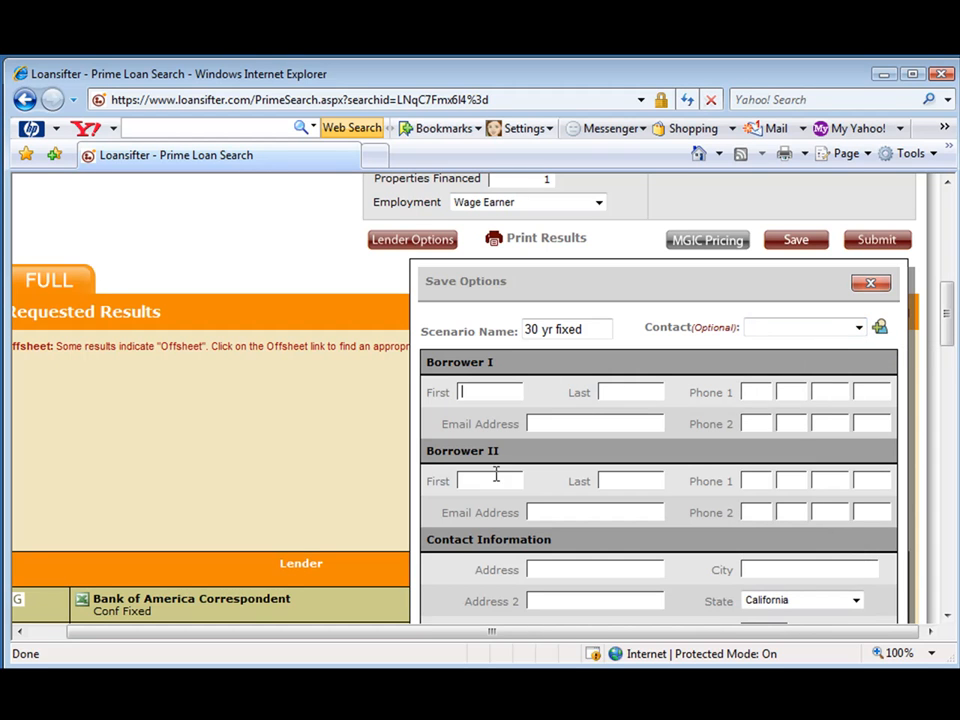
mouse_move(618, 409)
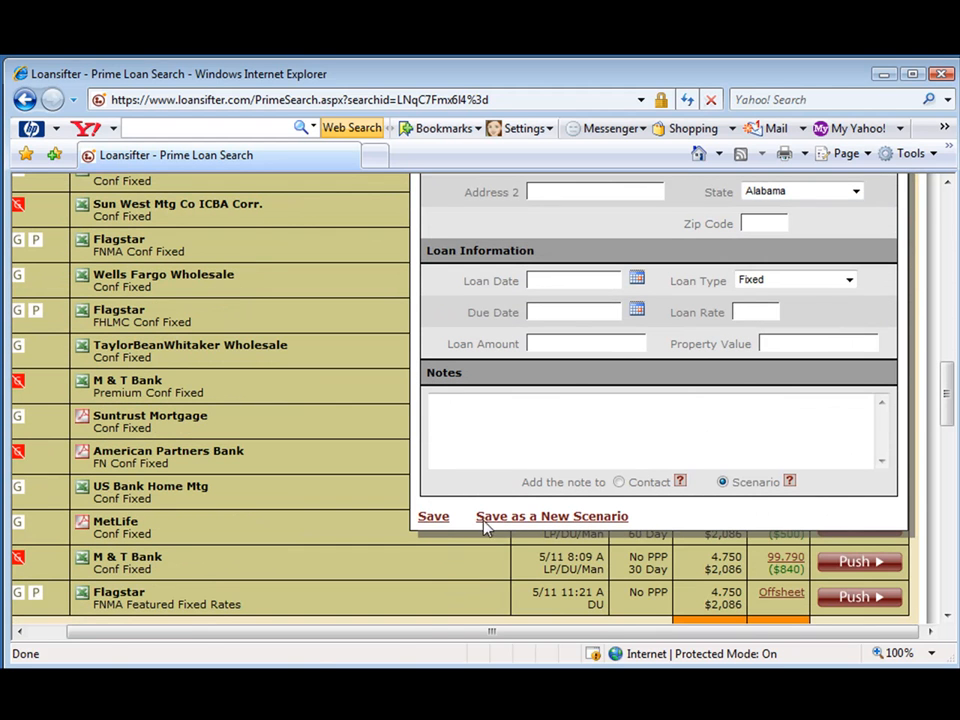
Save the 30 yr fixed search as a new scenario
click(551, 516)
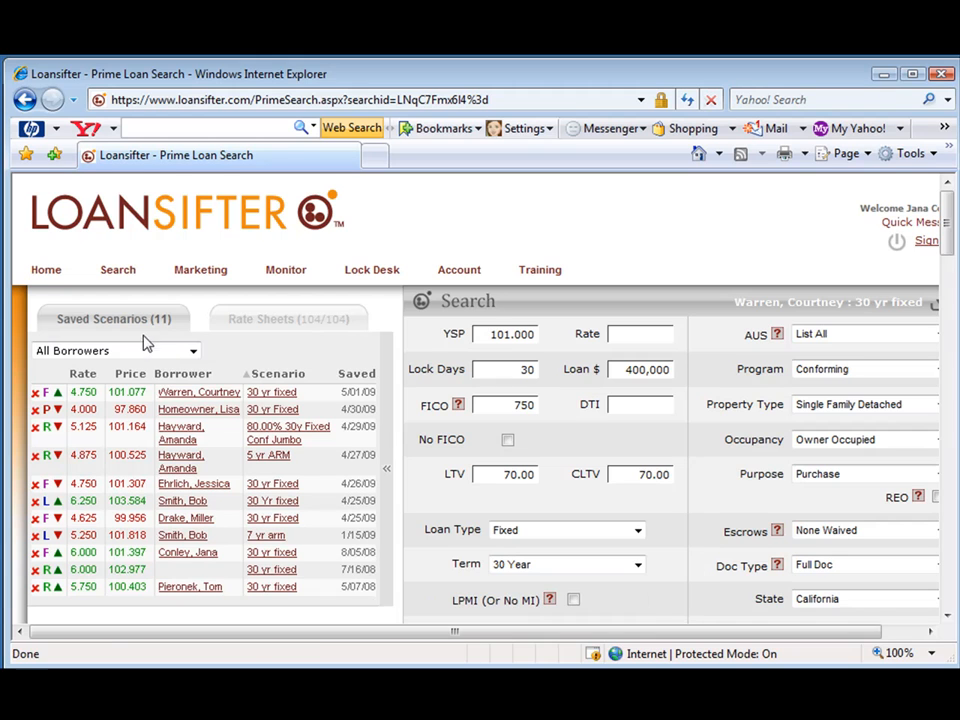
mouse_move(198, 391)
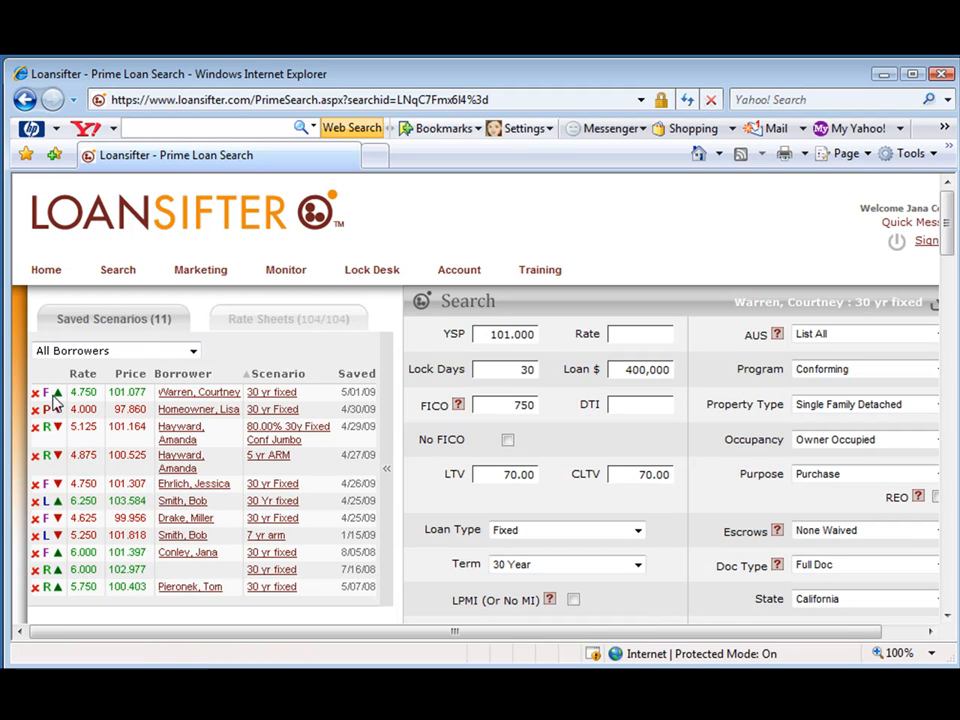
mouse_move(133, 400)
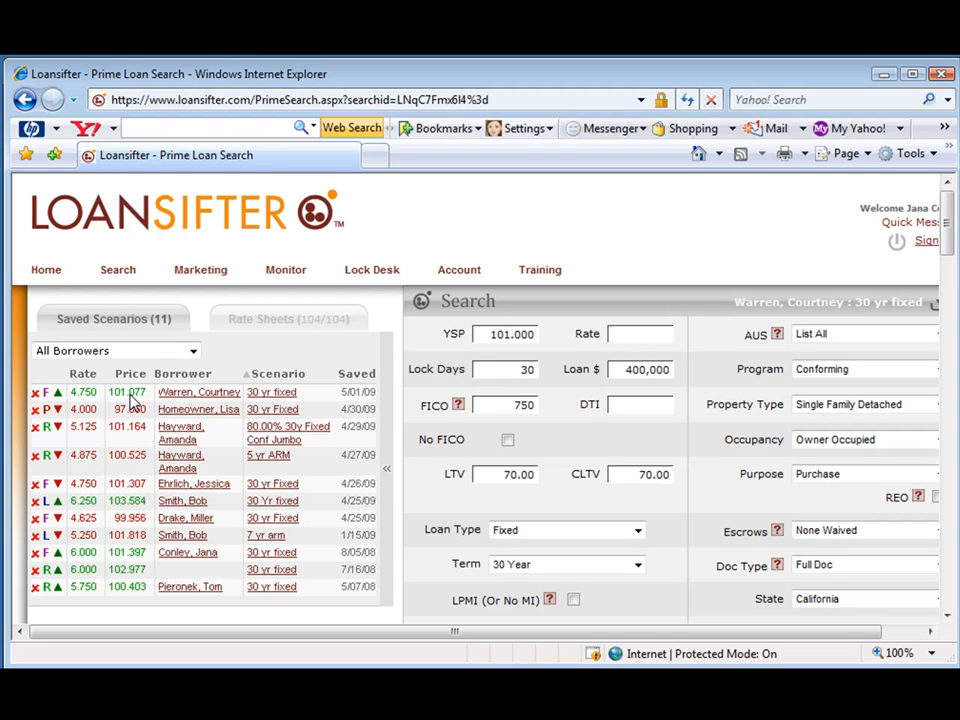
mouse_move(128, 401)
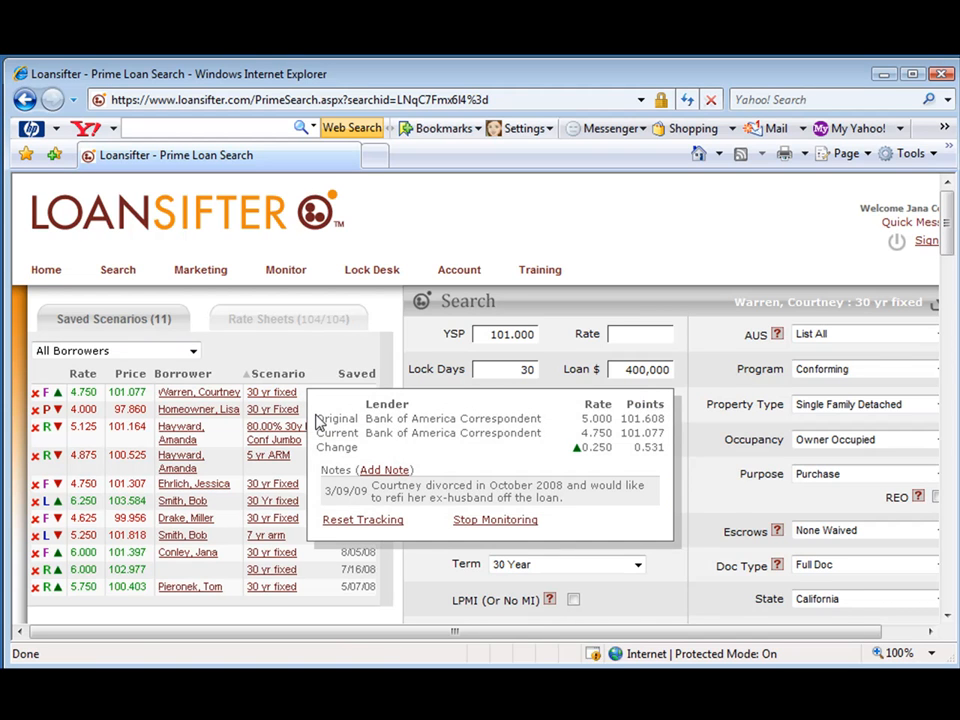
double_click(336, 417)
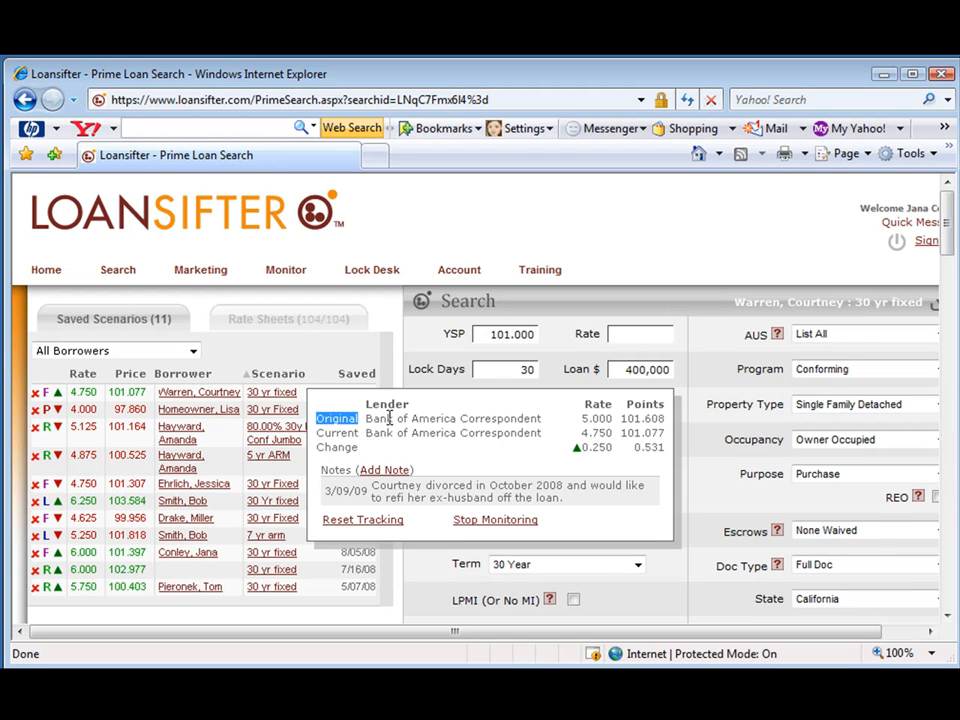
mouse_move(592, 433)
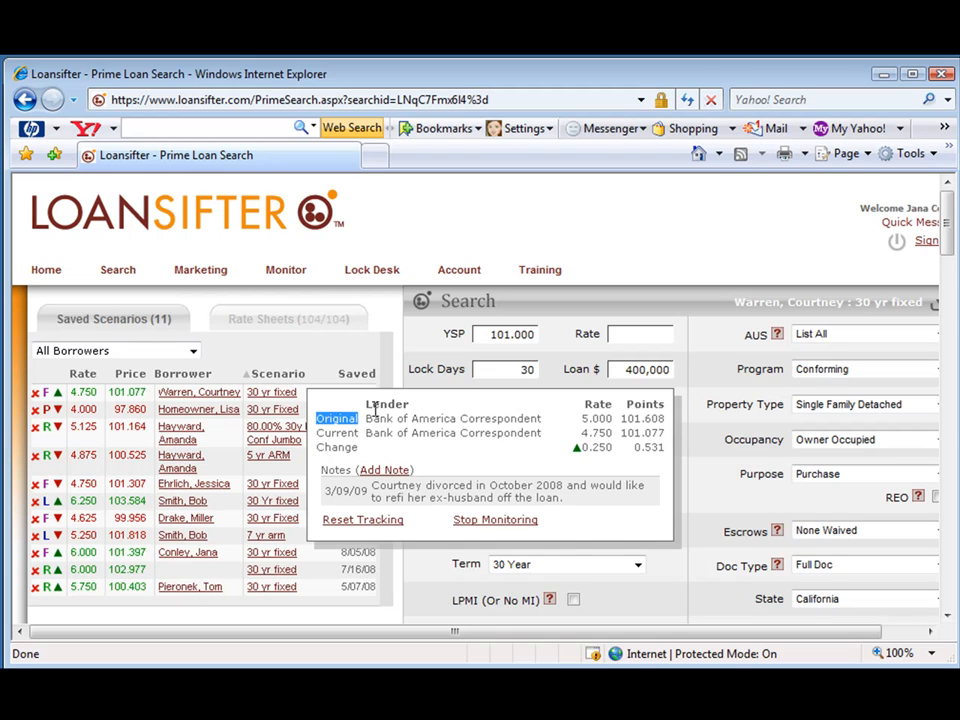
mouse_move(395, 447)
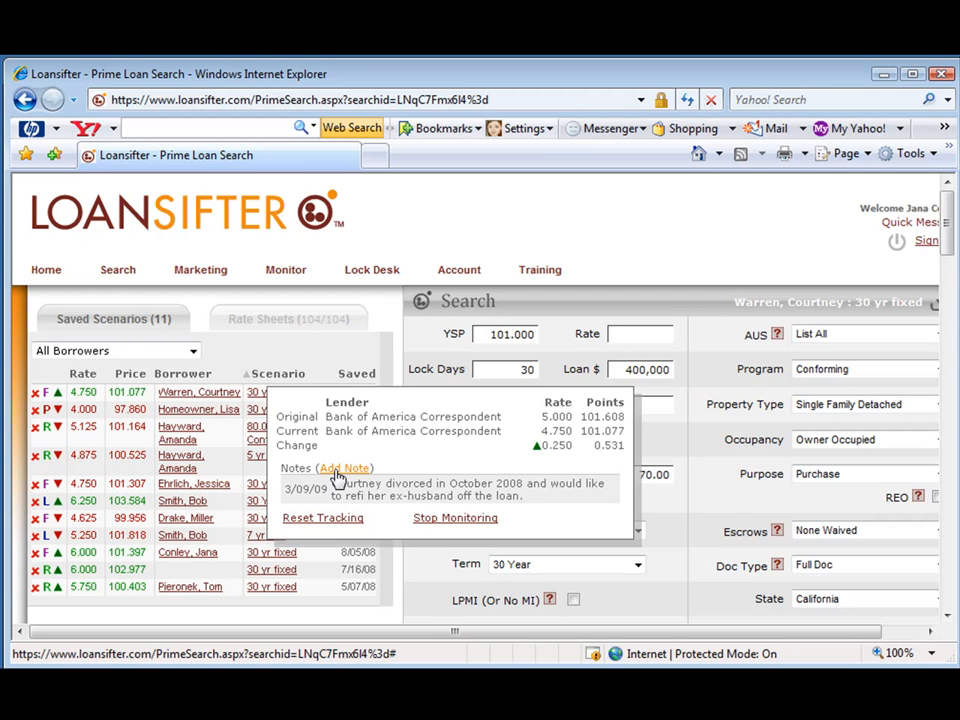
click(344, 468)
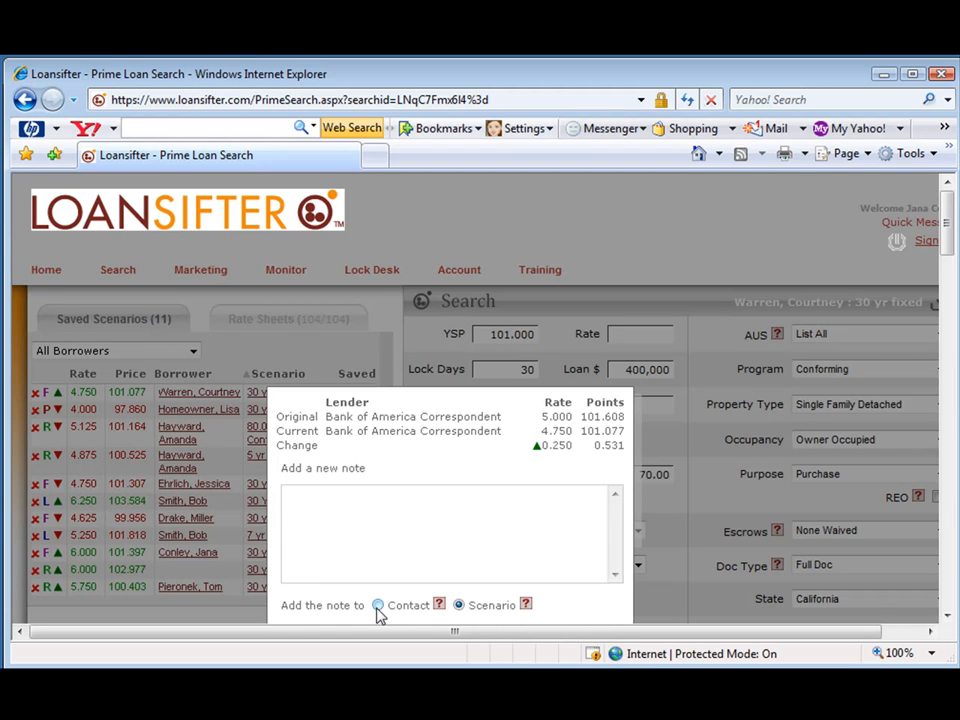
click(459, 605)
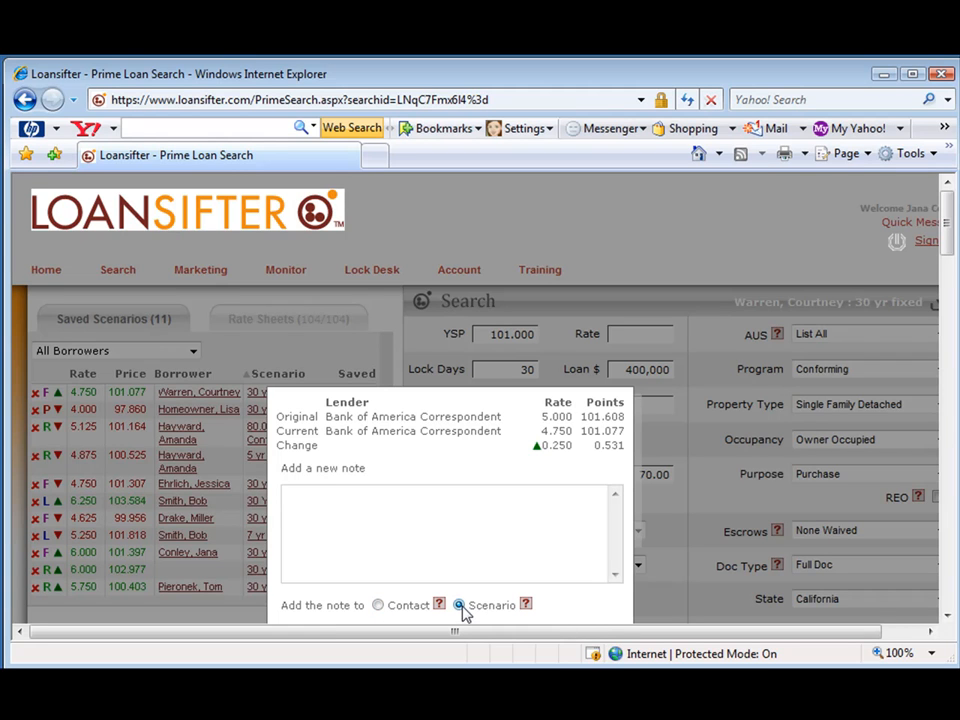
click(458, 605)
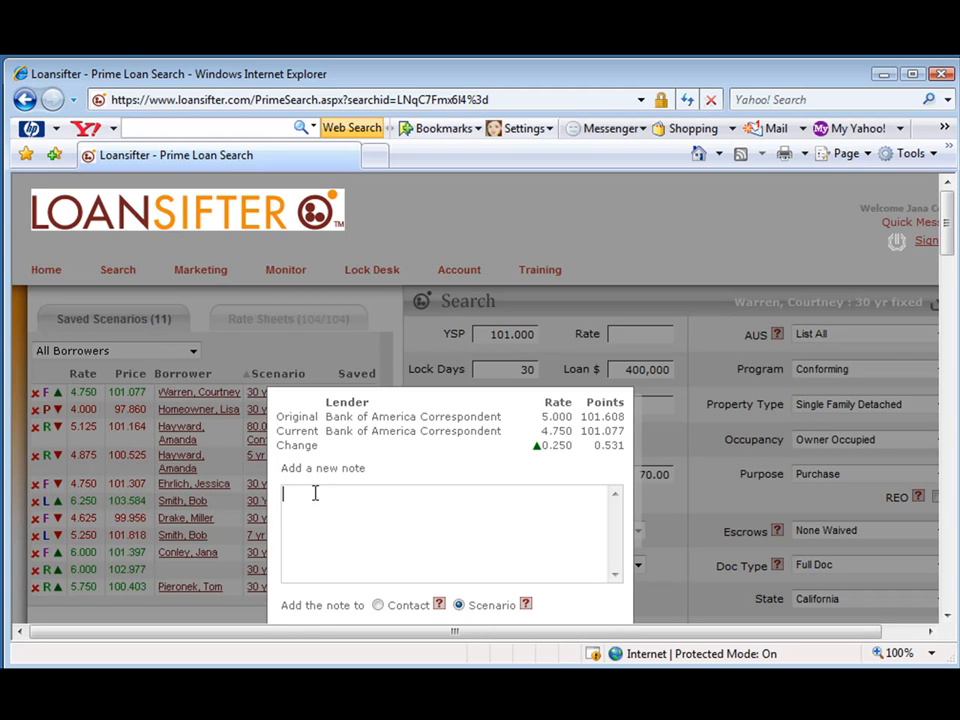
mouse_move(341, 543)
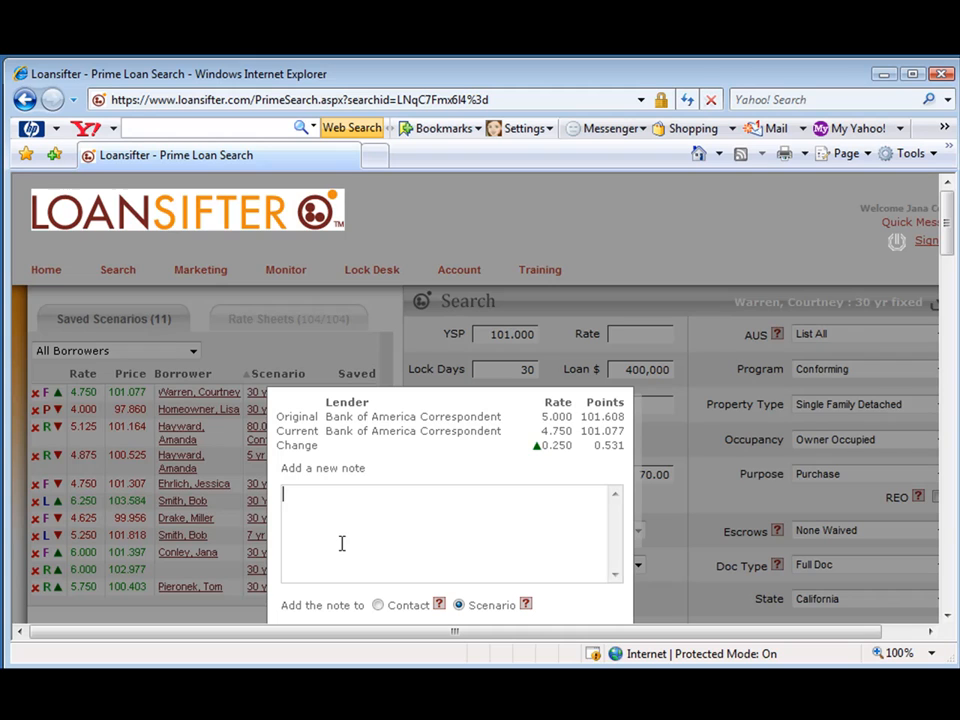
mouse_move(332, 497)
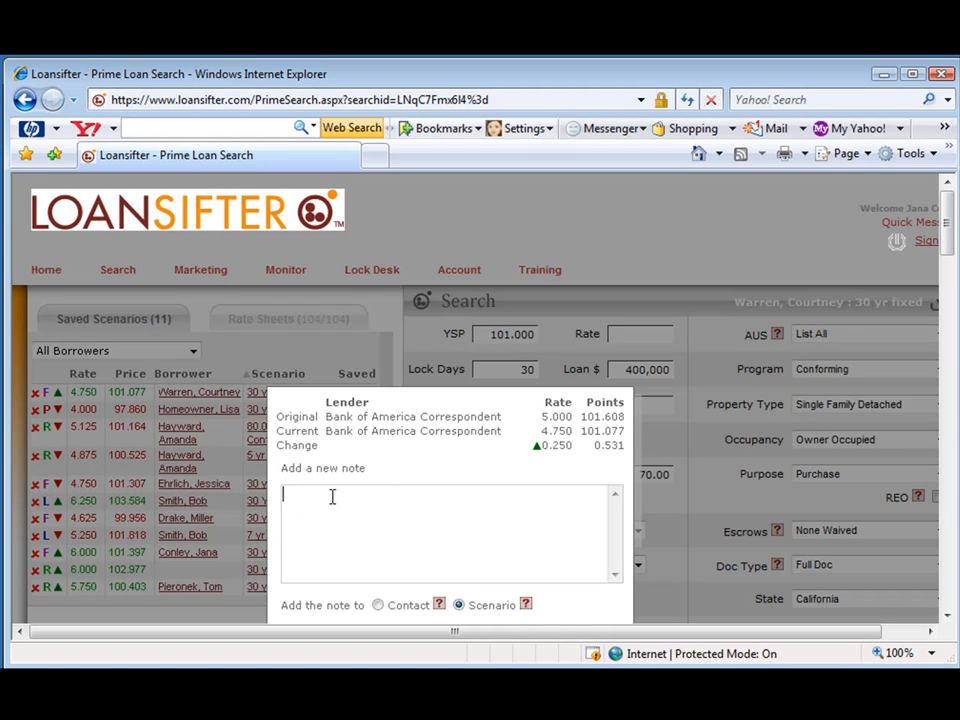
mouse_move(403, 487)
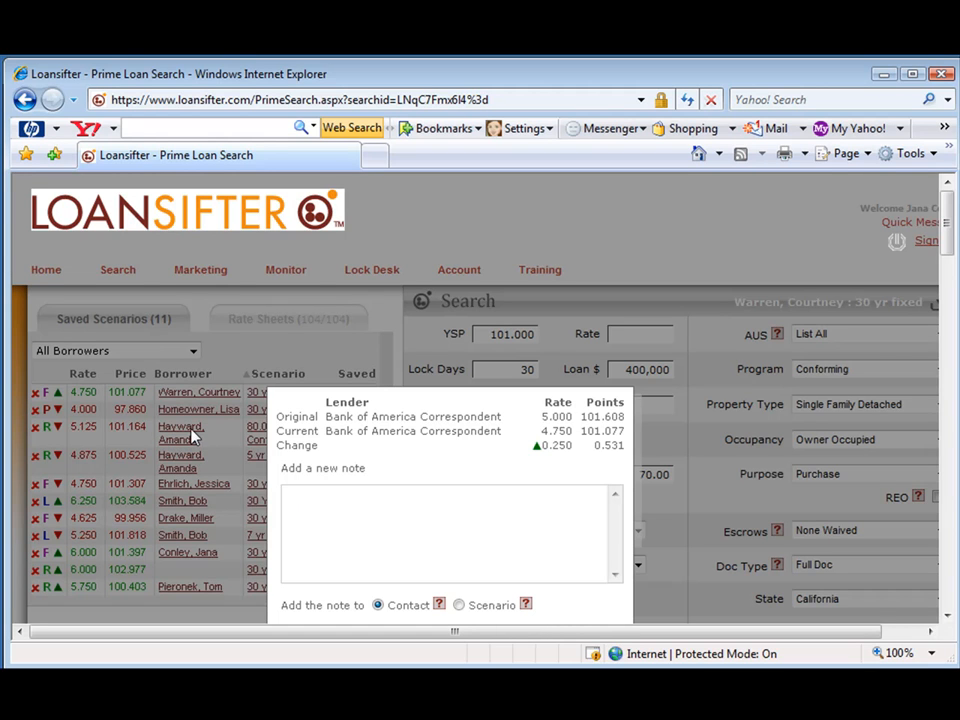
mouse_move(258, 454)
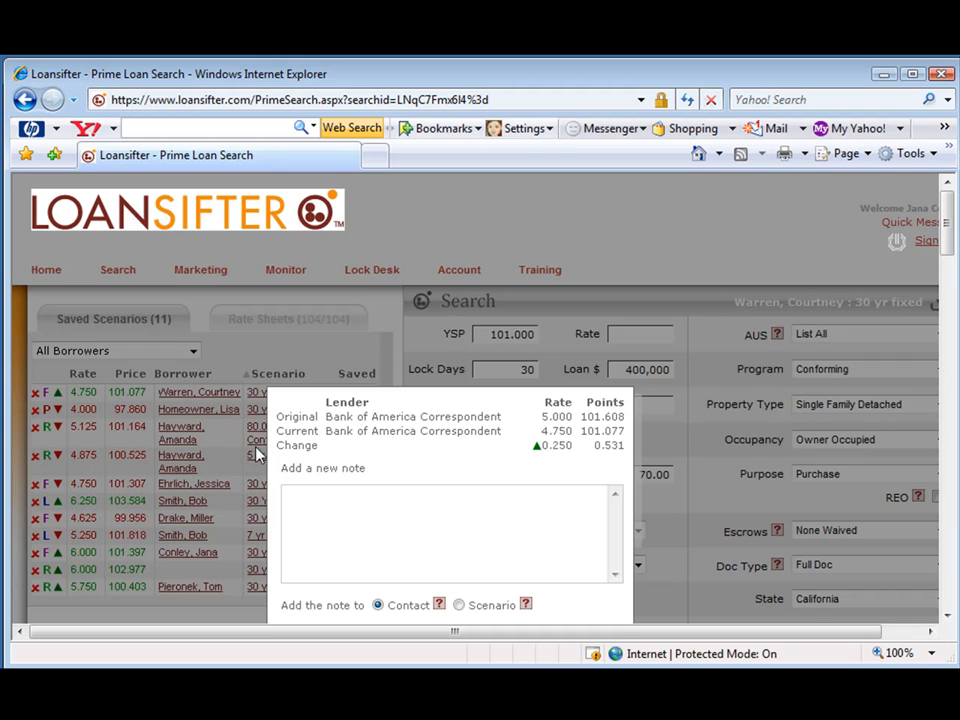
mouse_move(400, 598)
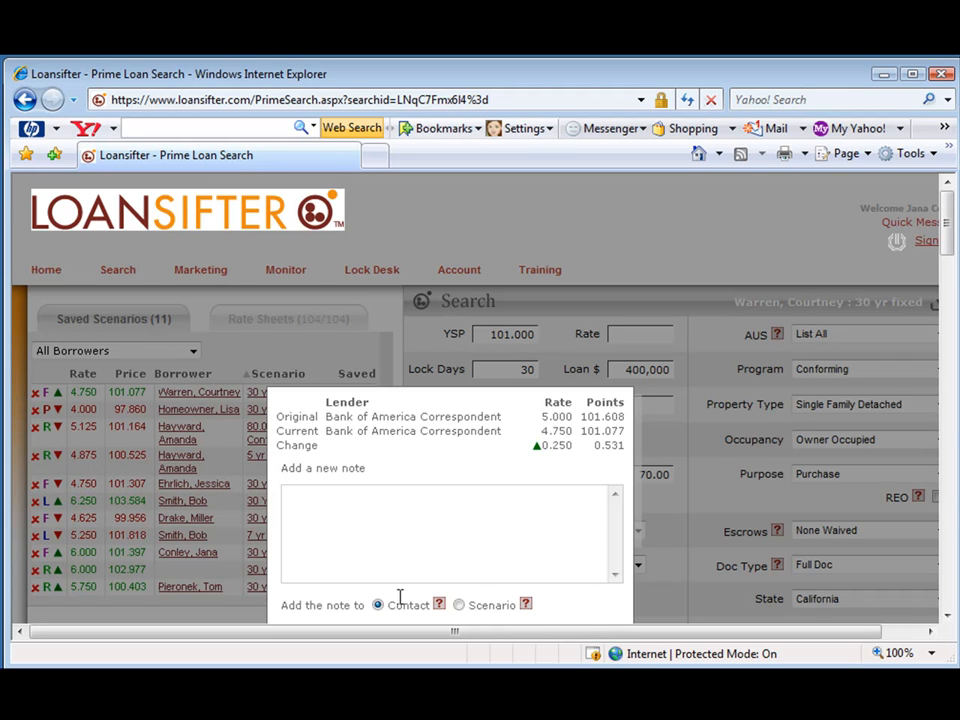
mouse_move(945, 253)
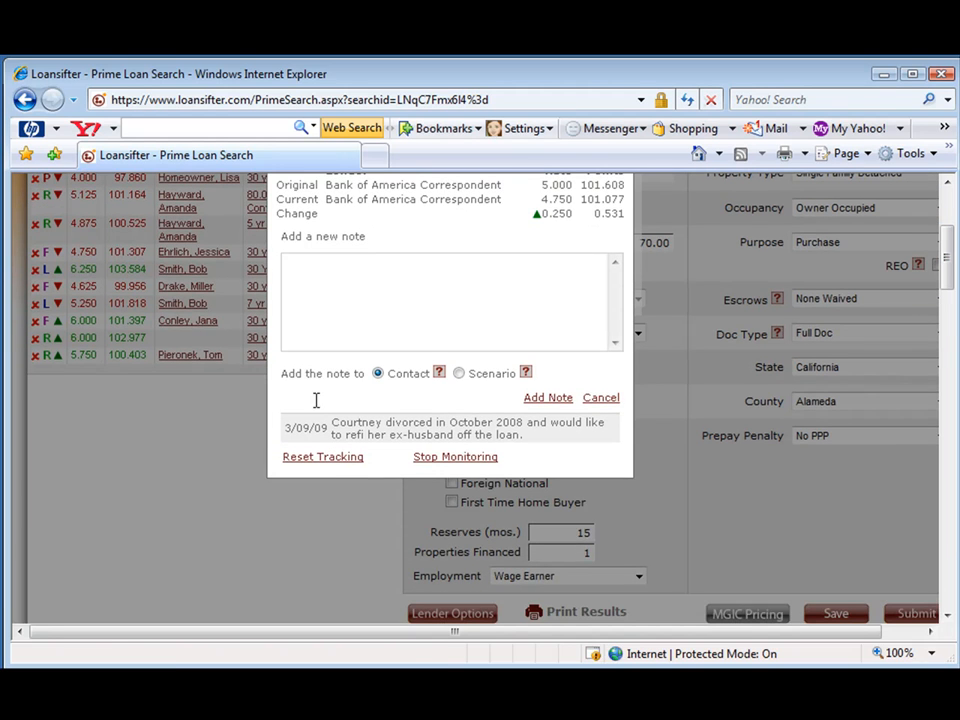
mouse_move(337, 428)
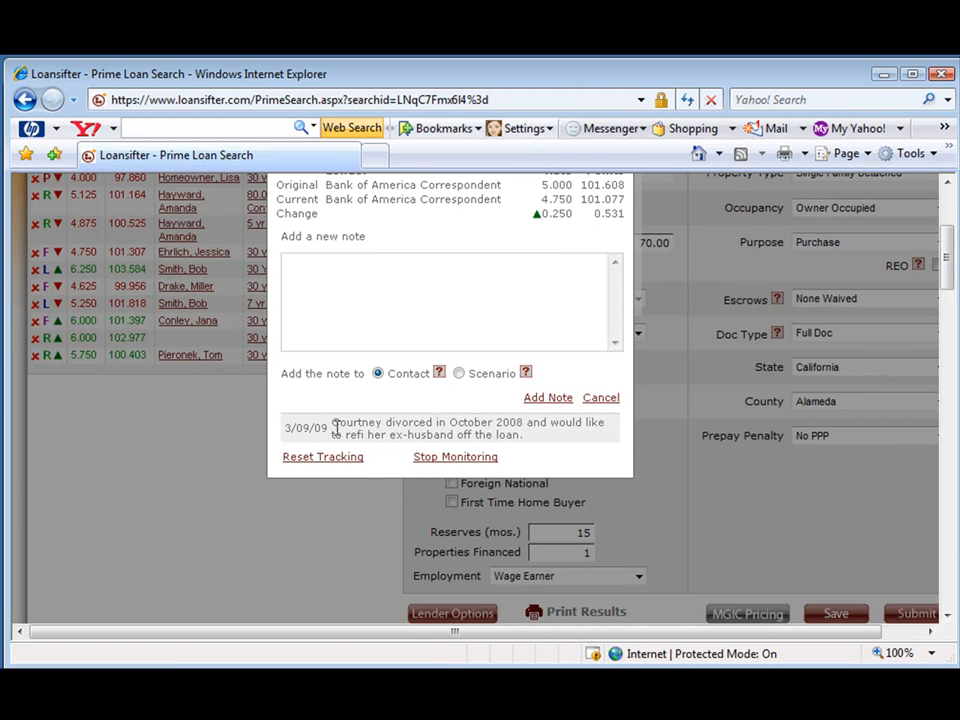
mouse_move(360, 470)
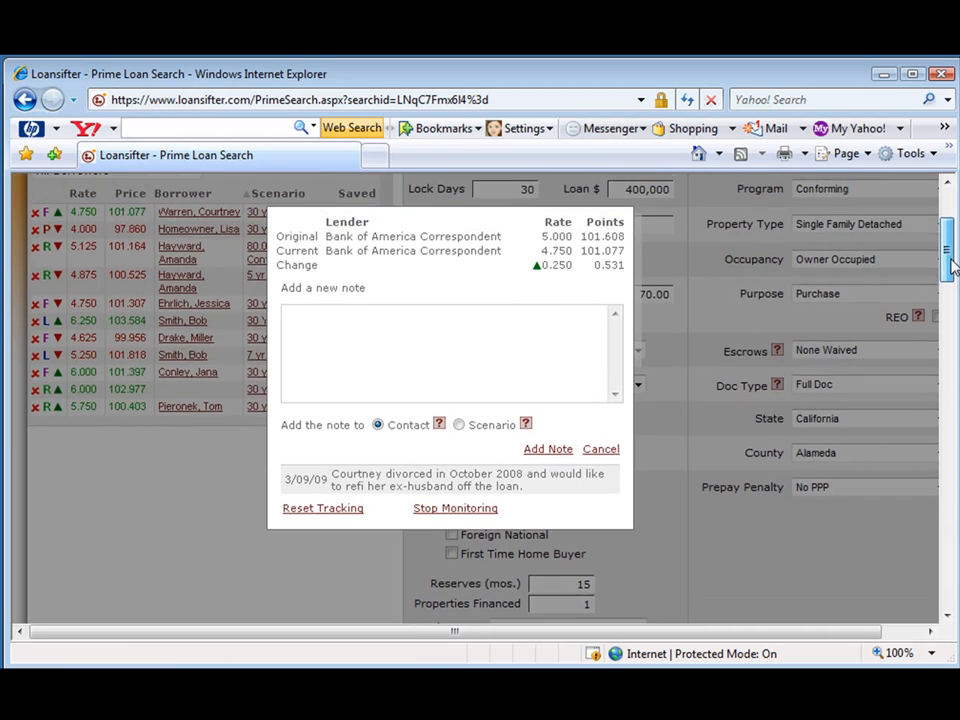
scroll(down, 3)
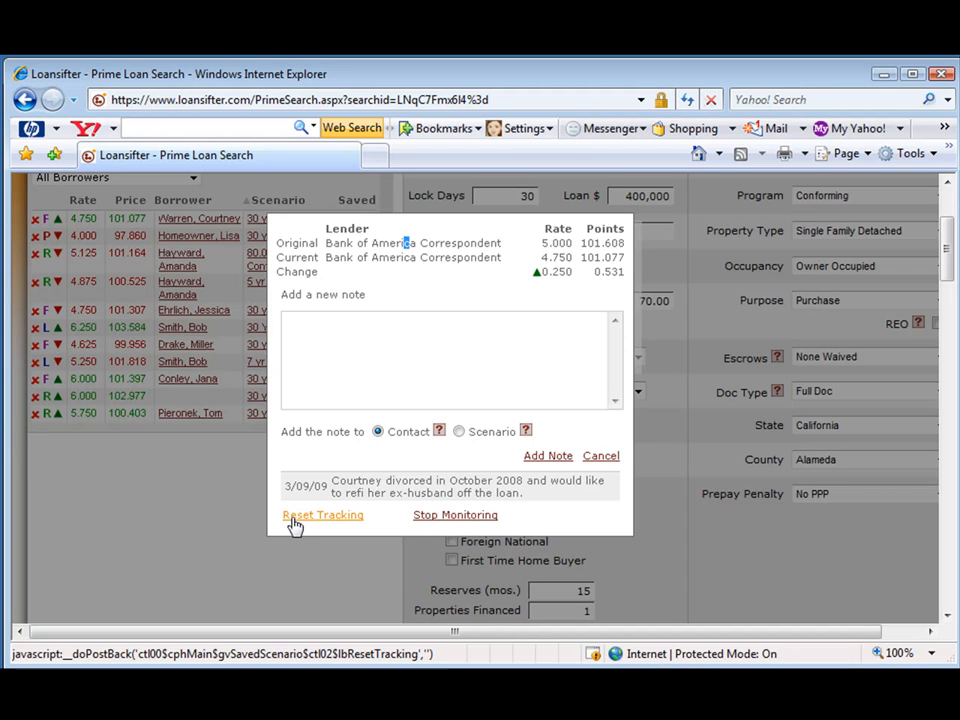
mouse_move(422, 278)
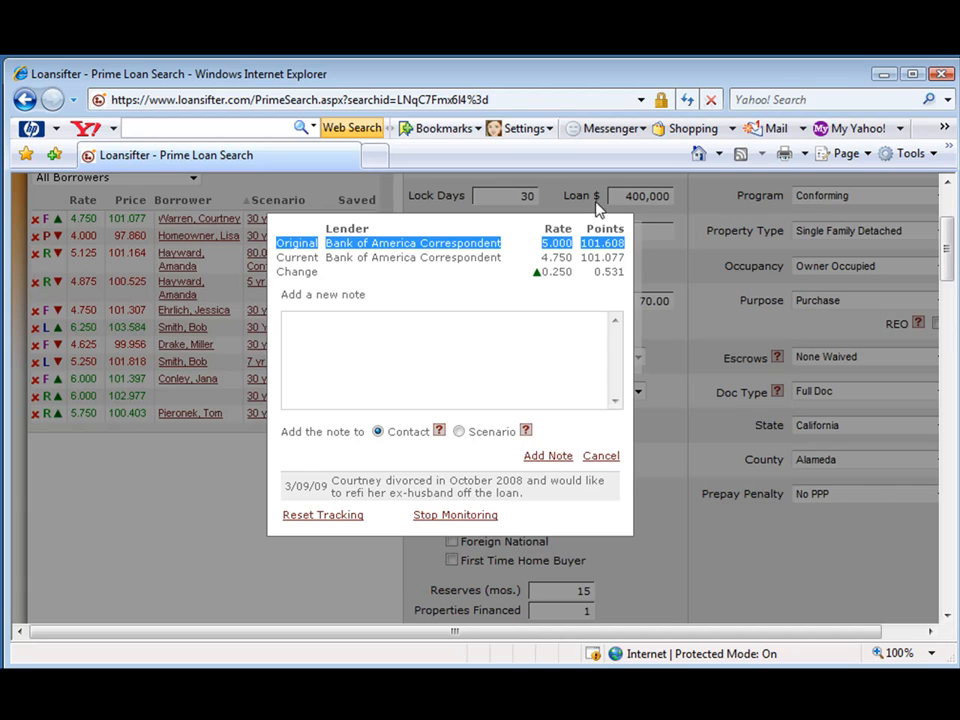
mouse_move(328, 632)
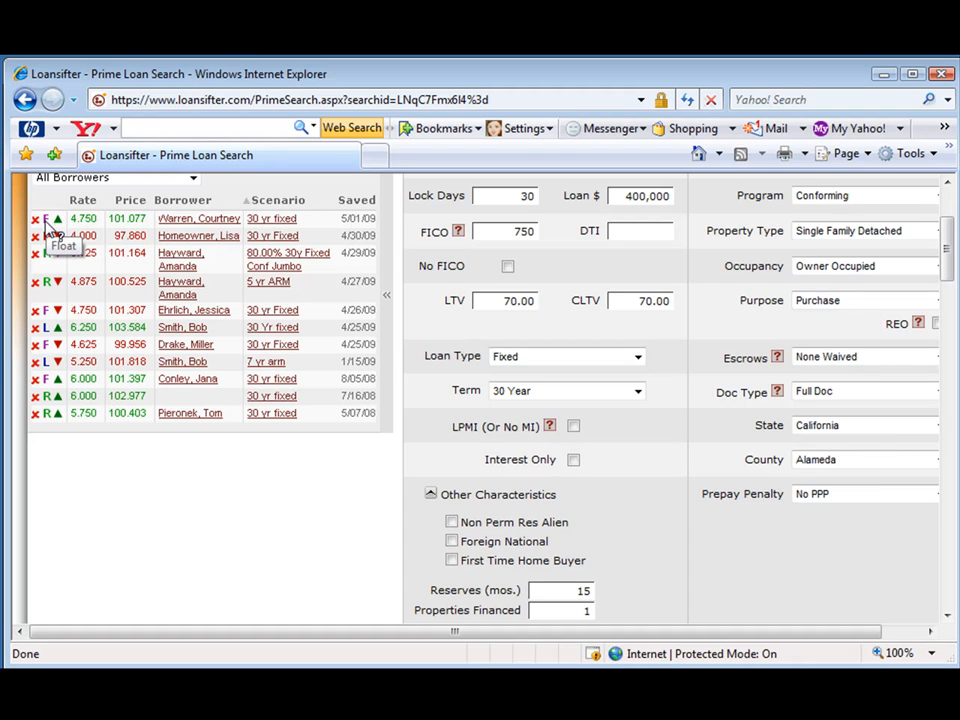
mouse_move(48, 240)
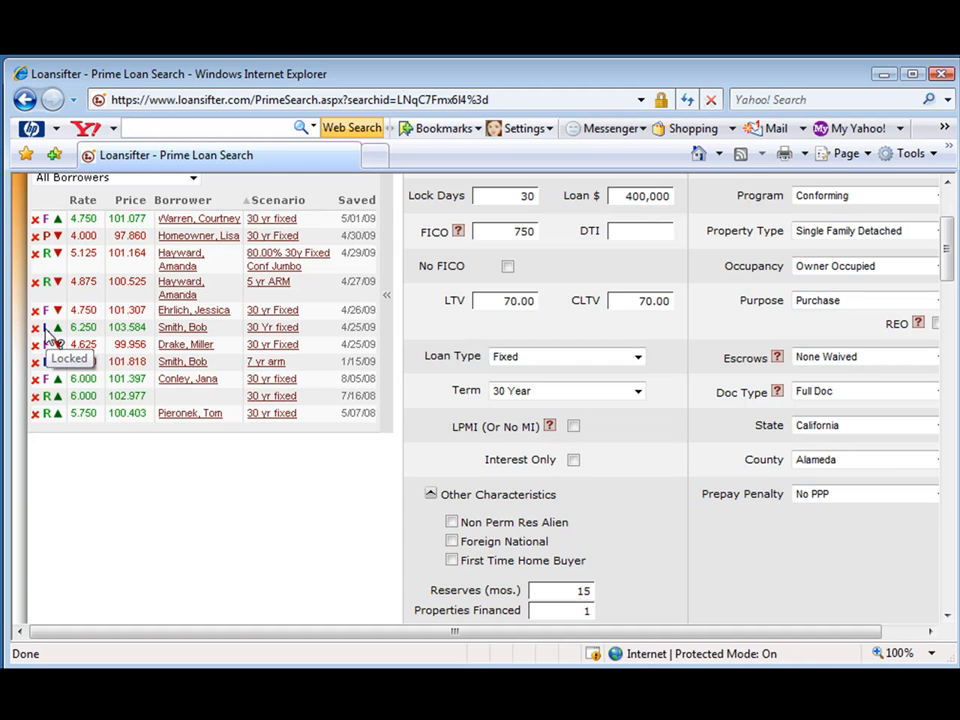
mouse_move(55, 400)
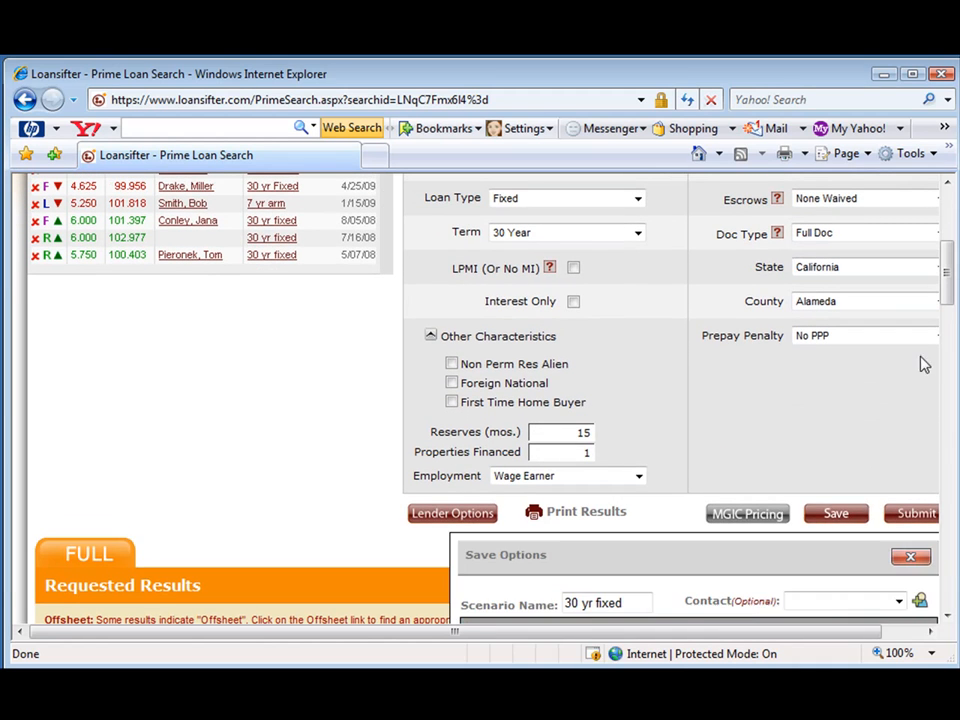
Enter 'test' as the borrower's first and last name in Save Options
scroll(down, 3)
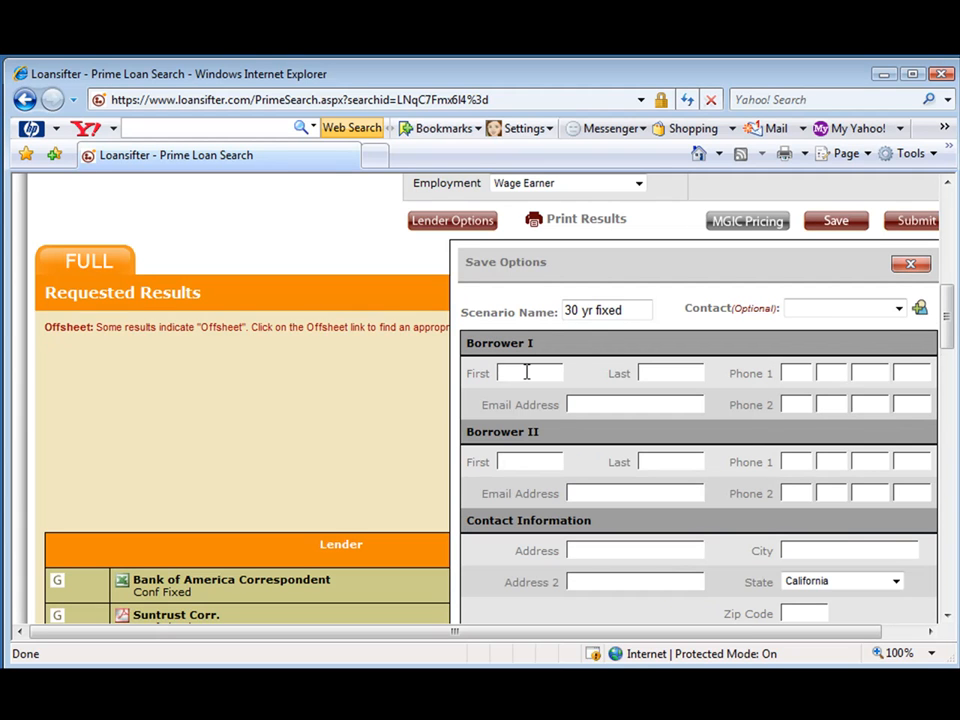
text(ts)
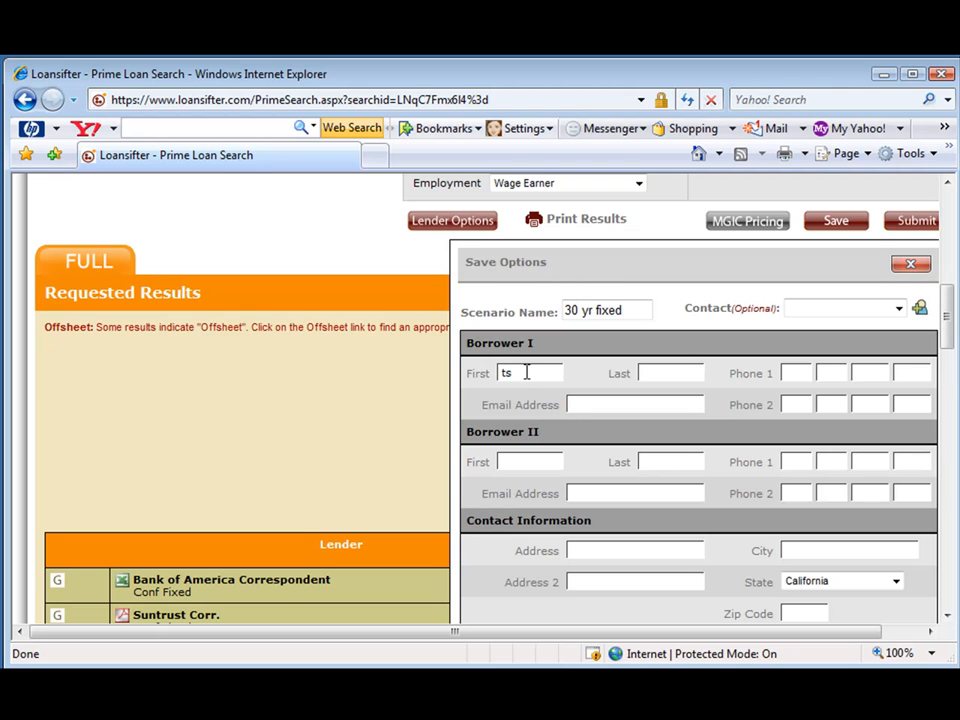
text(test)
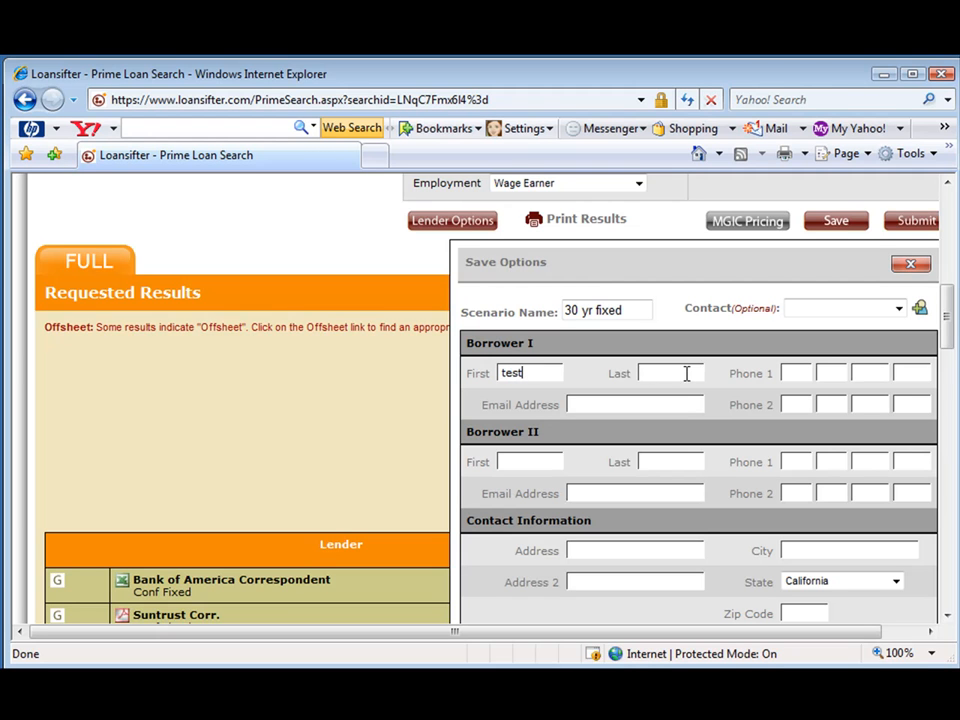
scroll(down, 3)
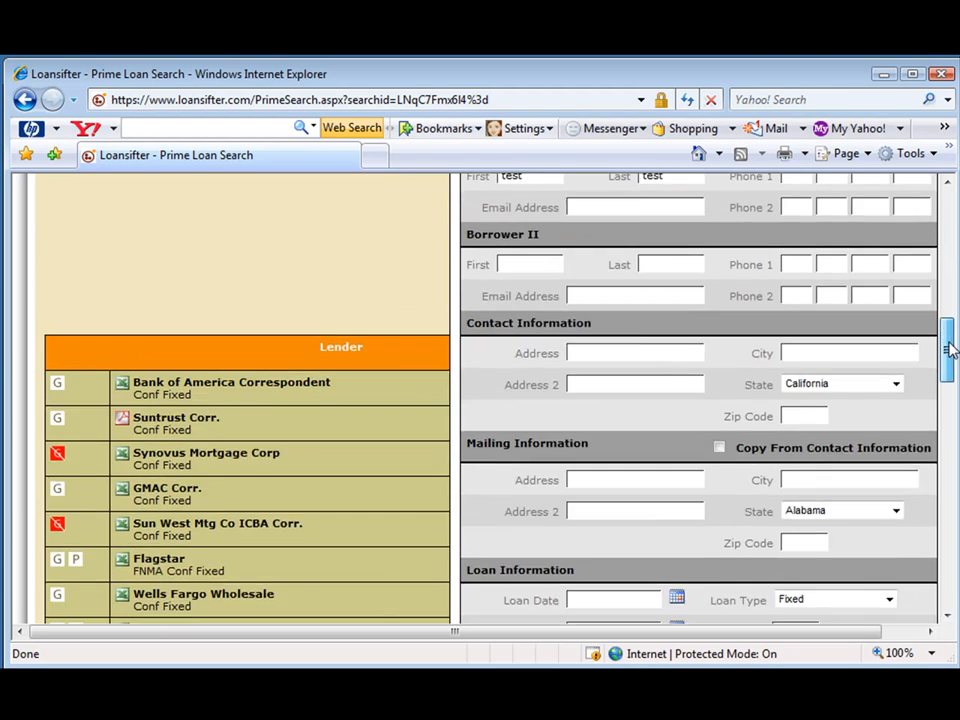
scroll(down, 3)
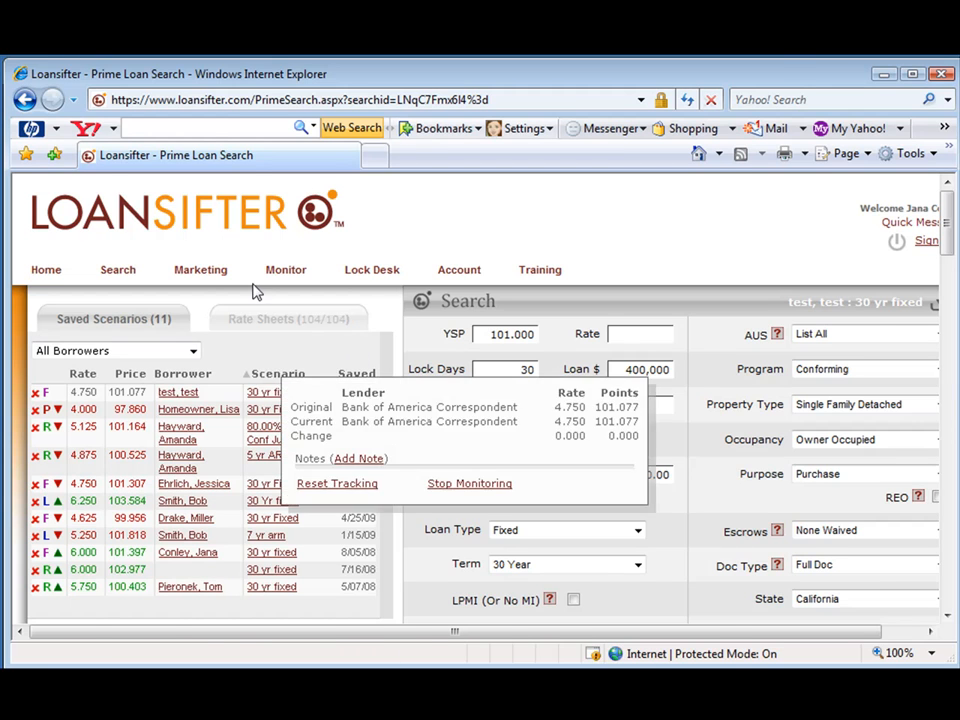
Go to the Prospect Monitor and scroll to the prospect table showing the 30 yr fixed scenario
click(286, 269)
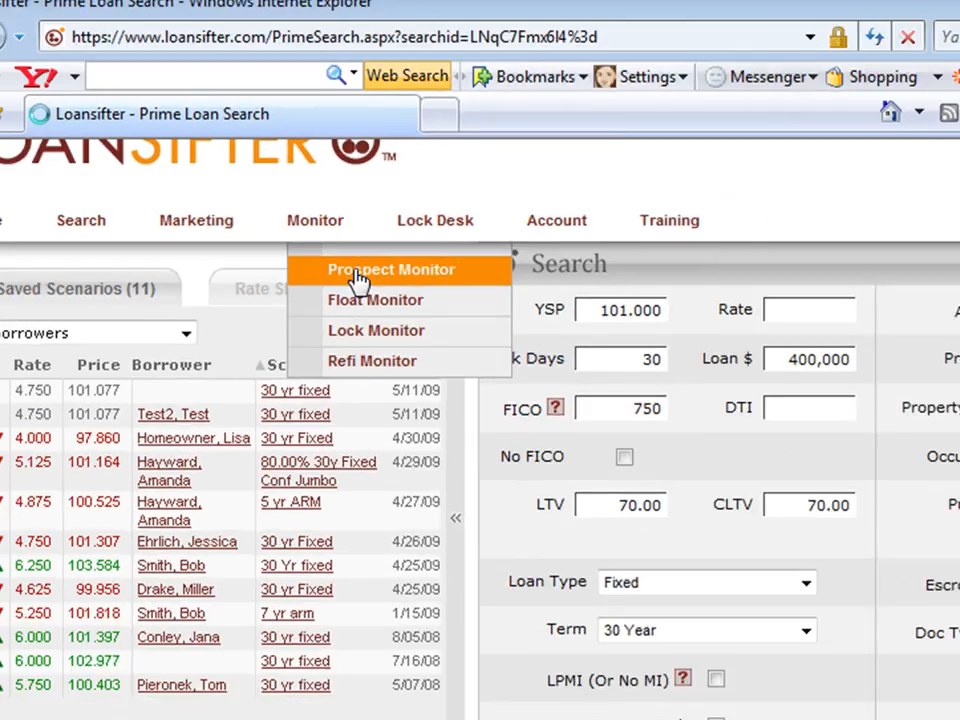
click(391, 269)
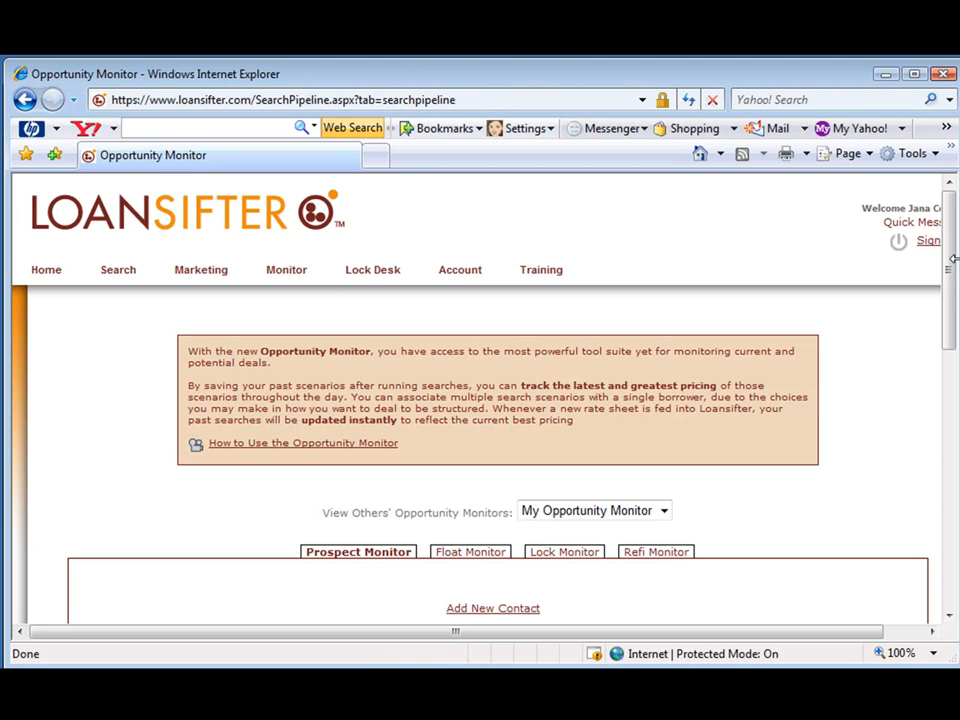
scroll(down, 3)
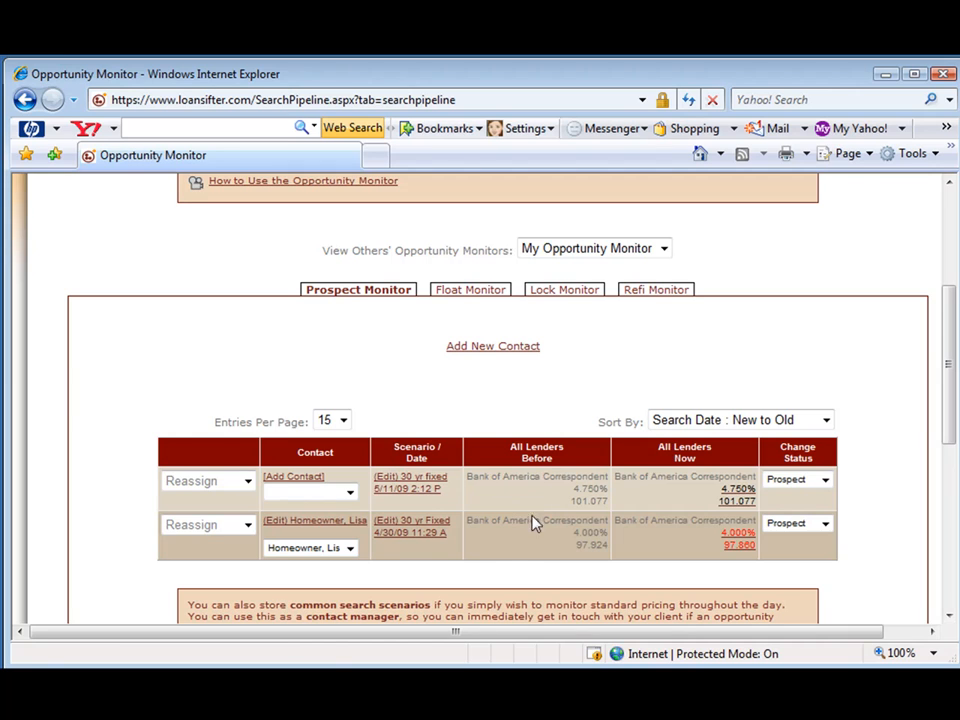
mouse_move(470, 289)
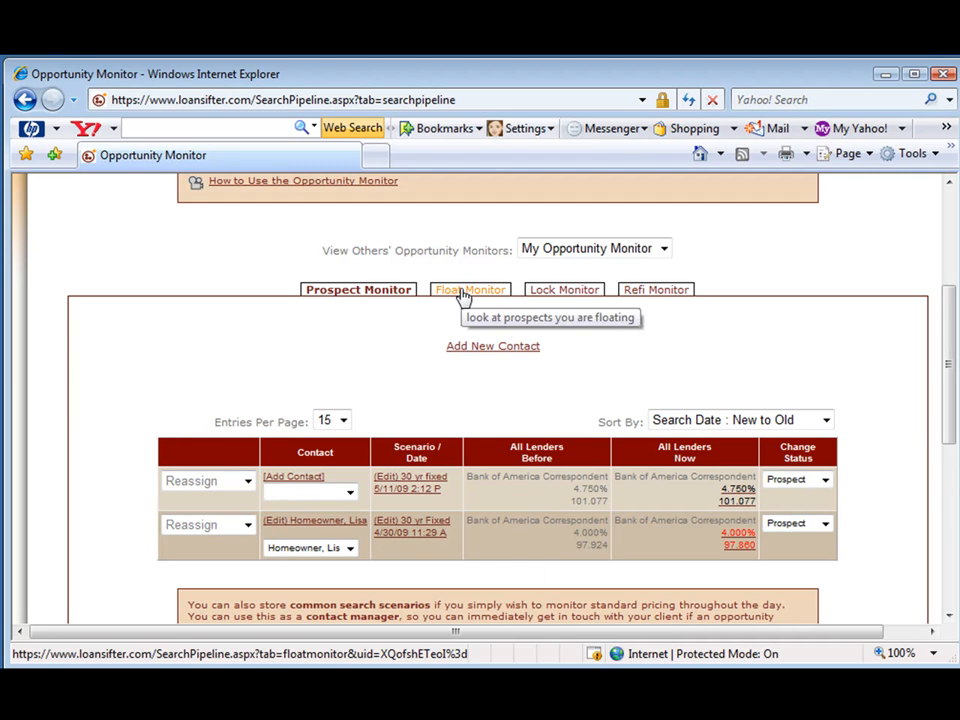
mouse_move(656, 289)
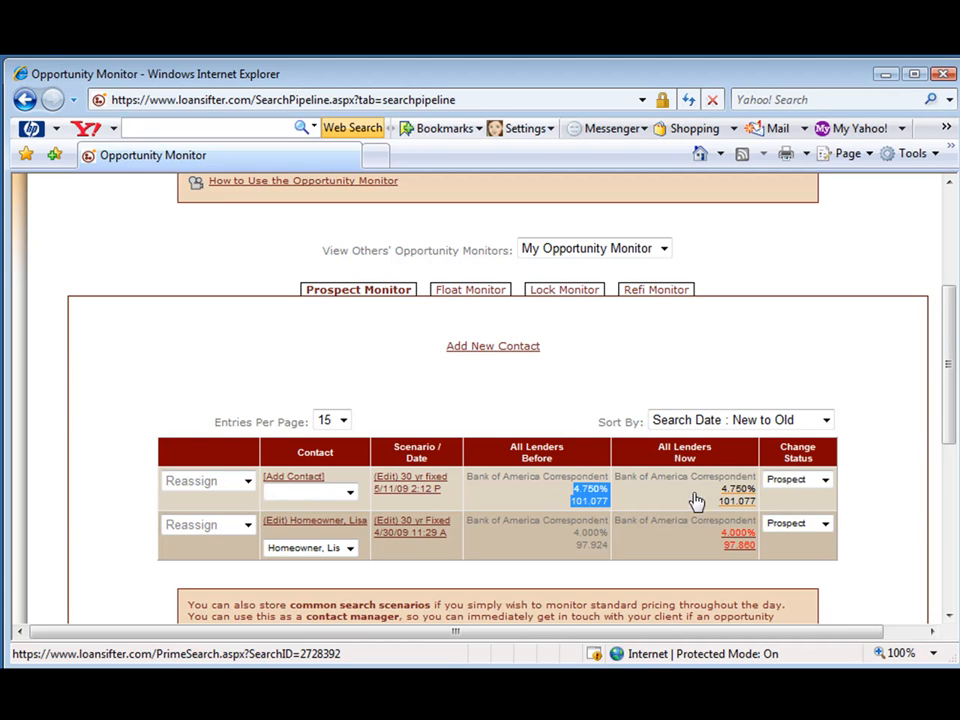
mouse_move(490, 474)
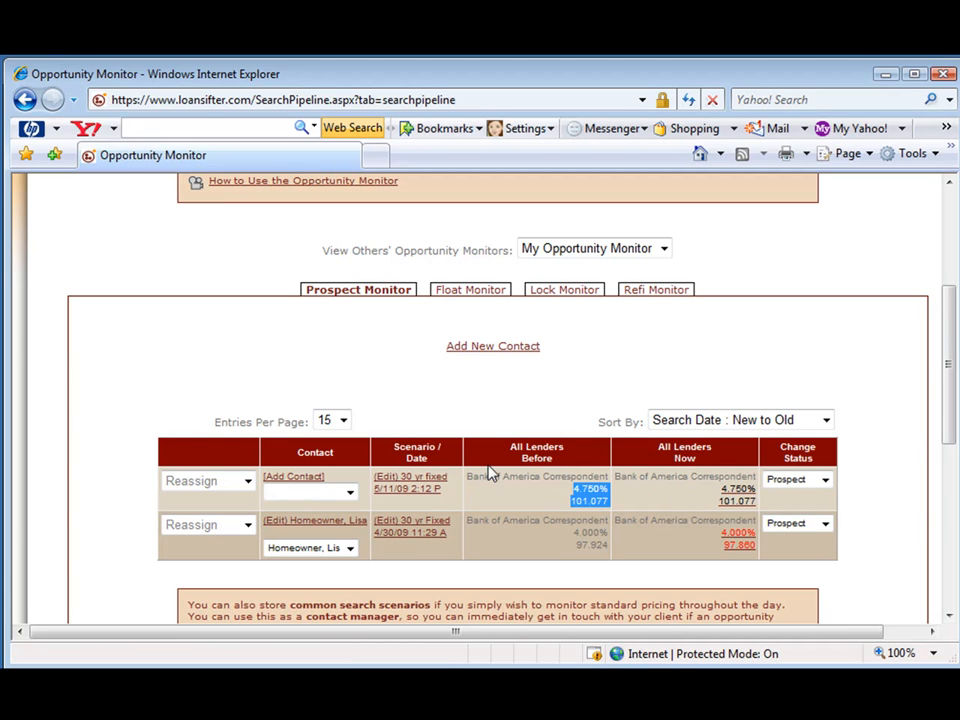
mouse_move(514, 500)
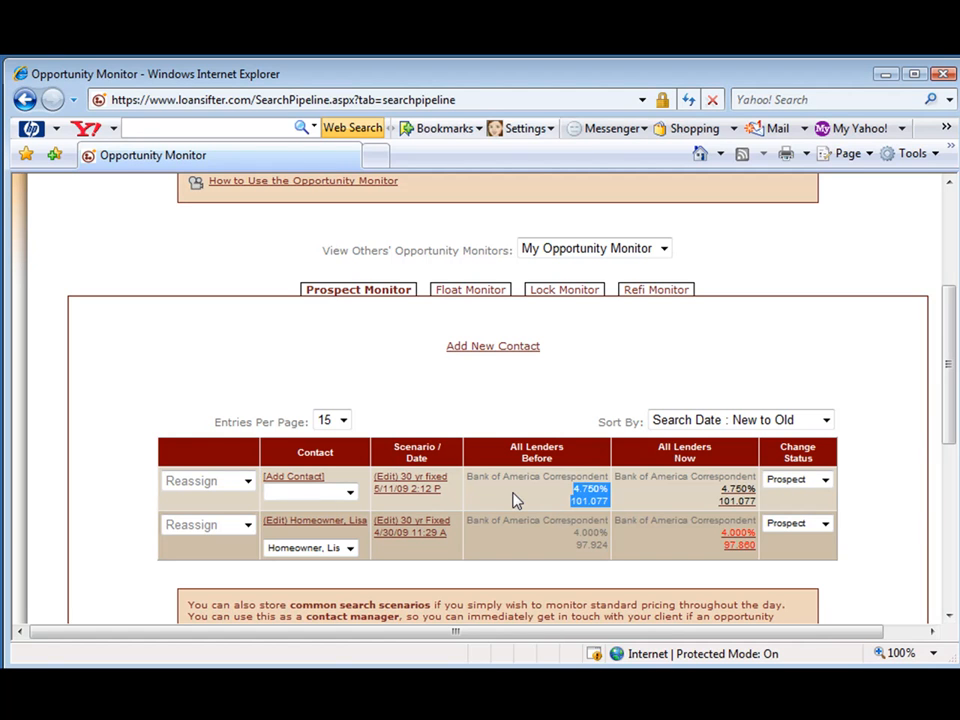
Change the new 30 yr fixed scenario's status to Floating
click(825, 480)
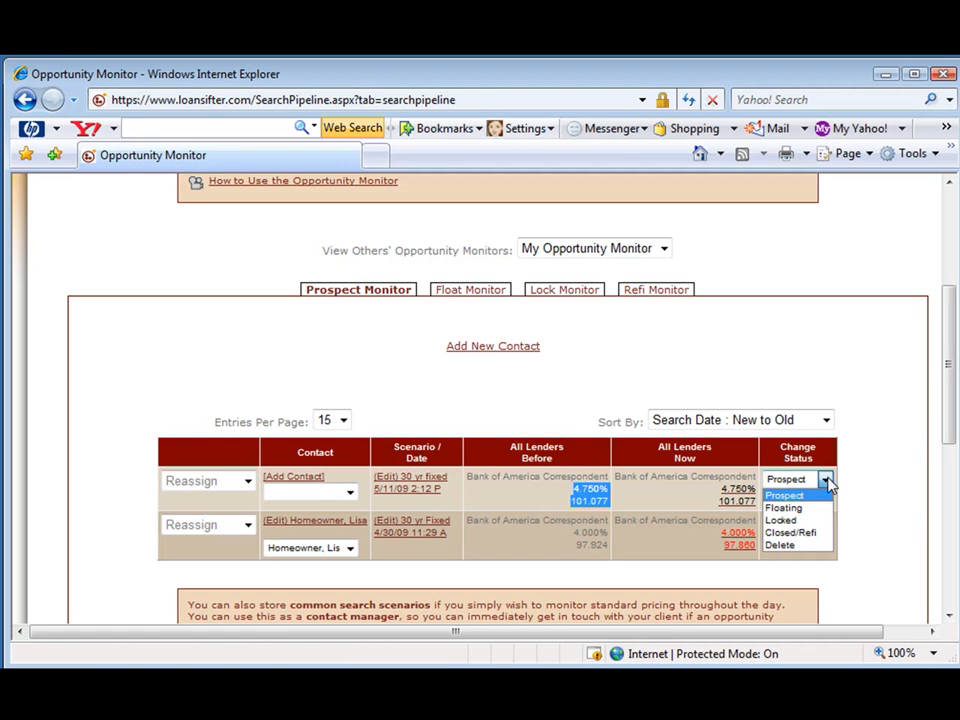
mouse_move(790, 507)
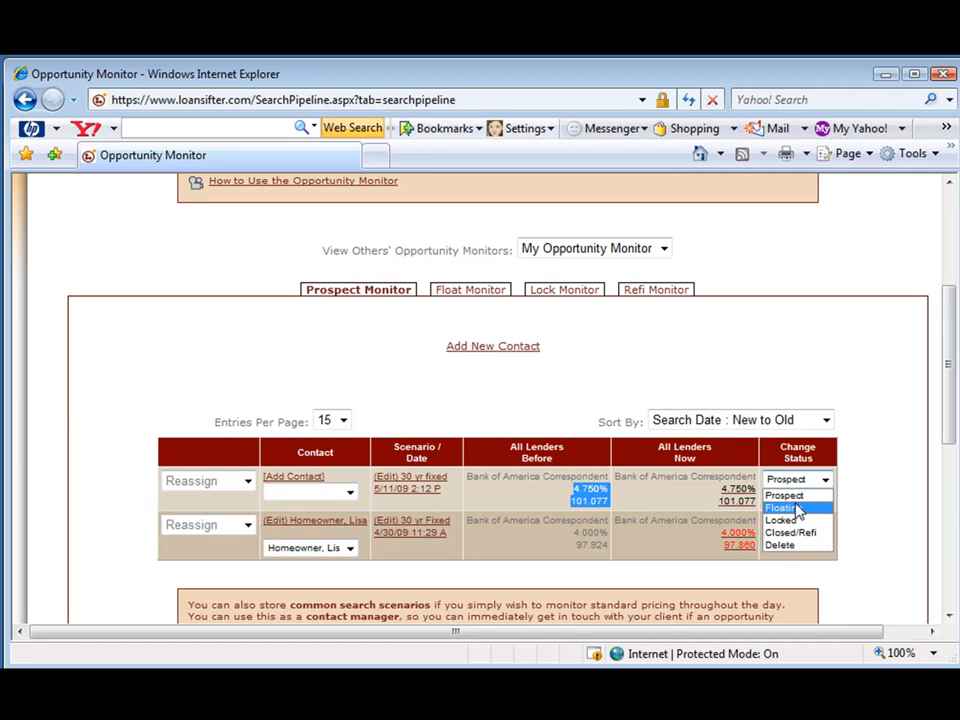
mouse_move(785, 495)
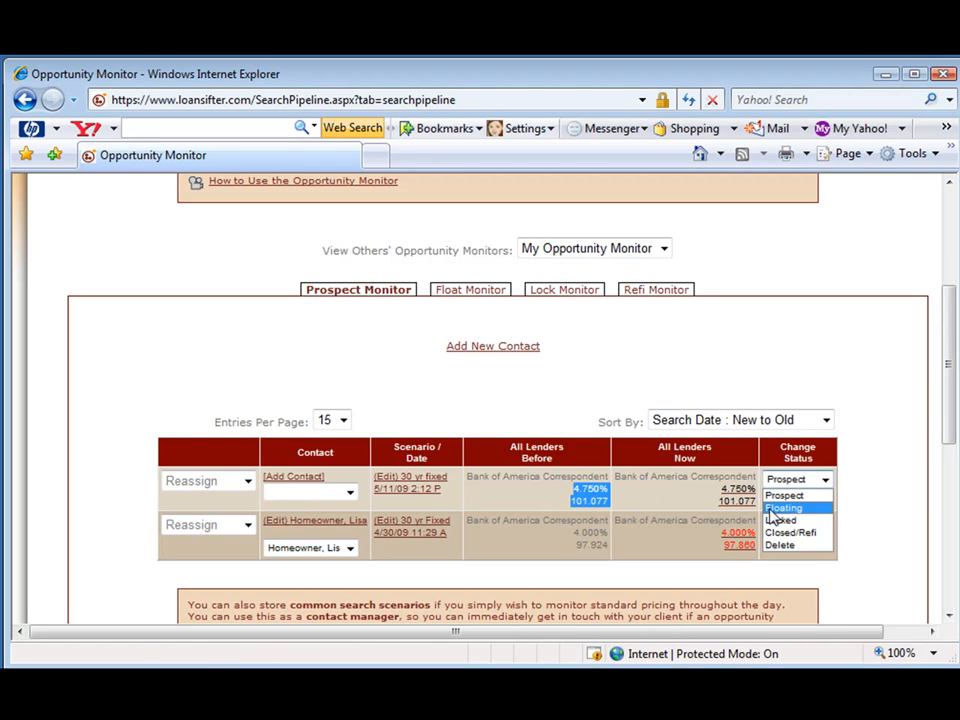
mouse_move(790, 516)
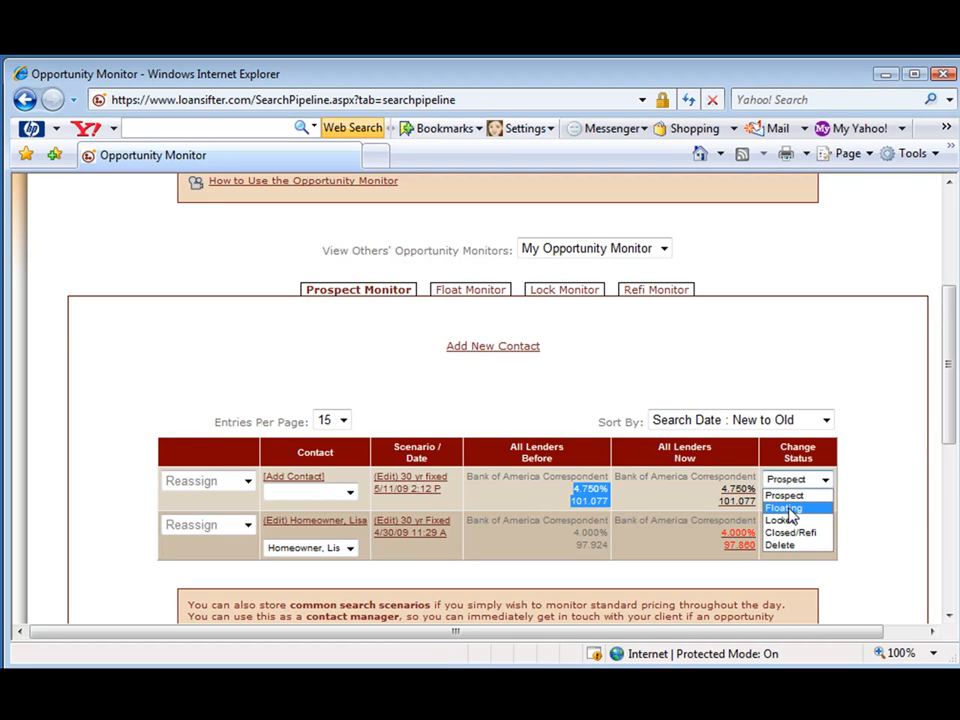
click(784, 508)
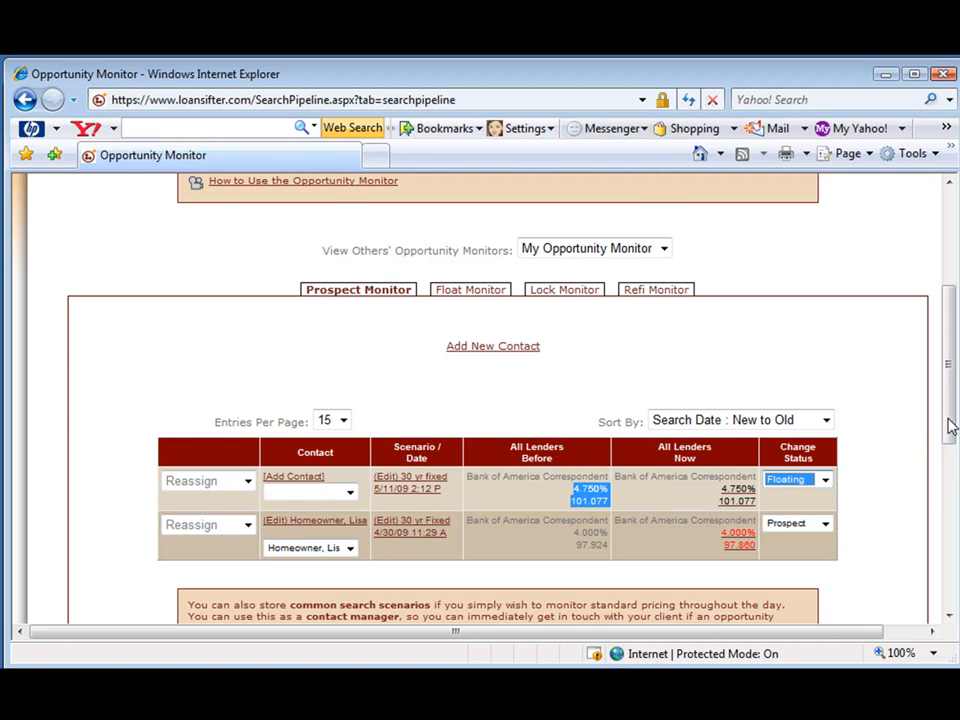
scroll(down, 3)
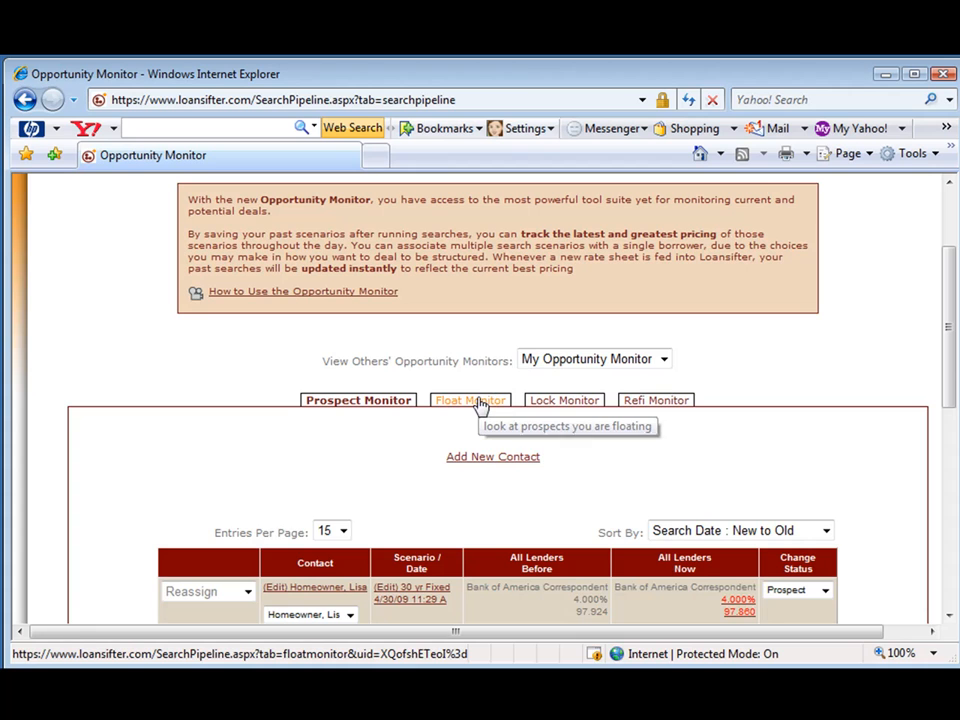
Switch to the Float Monitor and scroll down to the floating scenarios table
click(470, 400)
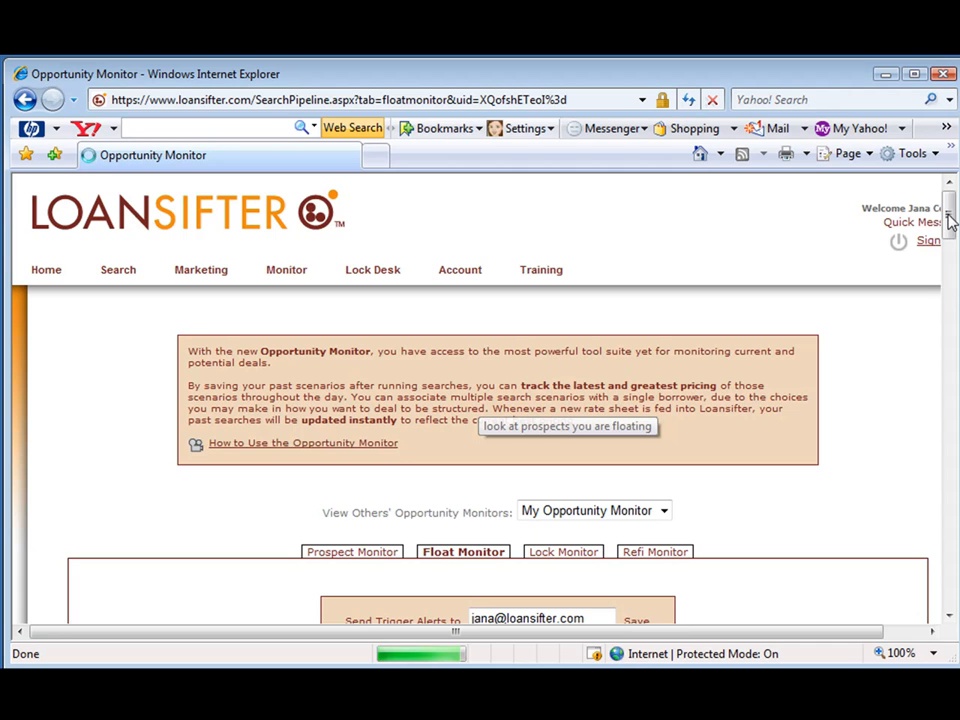
scroll(down, 3)
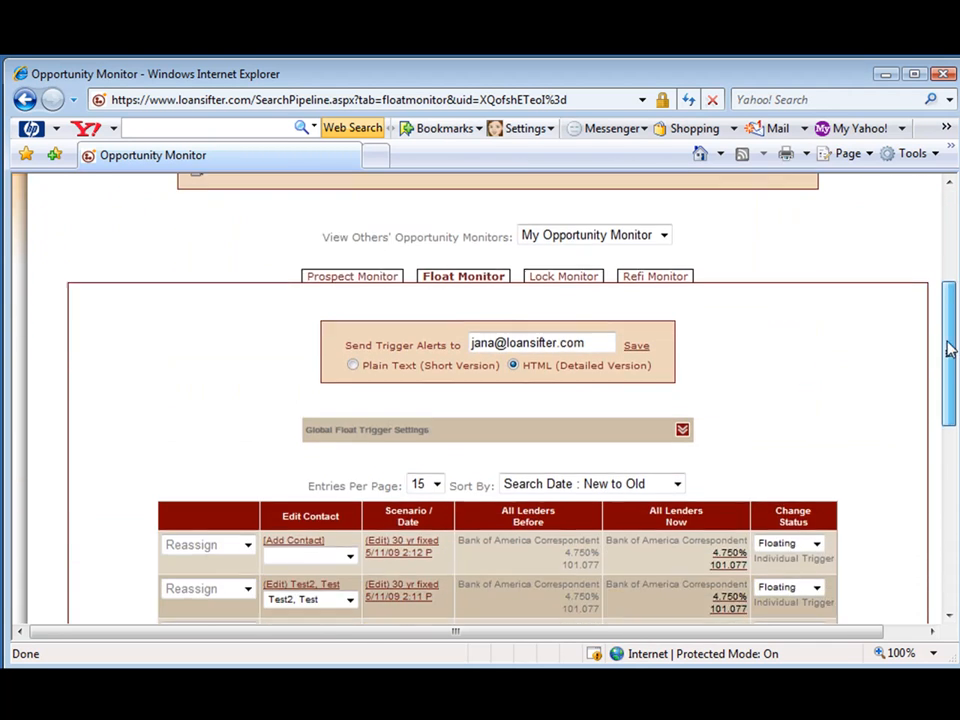
scroll(down, 3)
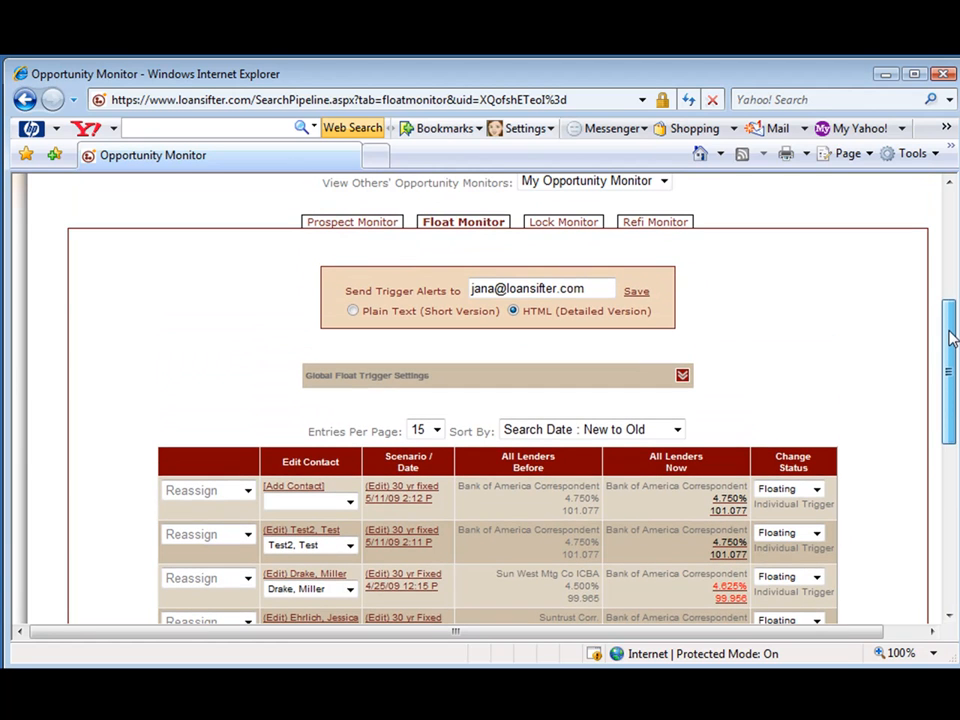
click(683, 375)
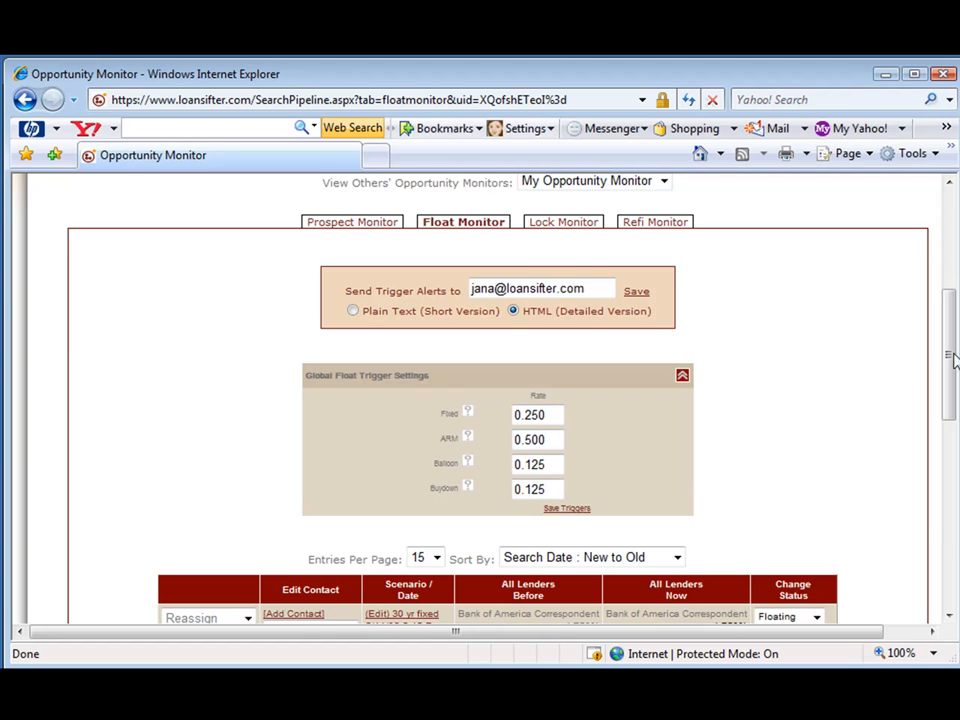
scroll(down, 3)
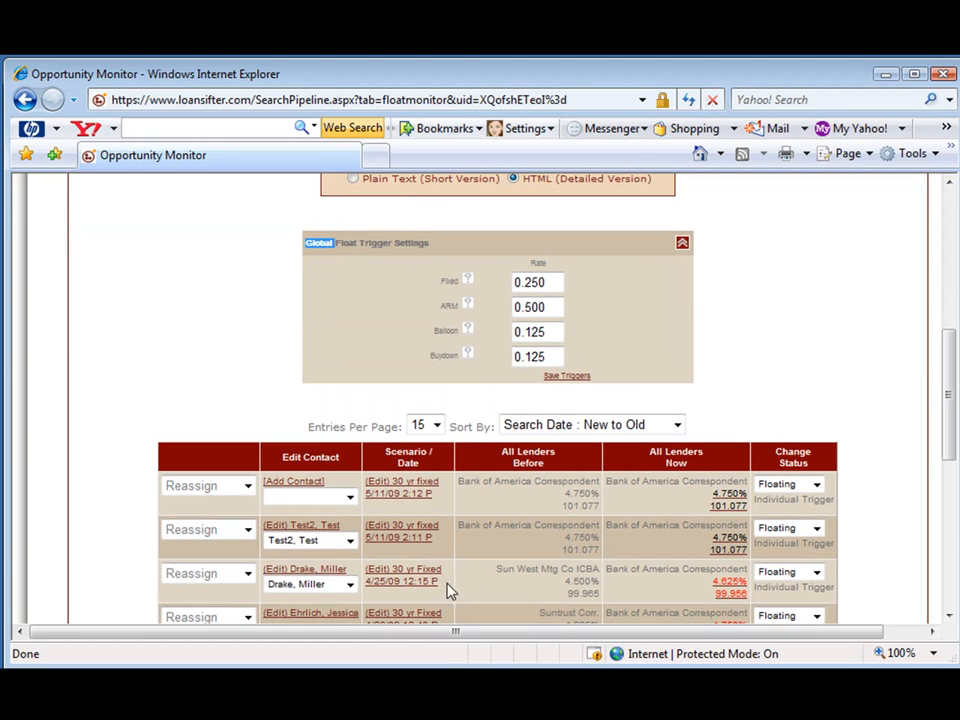
scroll(down, 3)
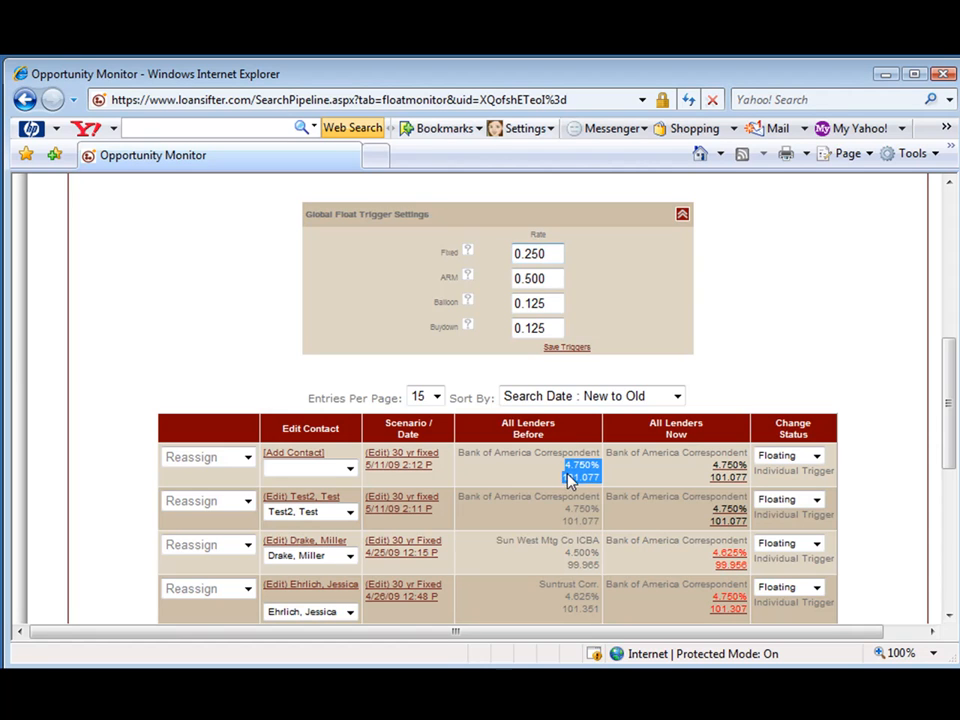
click(537, 253)
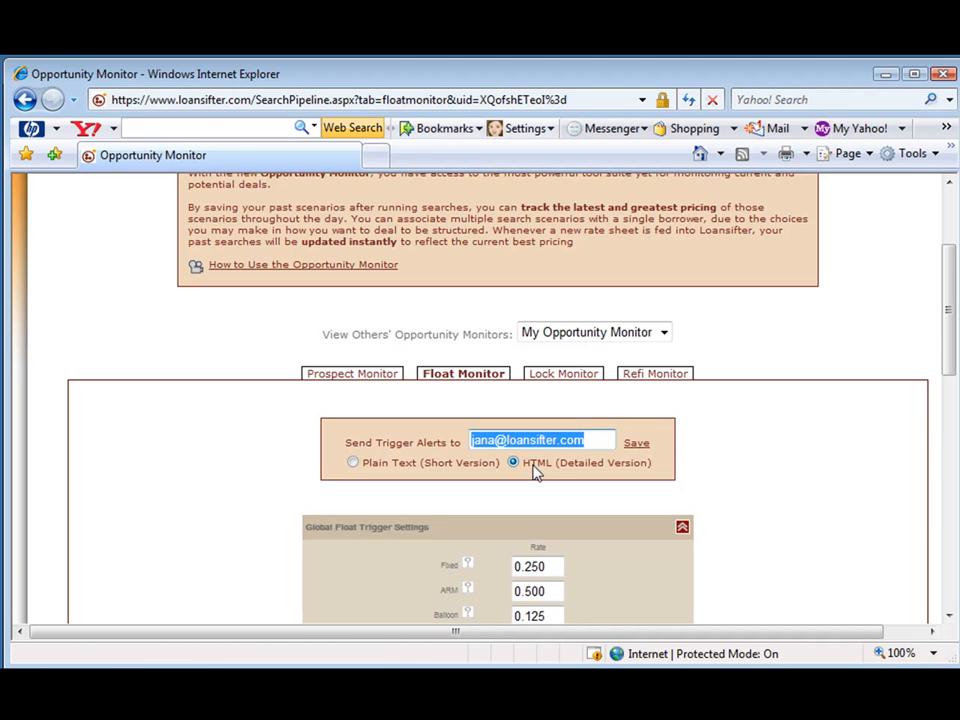
mouse_move(546, 476)
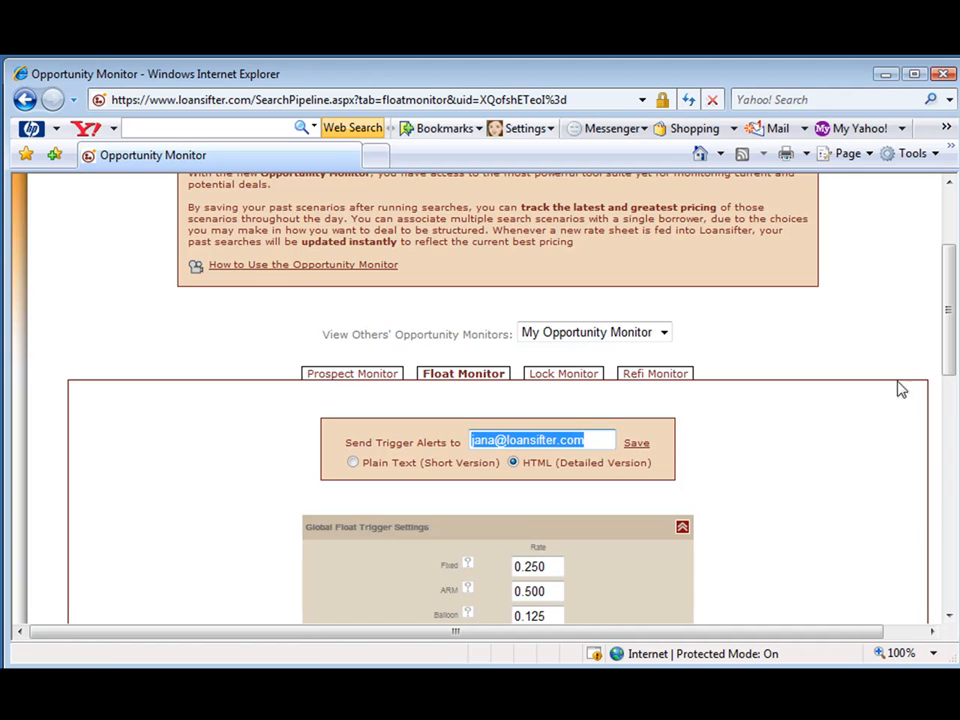
scroll(down, 3)
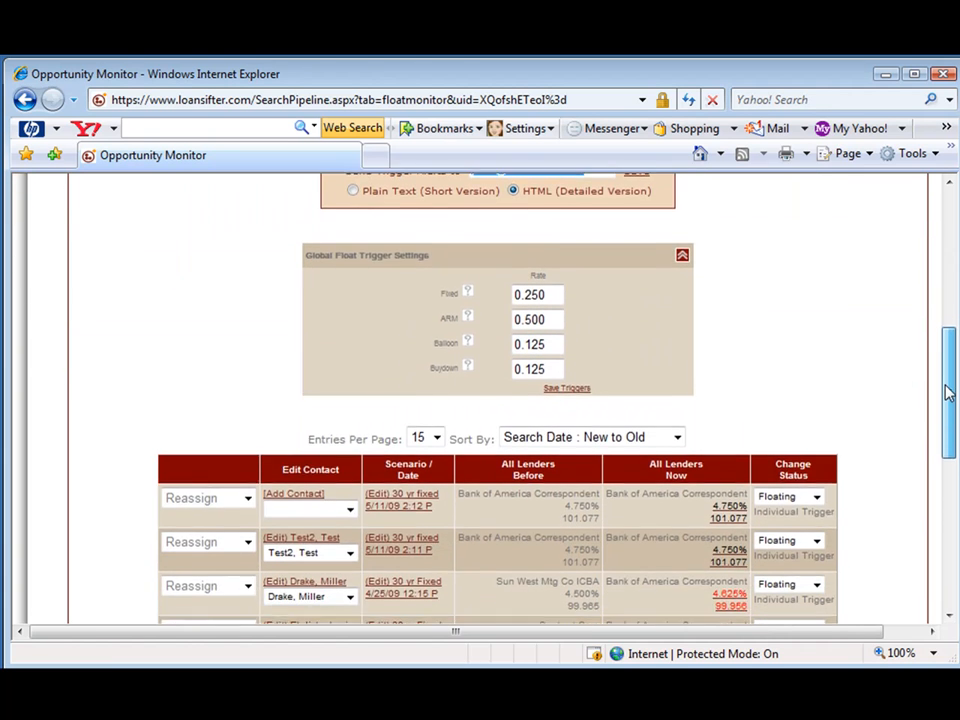
scroll(down, 3)
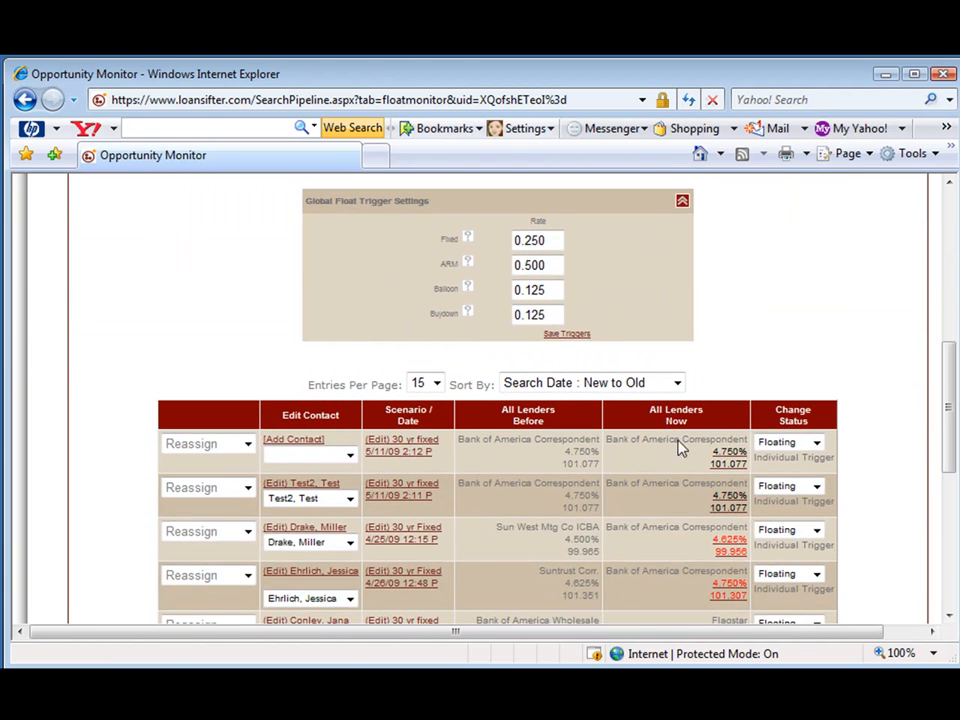
mouse_move(453, 285)
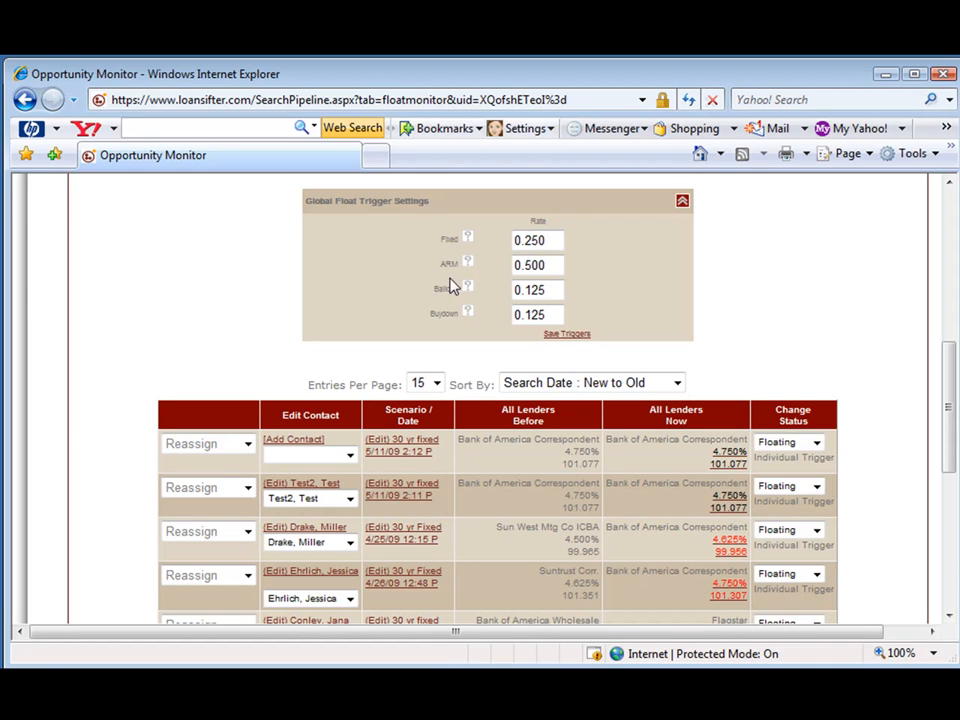
mouse_move(456, 271)
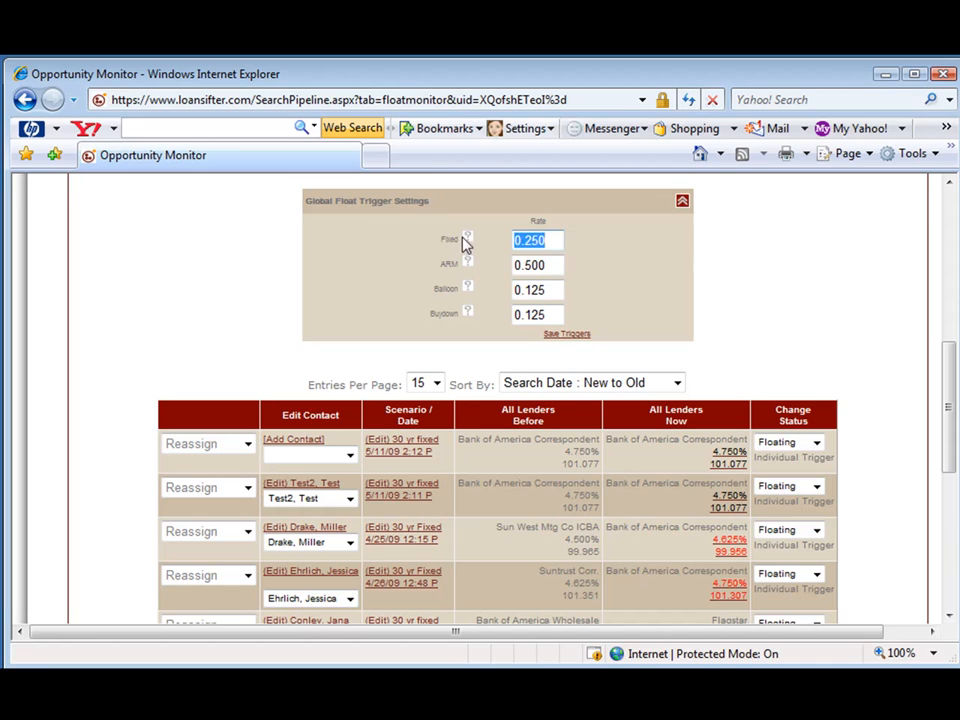
click(537, 265)
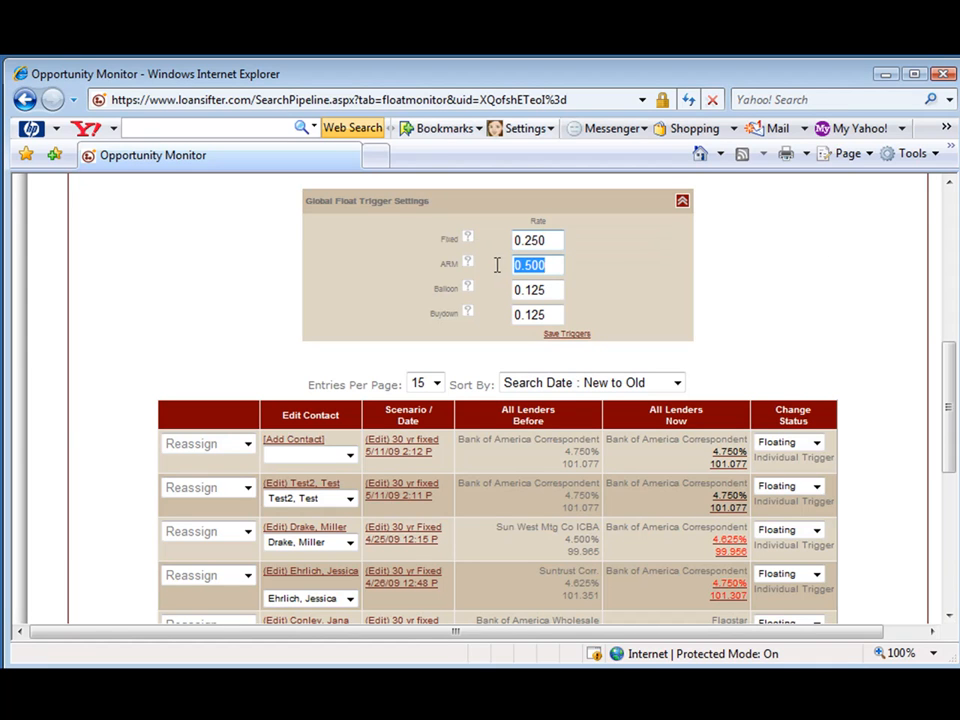
mouse_move(550, 280)
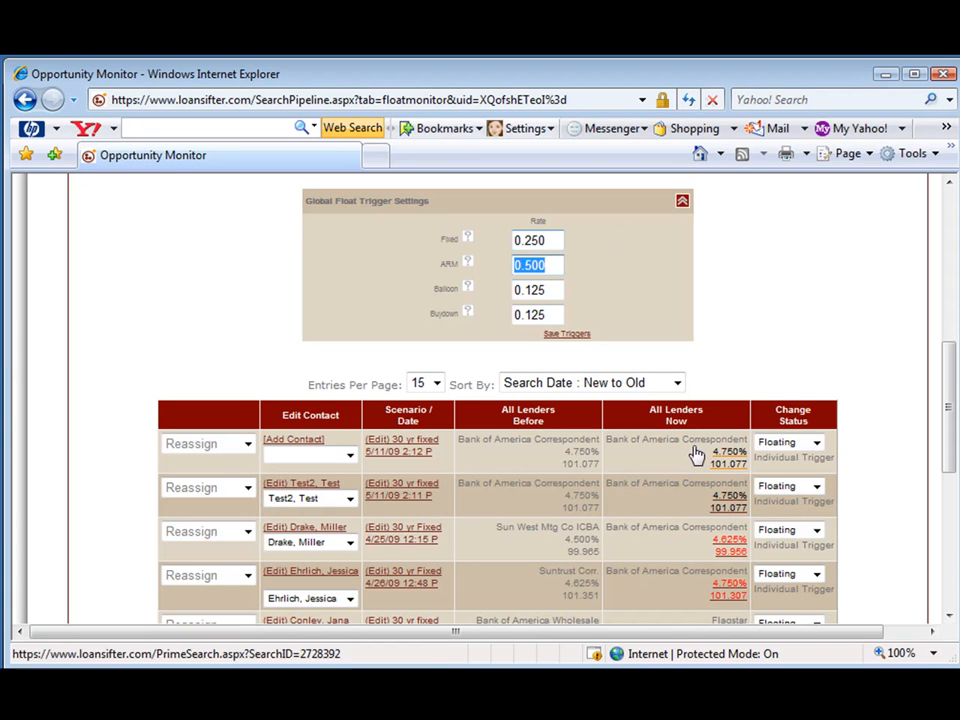
mouse_move(585, 360)
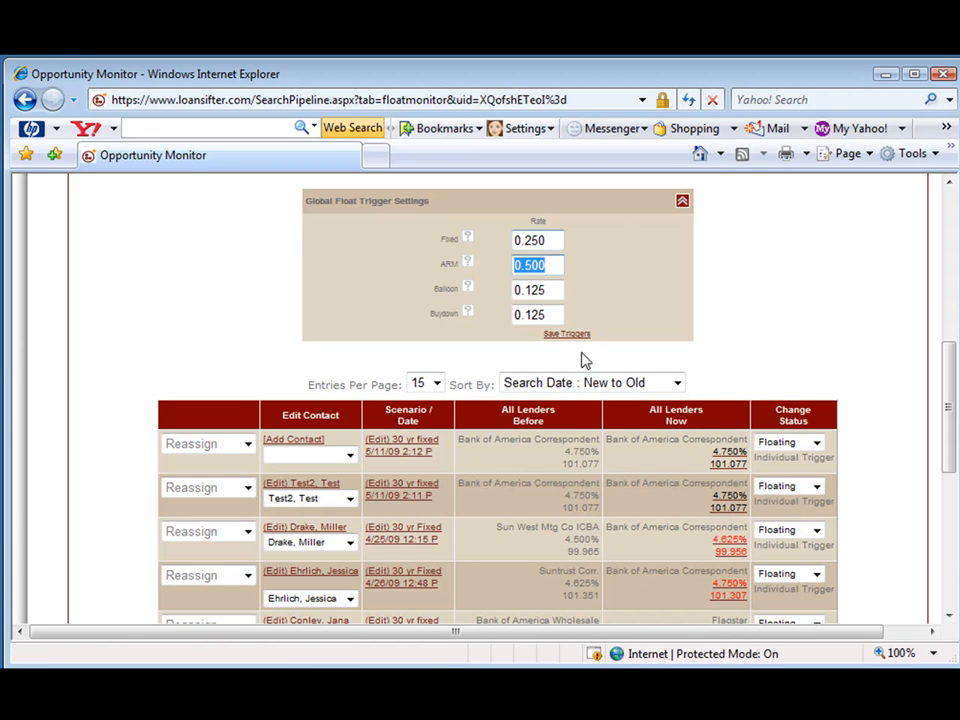
click(537, 240)
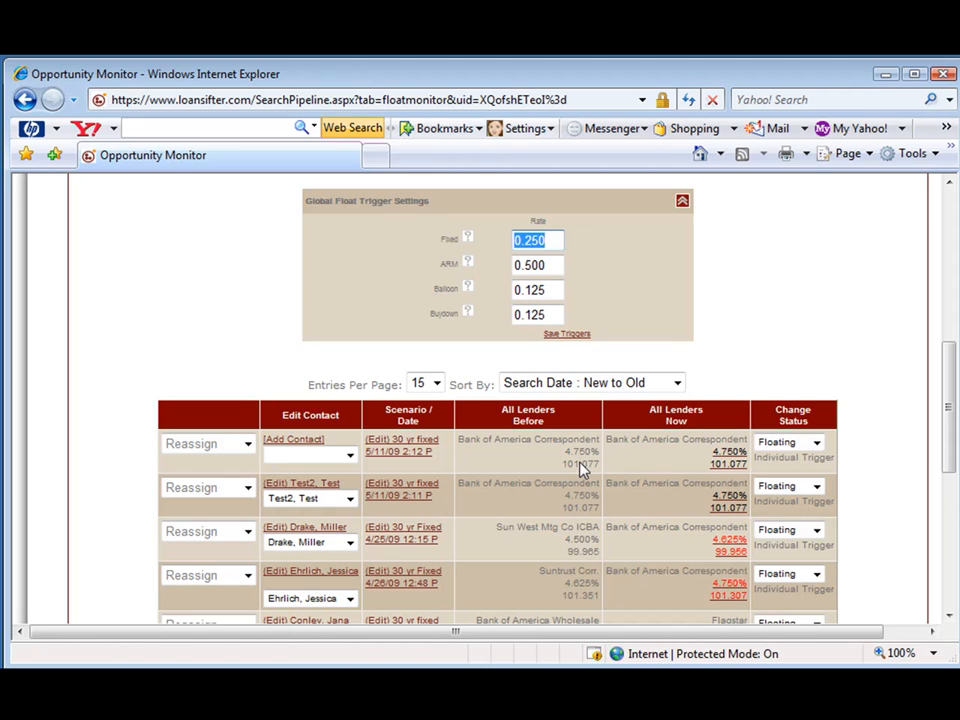
mouse_move(730, 465)
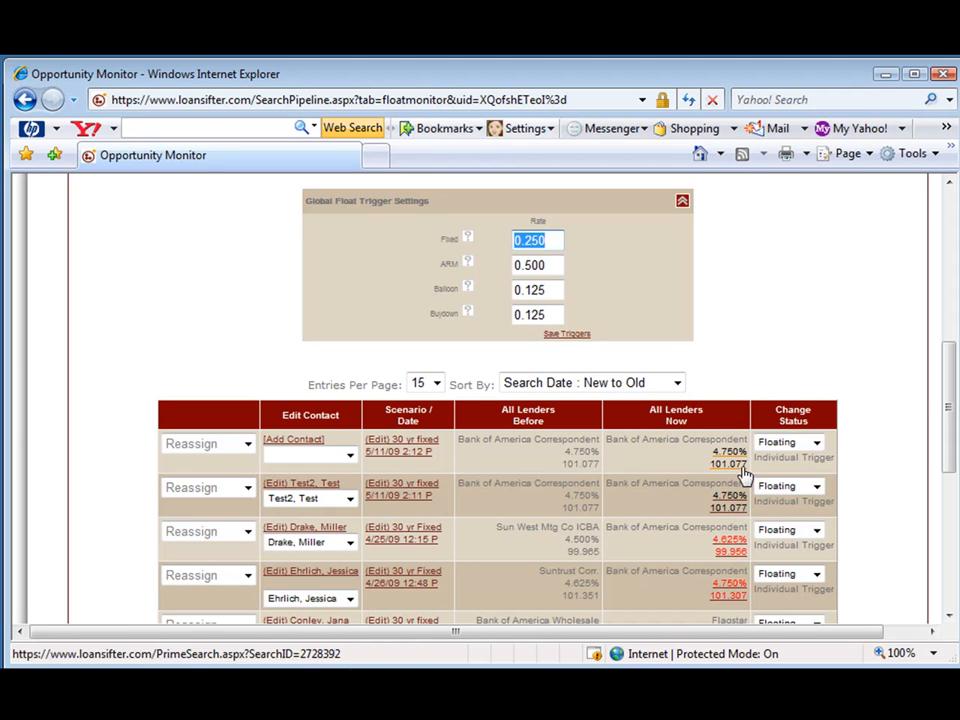
Enter an individual float trigger of .125 for the first floating deal
click(793, 467)
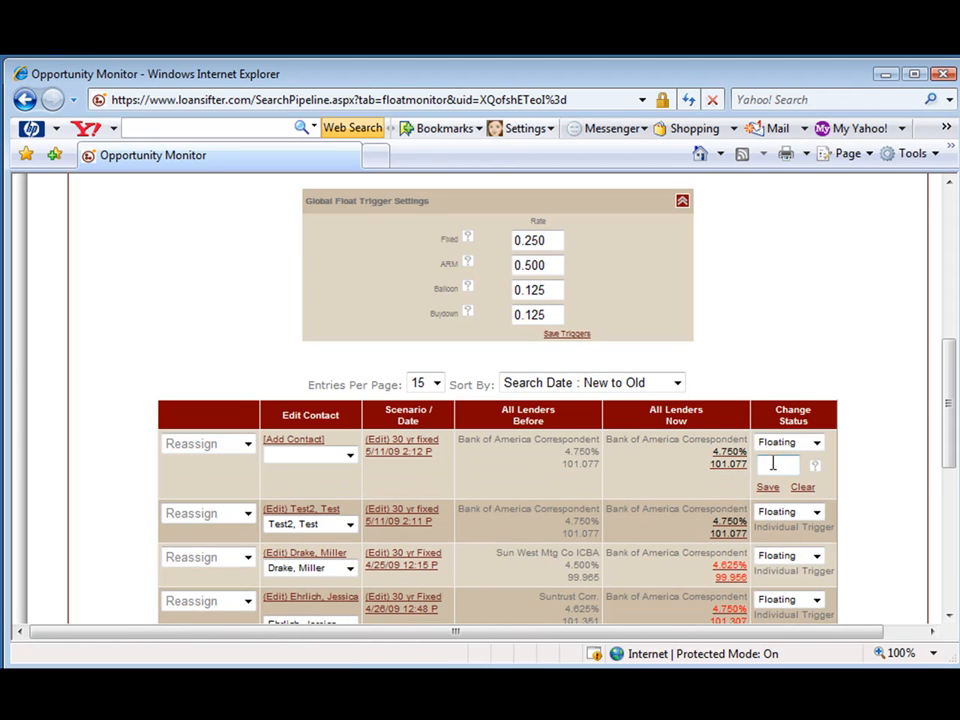
text(.125)
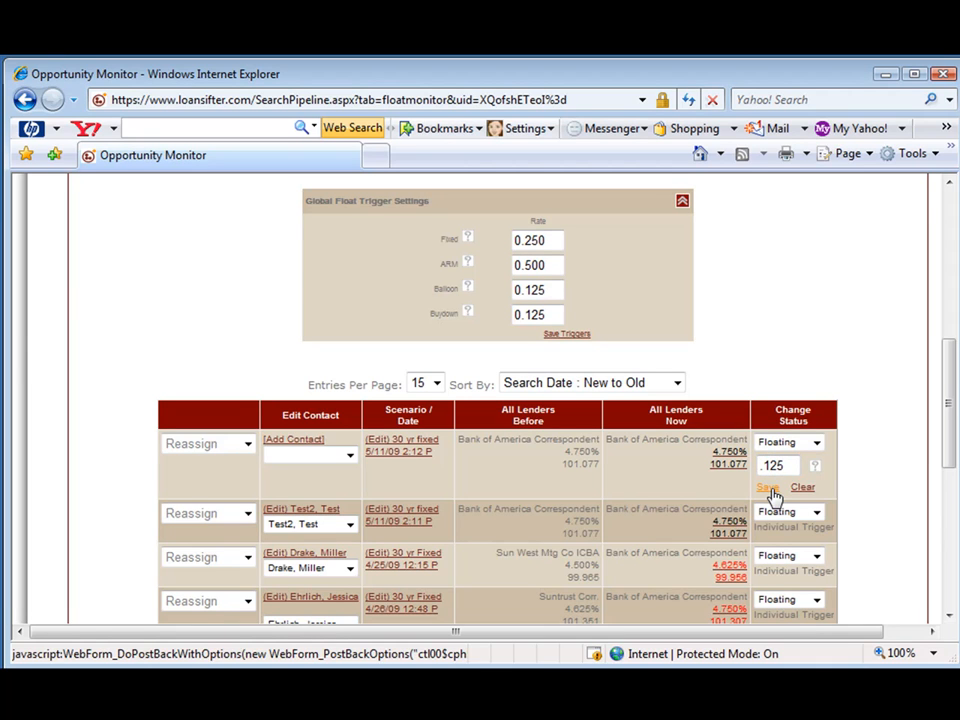
mouse_move(705, 470)
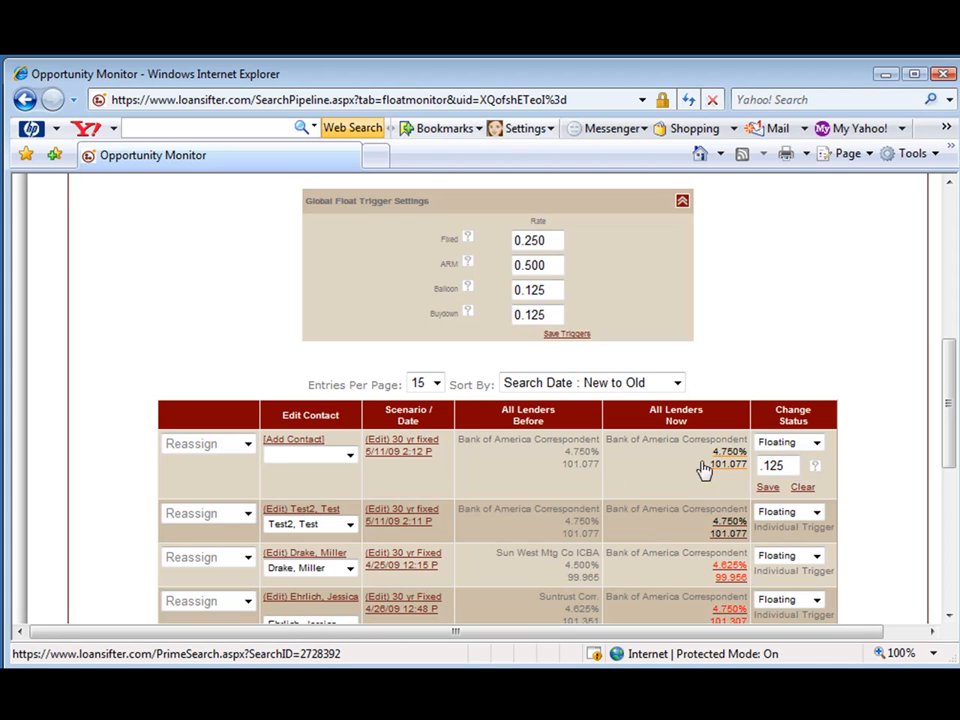
mouse_move(505, 505)
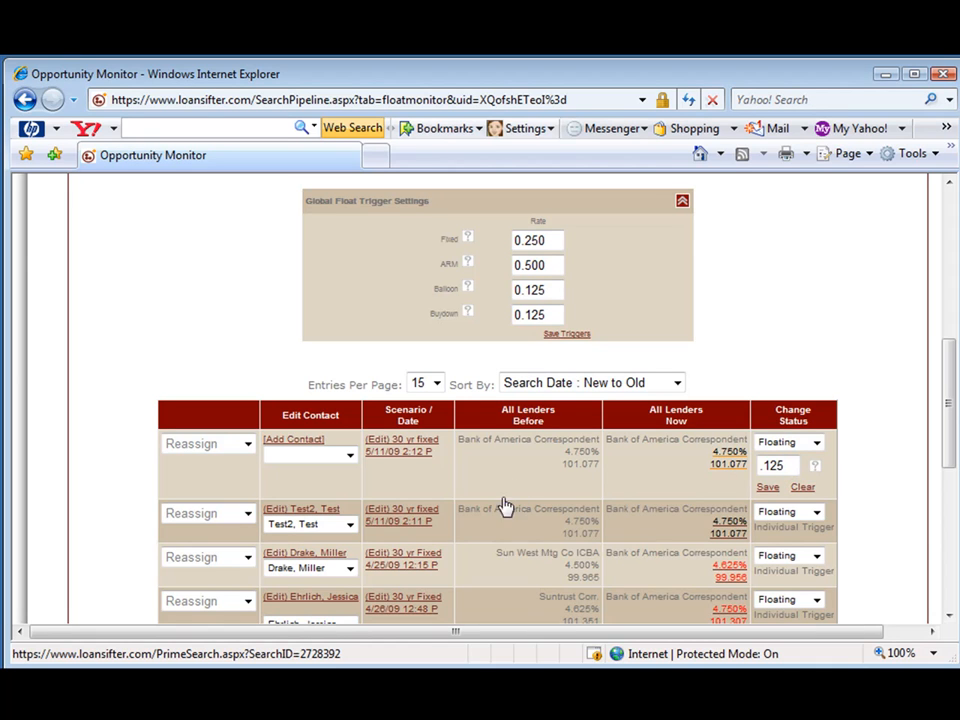
mouse_move(465, 213)
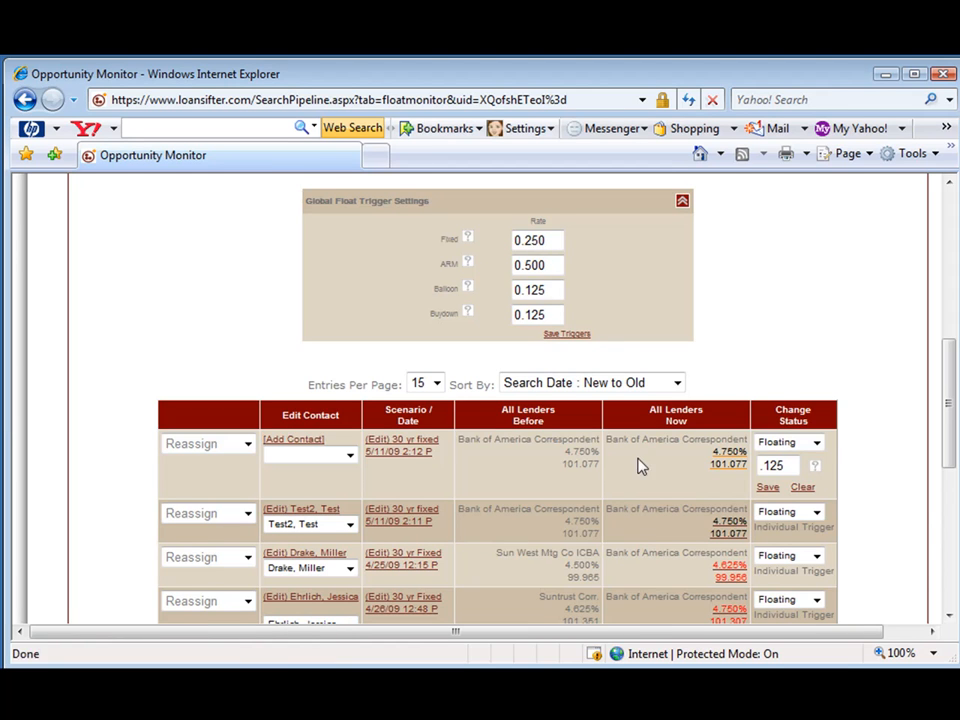
Scroll through the Float Monitor deal list and back to the top
scroll(down, 3)
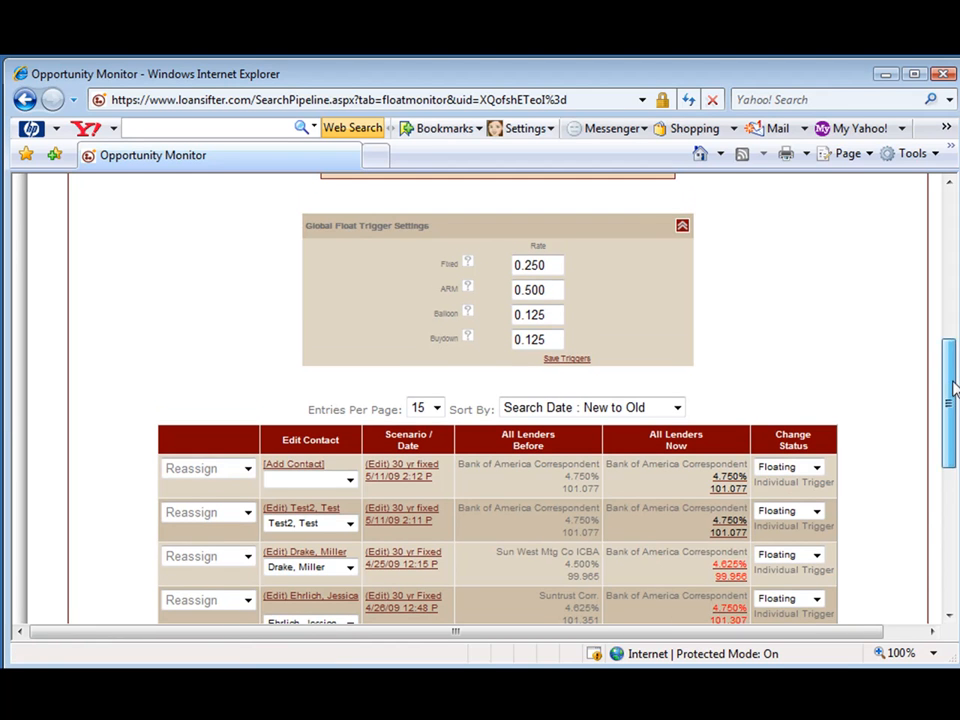
scroll(down, 3)
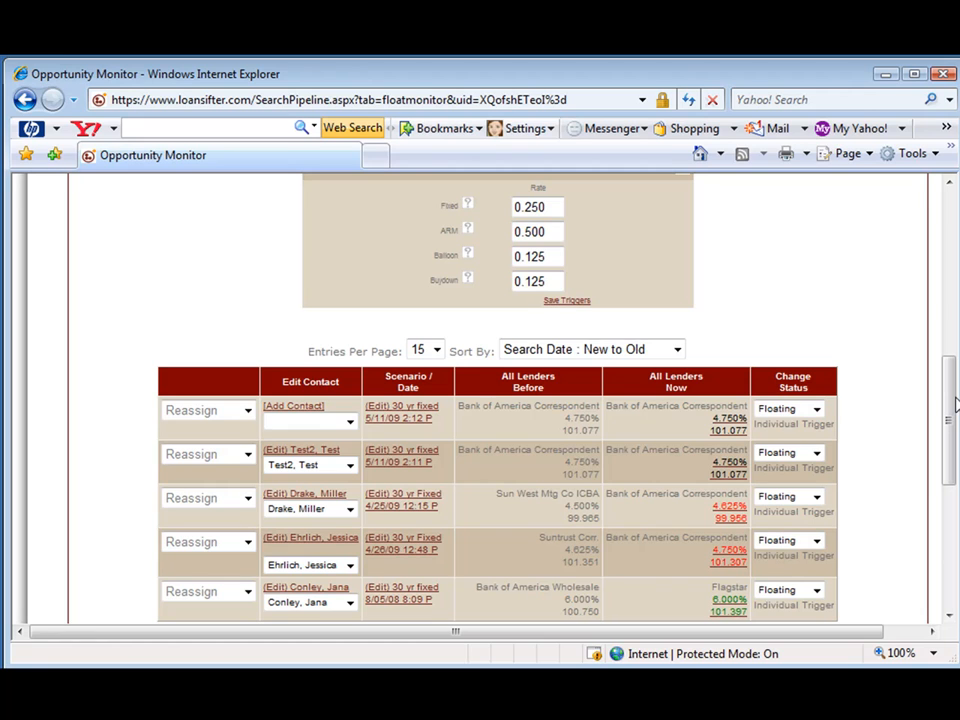
mouse_move(620, 427)
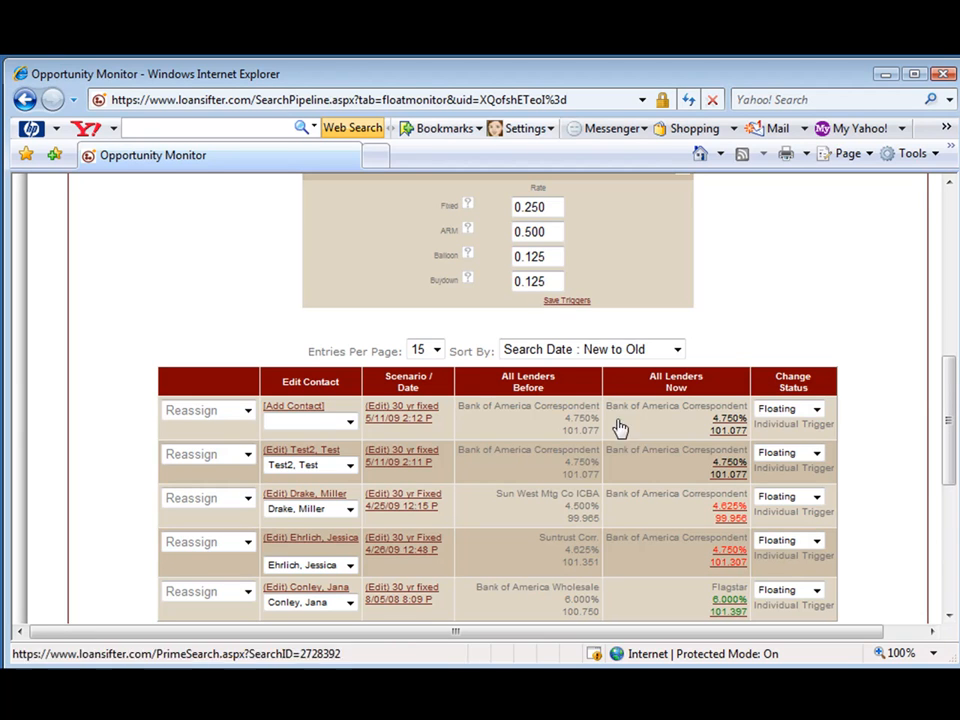
mouse_move(492, 424)
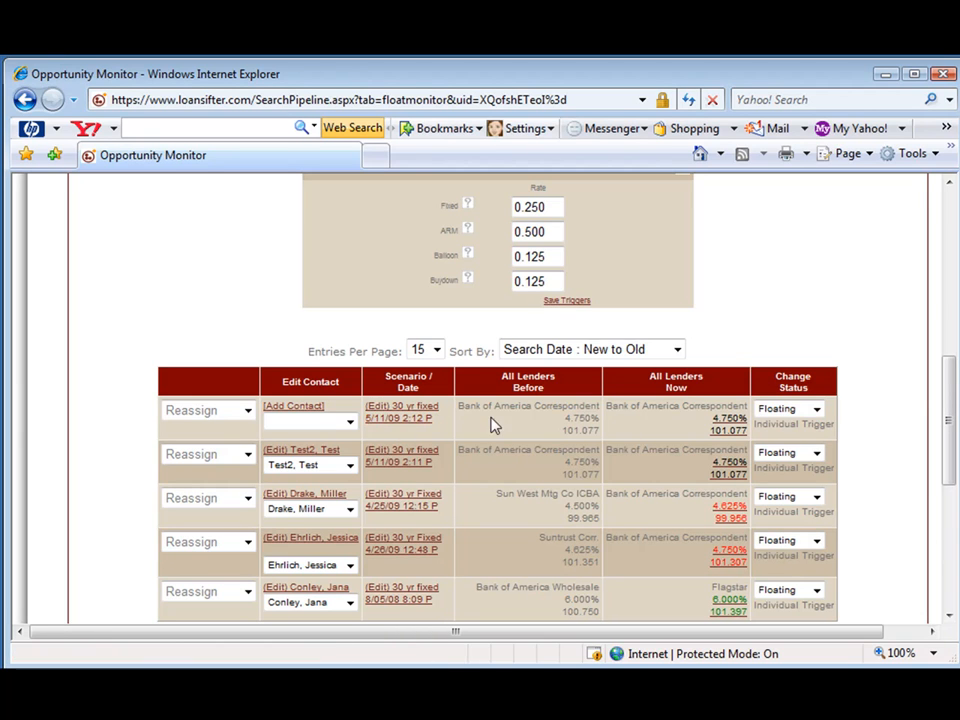
mouse_move(585, 438)
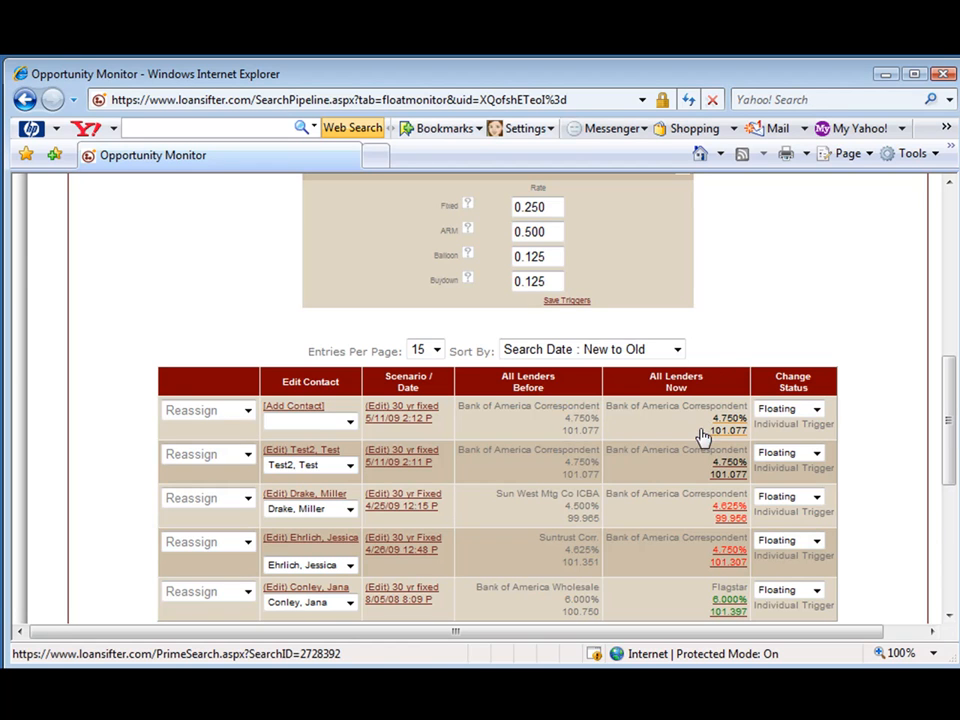
mouse_move(935, 437)
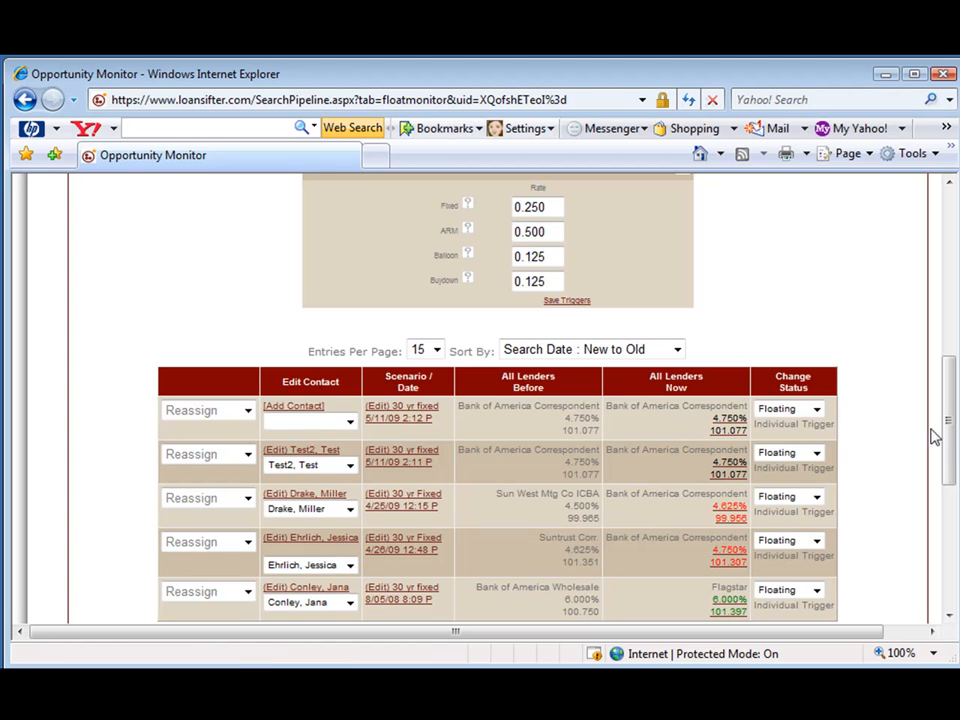
scroll(up, 3)
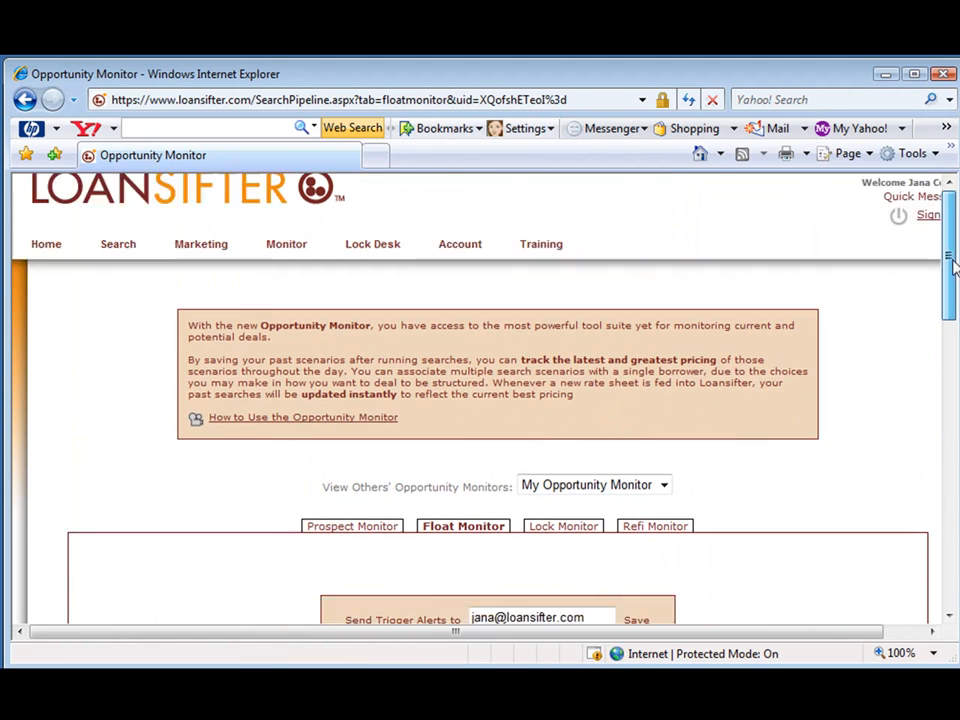
Scroll to the top and open the Marketing menu to reveal the monitor submenu
scroll(up, 3)
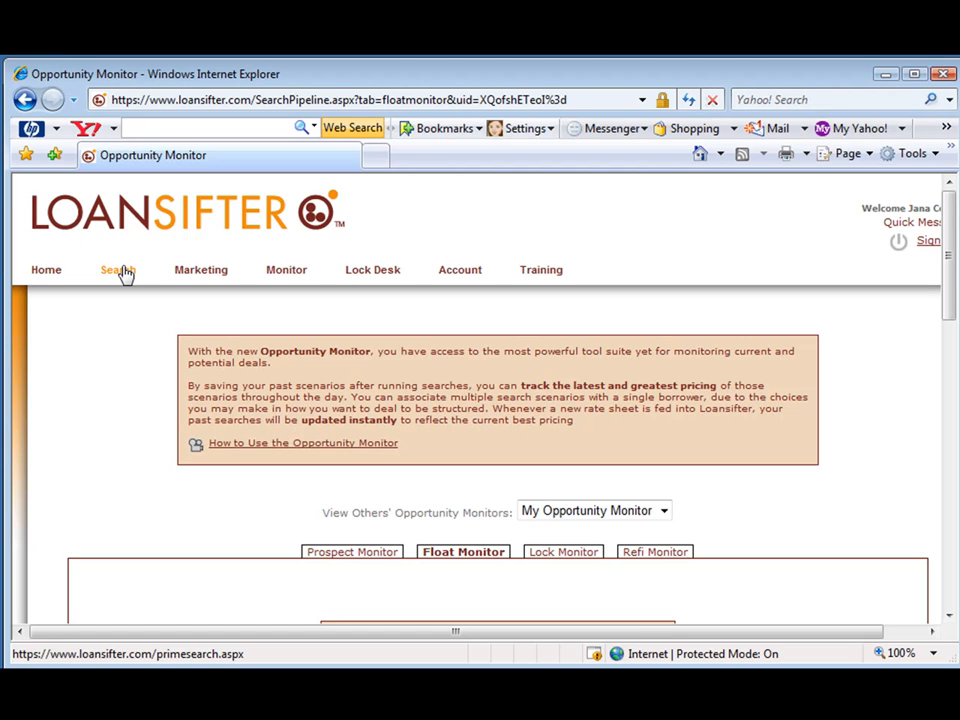
click(201, 269)
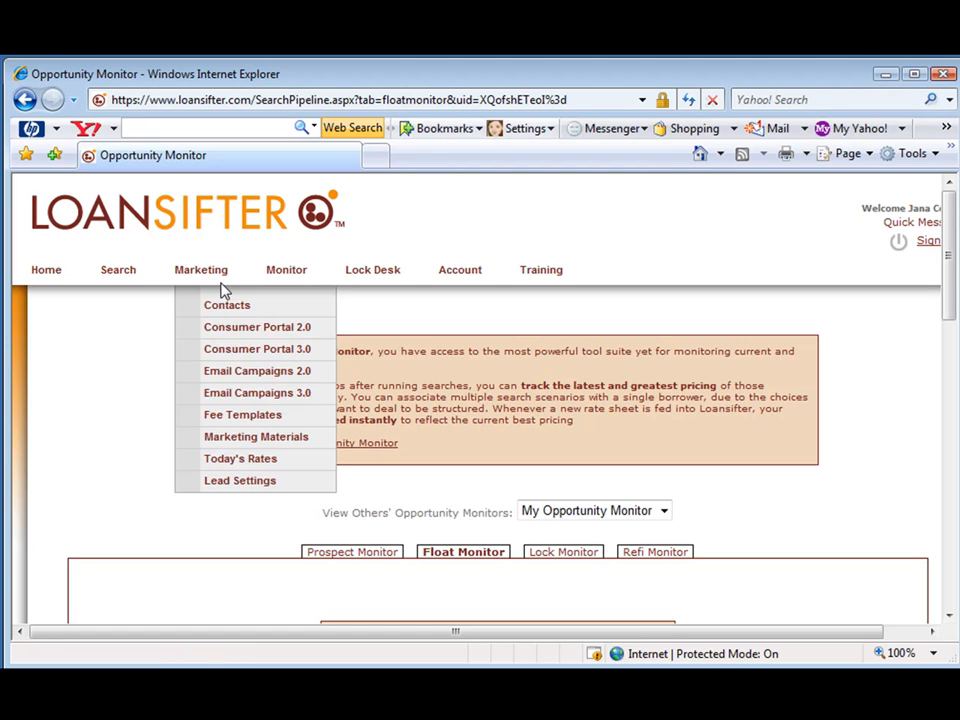
mouse_move(286, 269)
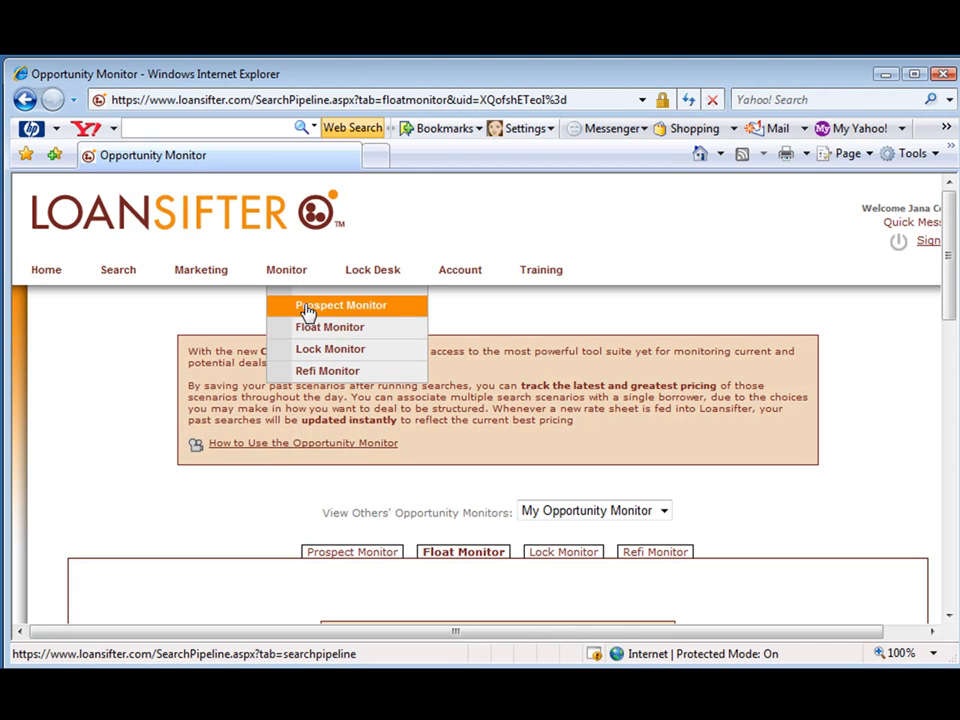
mouse_move(947, 275)
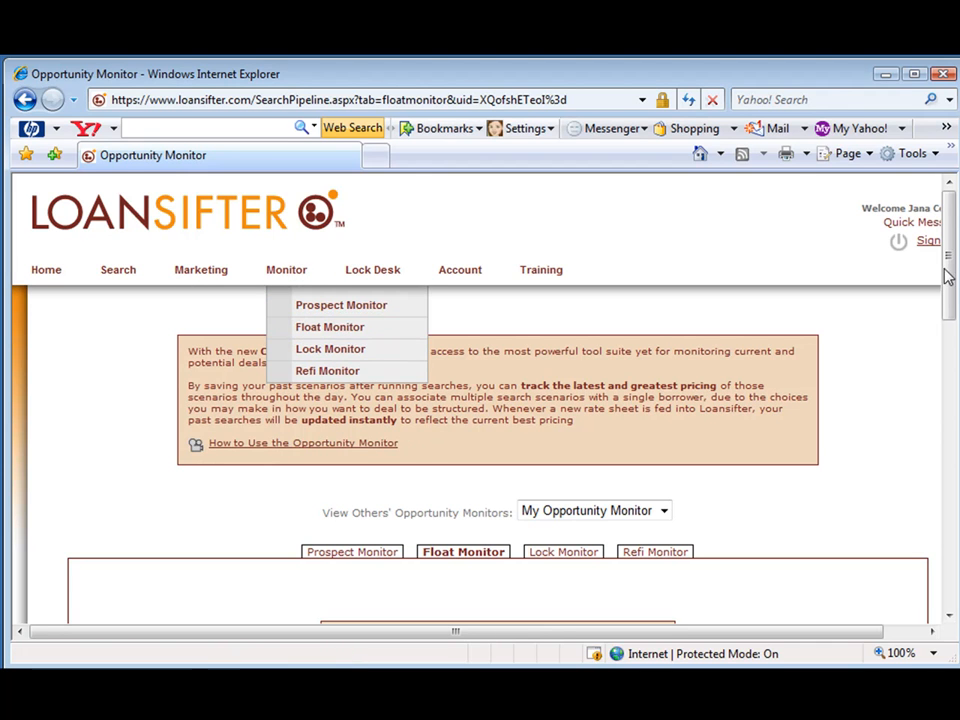